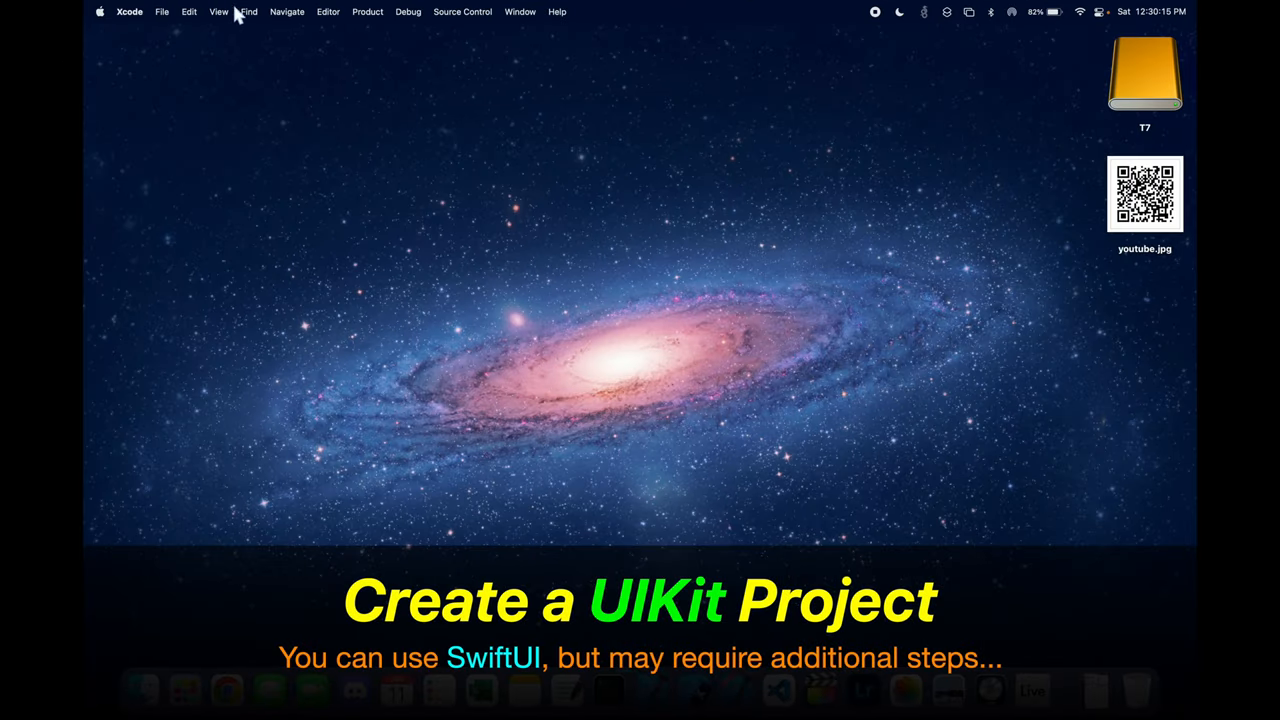
pyautogui.moveTo(400, 160)
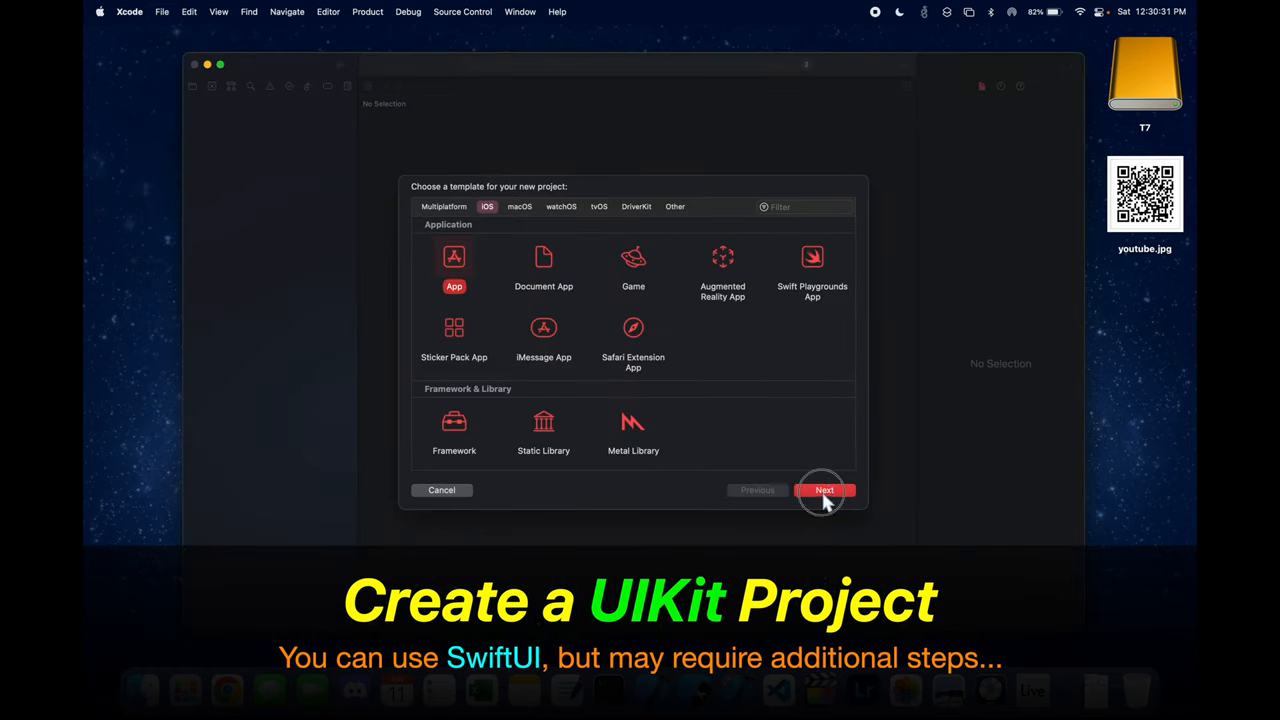
# - Create the iOS App project Codes_VisionKit (Storyboard, Swift) and save it to the Desktop
pyautogui.click(824, 490)
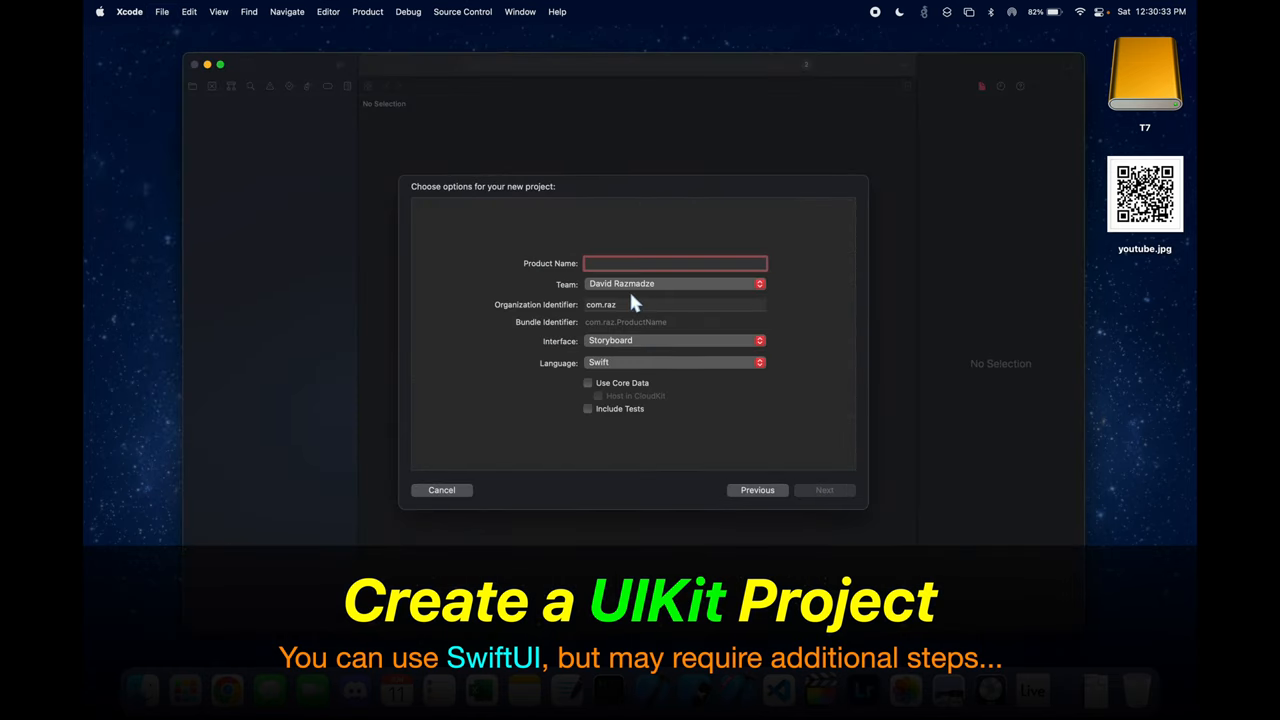
pyautogui.write('Codes_VisionKit')
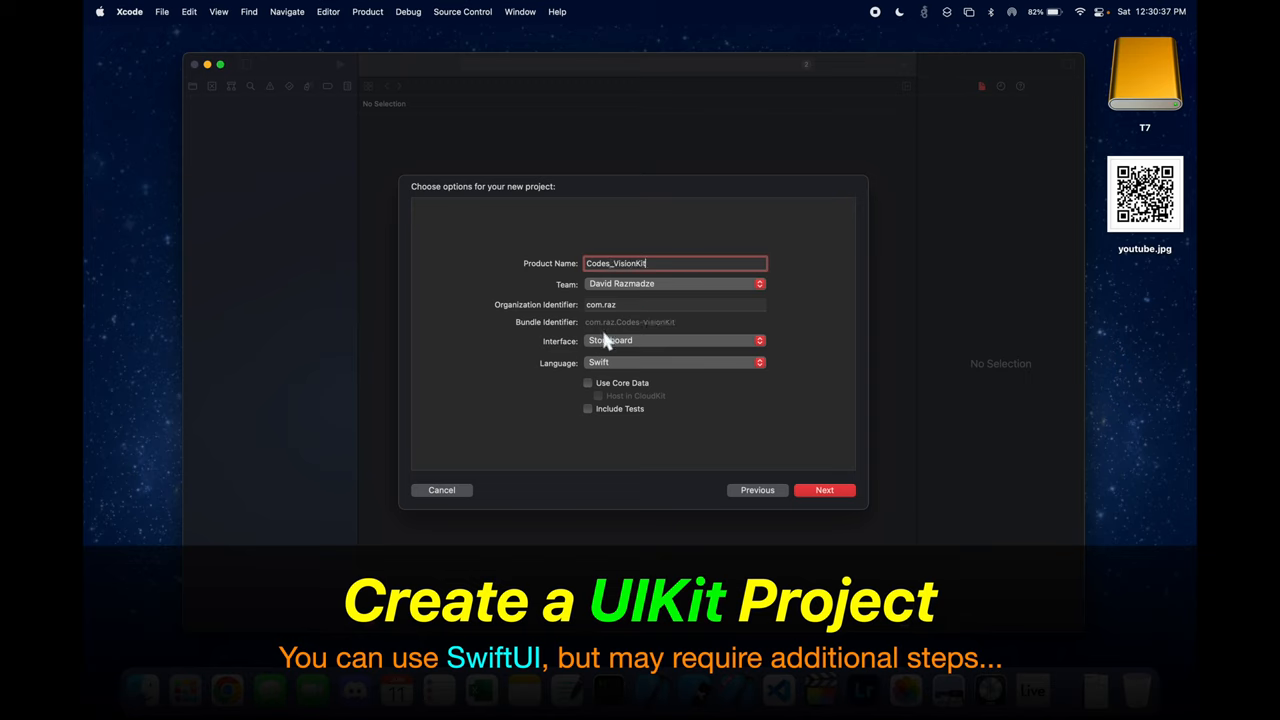
pyautogui.moveTo(645, 333)
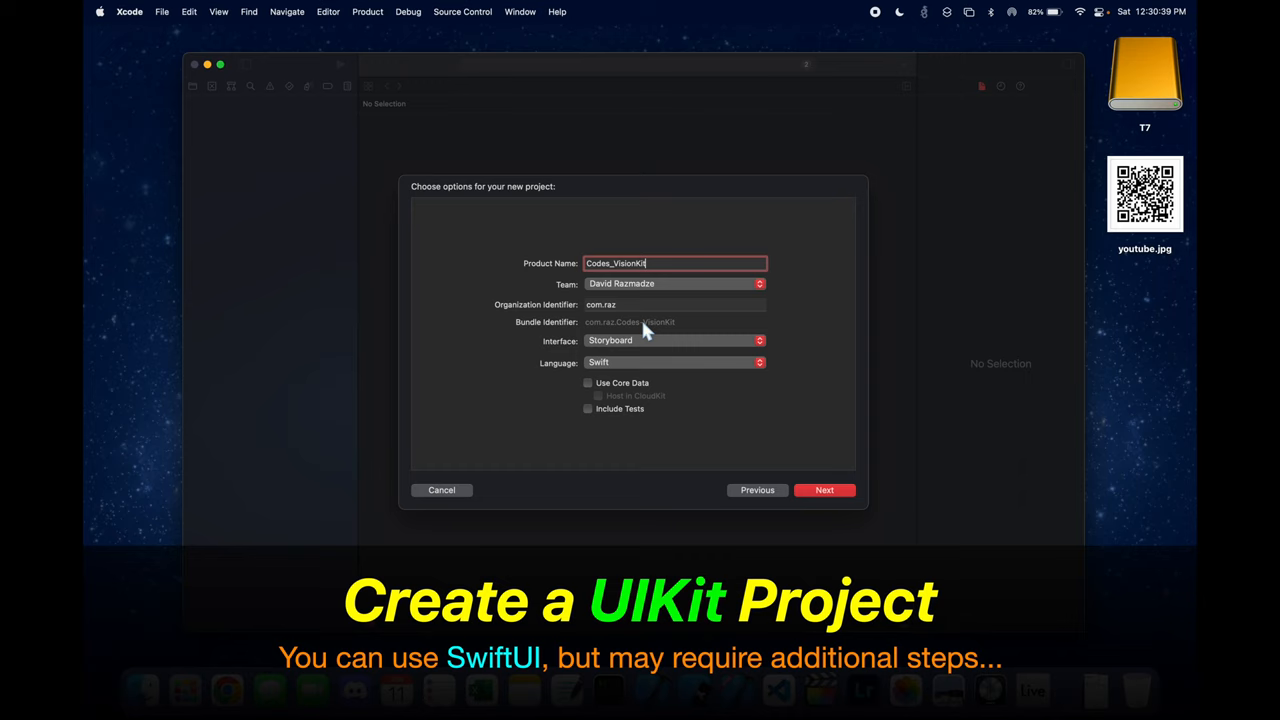
pyautogui.moveTo(811, 470)
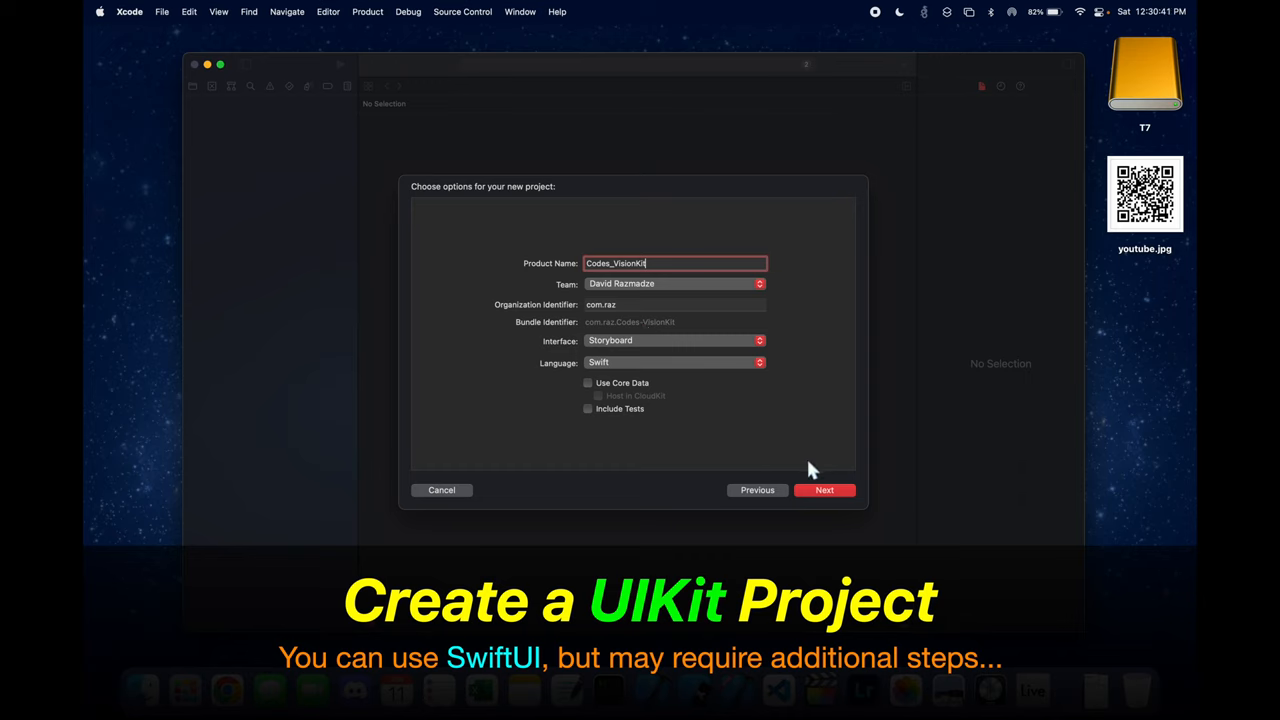
pyautogui.click(824, 490)
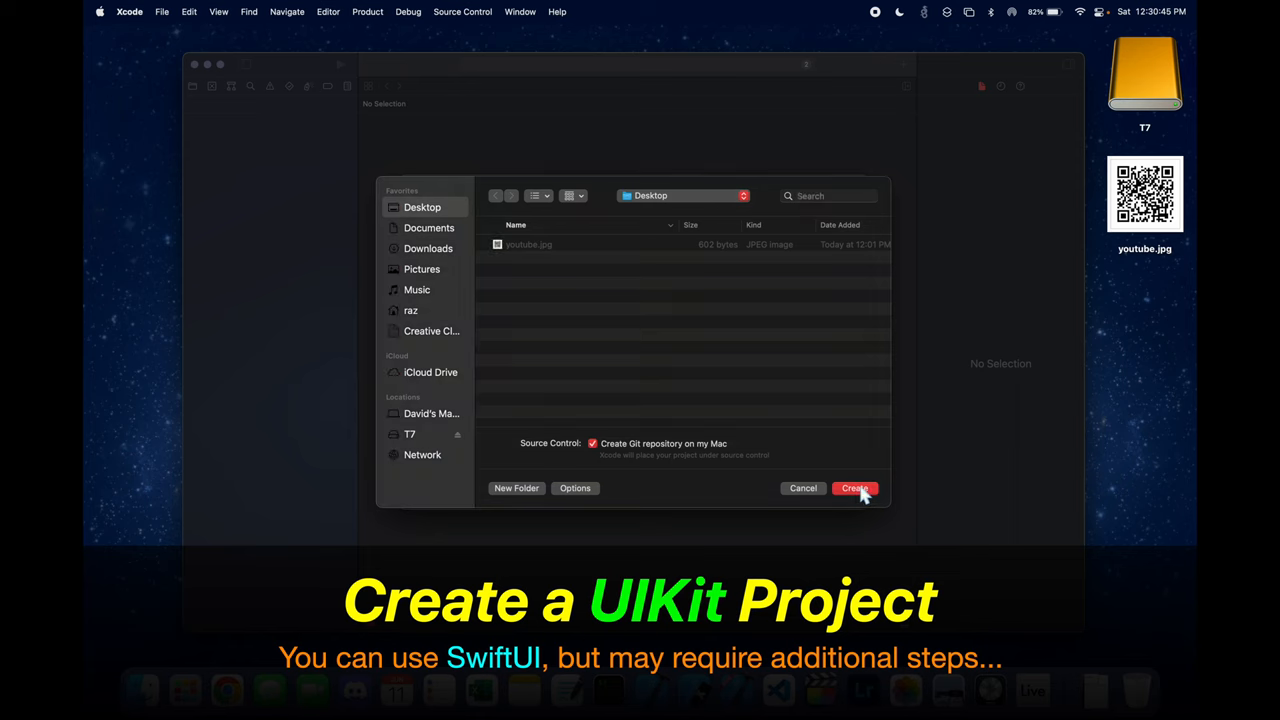
pyautogui.click(853, 488)
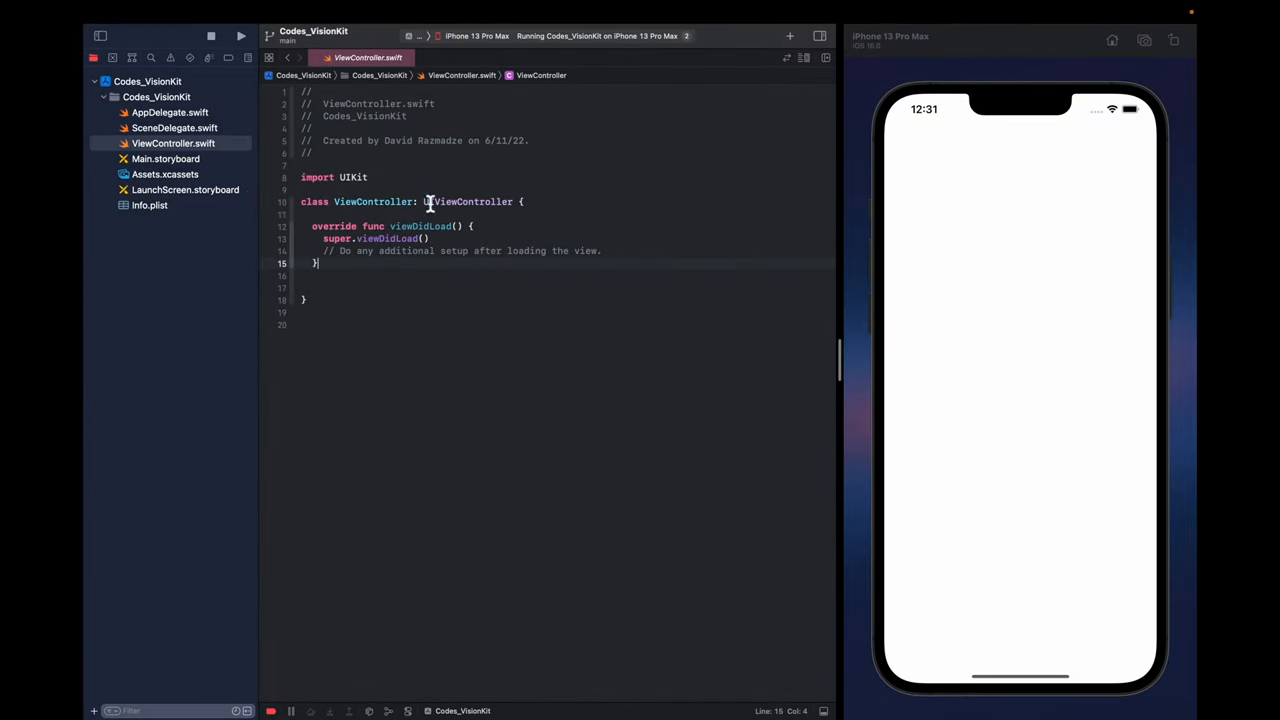
# - Add a button to Main.storyboard, center it horizontally and vertically, and title it 'Start scanning'
pyautogui.click(166, 158)
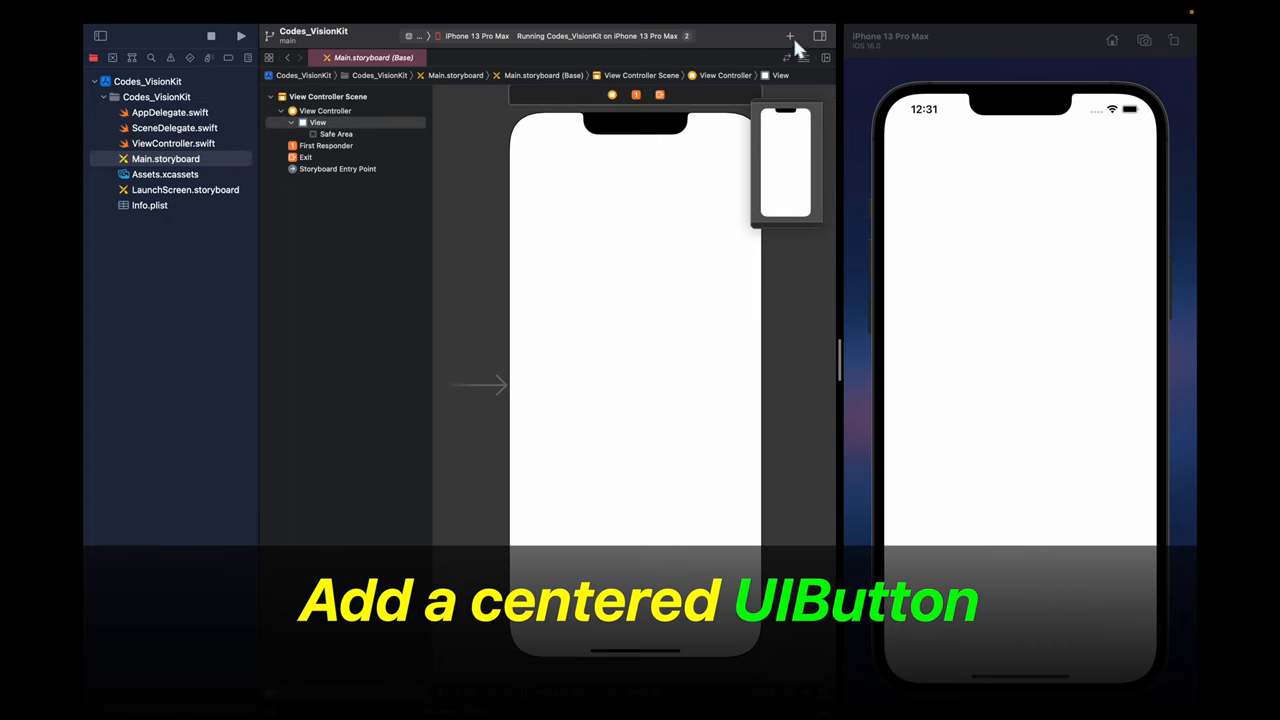
pyautogui.click(790, 36)
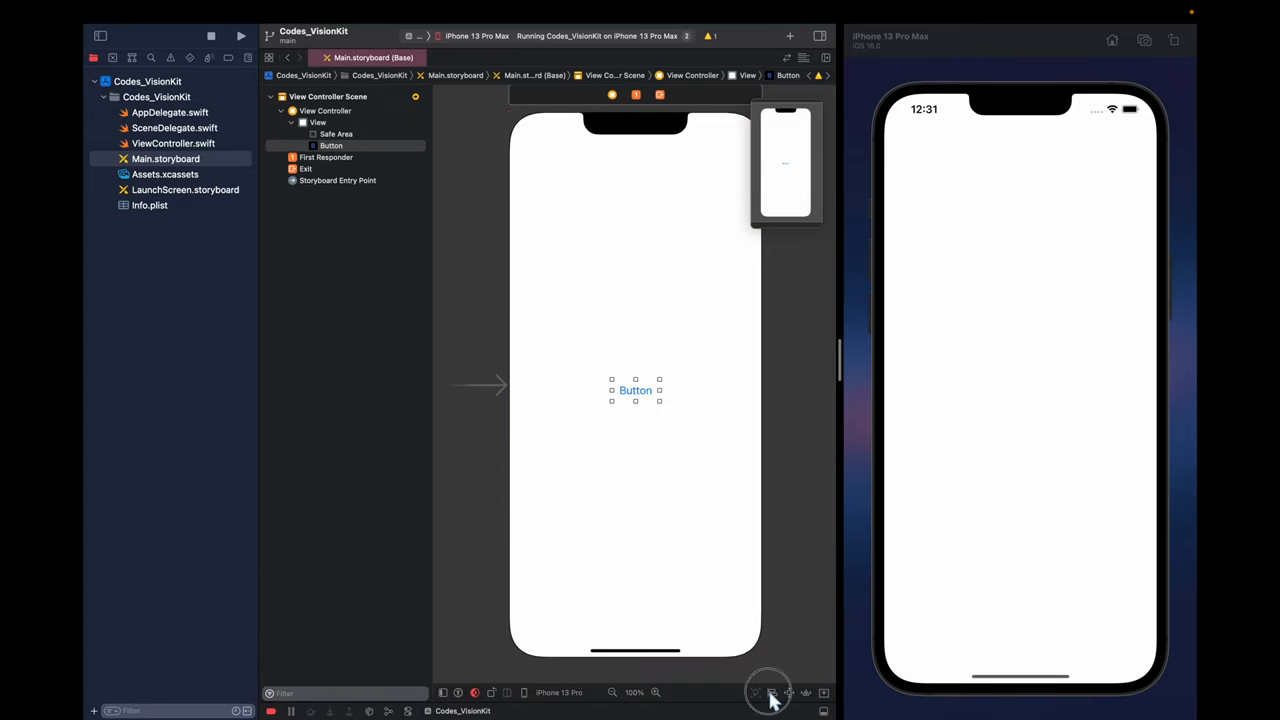
pyautogui.click(772, 692)
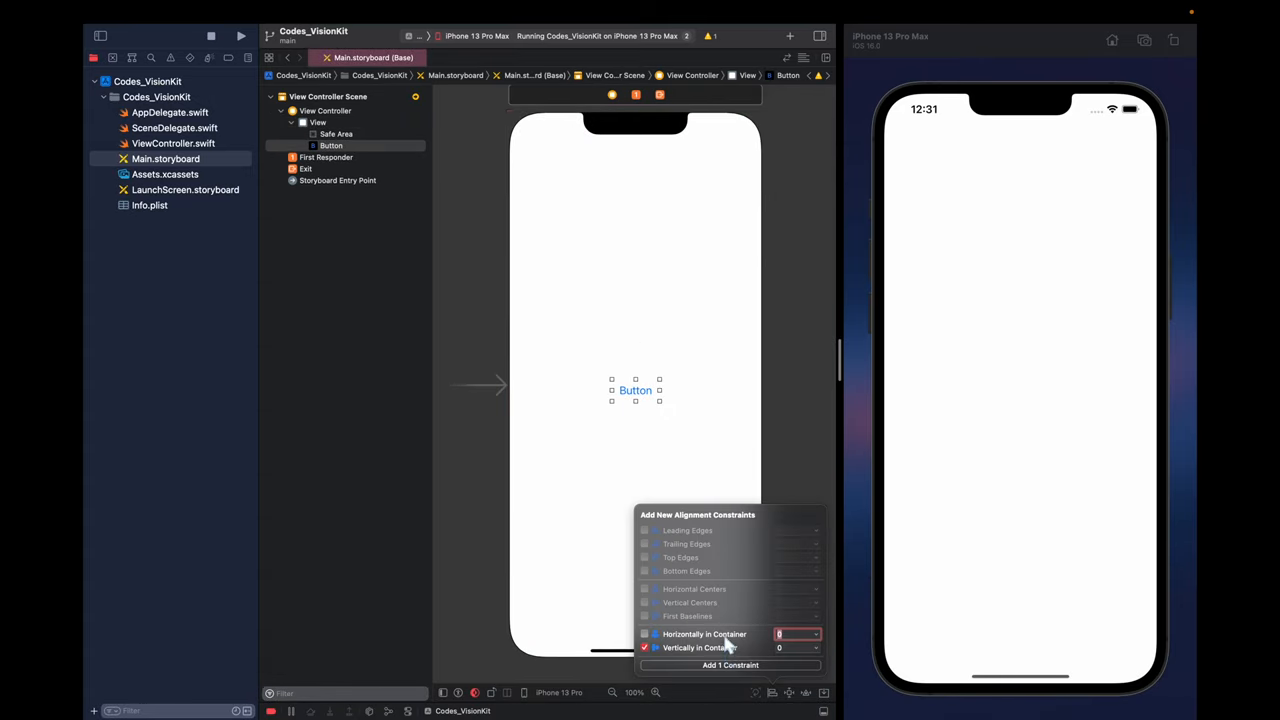
pyautogui.click(730, 665)
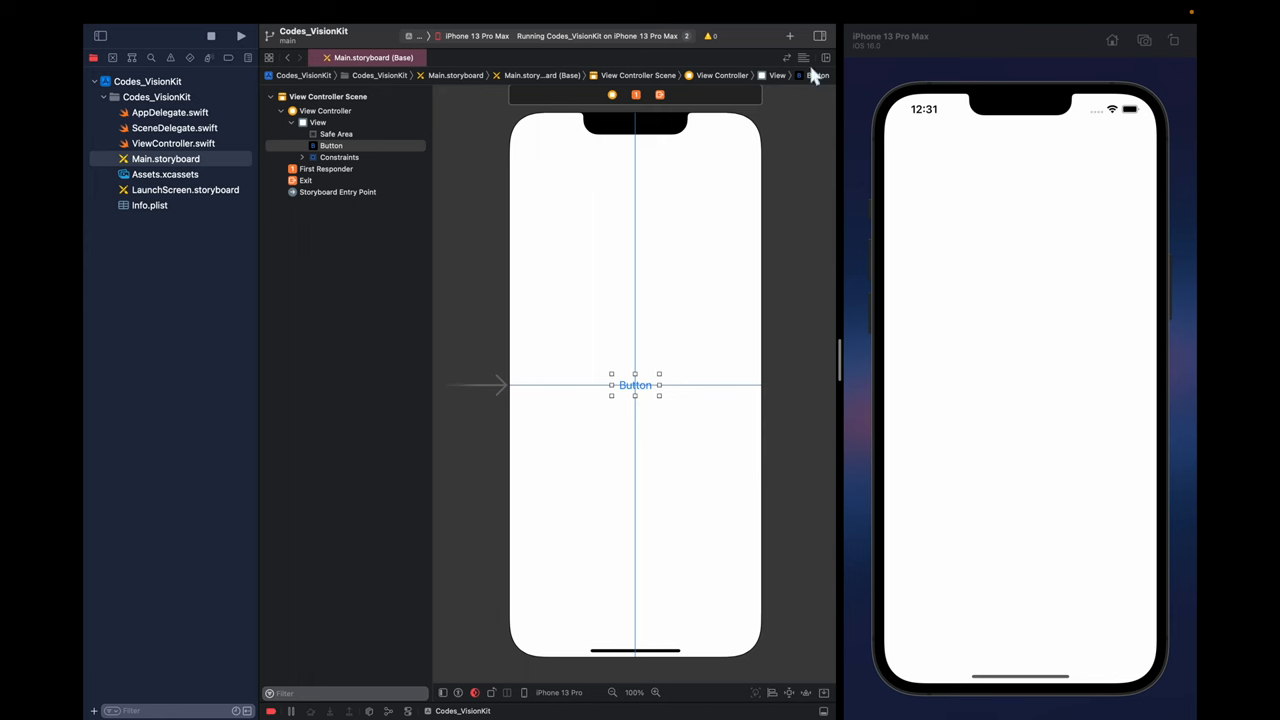
pyautogui.click(820, 75)
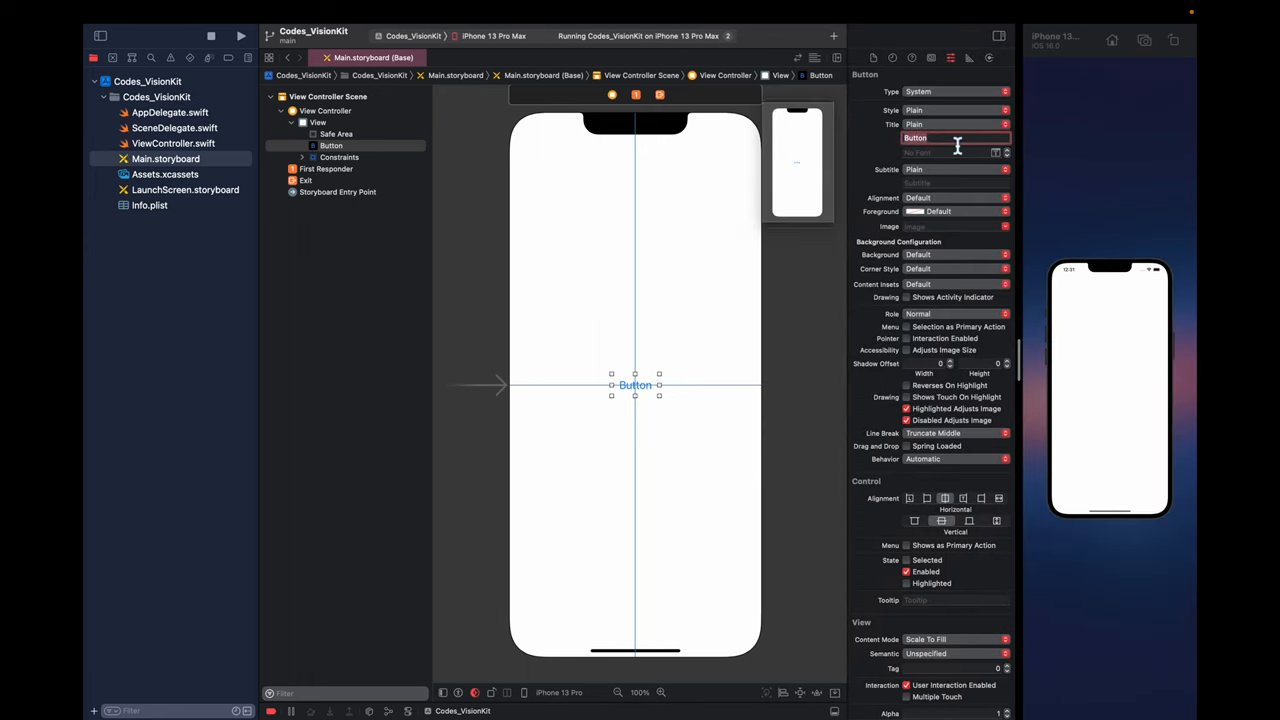
pyautogui.write('Start sc')
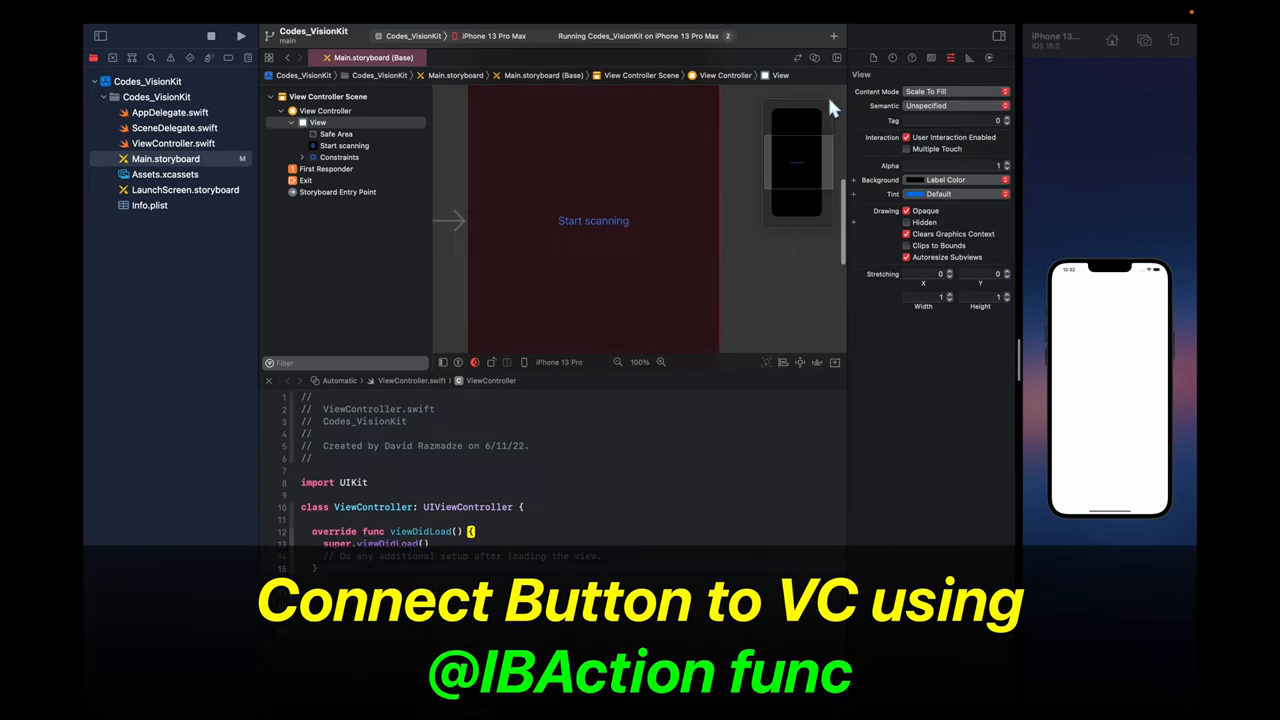
# - Connect the button to a new startScanningPressed action below viewDidLoad in ViewController.swift
pyautogui.click(593, 220)
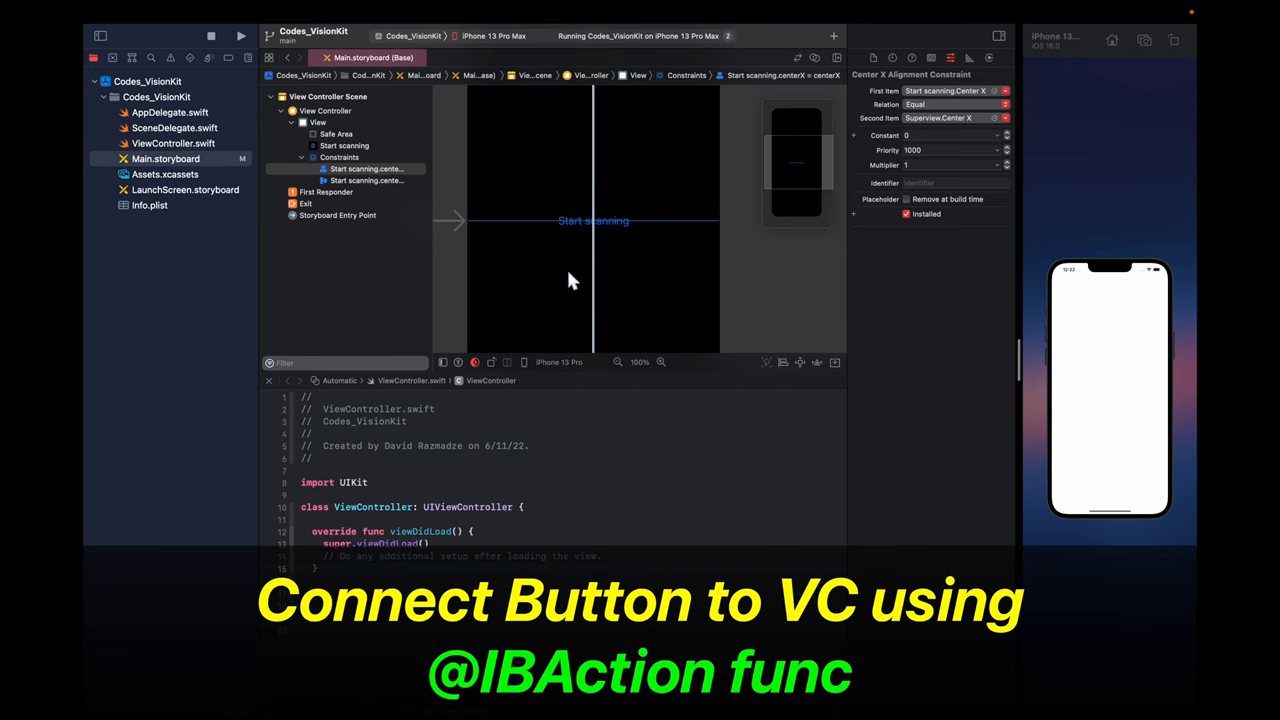
pyautogui.moveTo(593, 220); pyautogui.dragTo(404, 600)
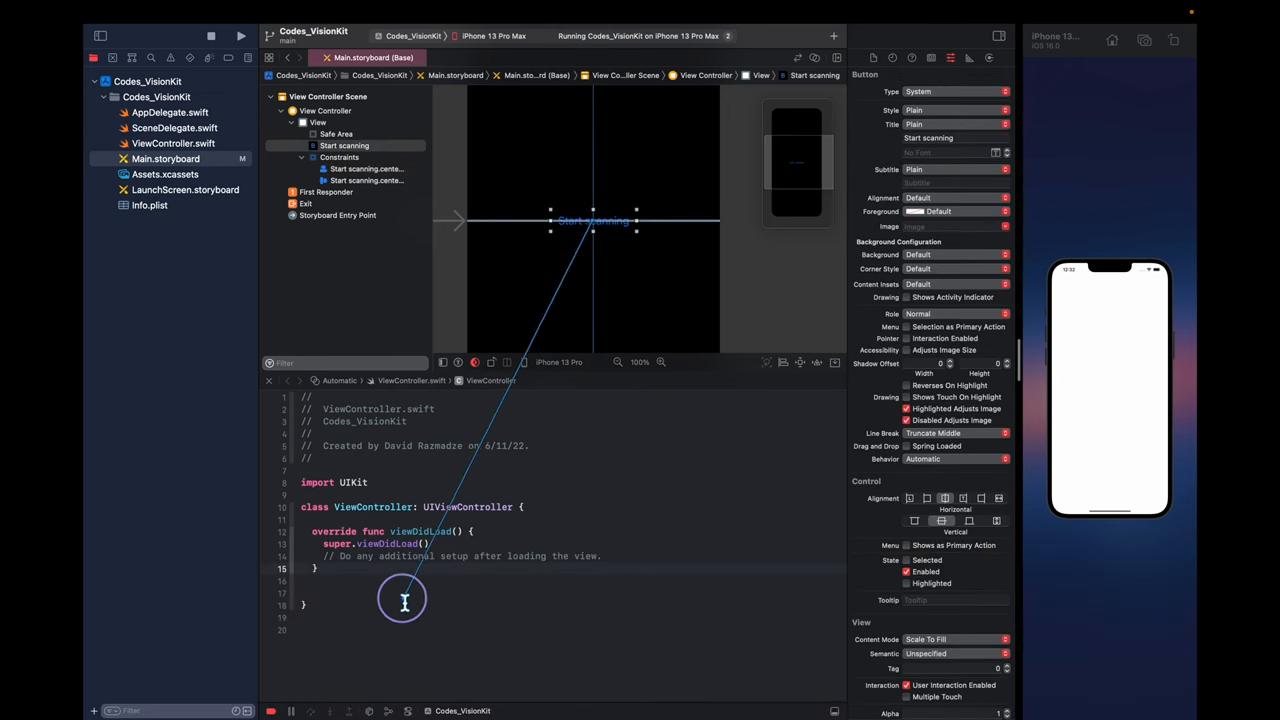
pyautogui.moveTo(593, 220); pyautogui.dragTo(403, 600)
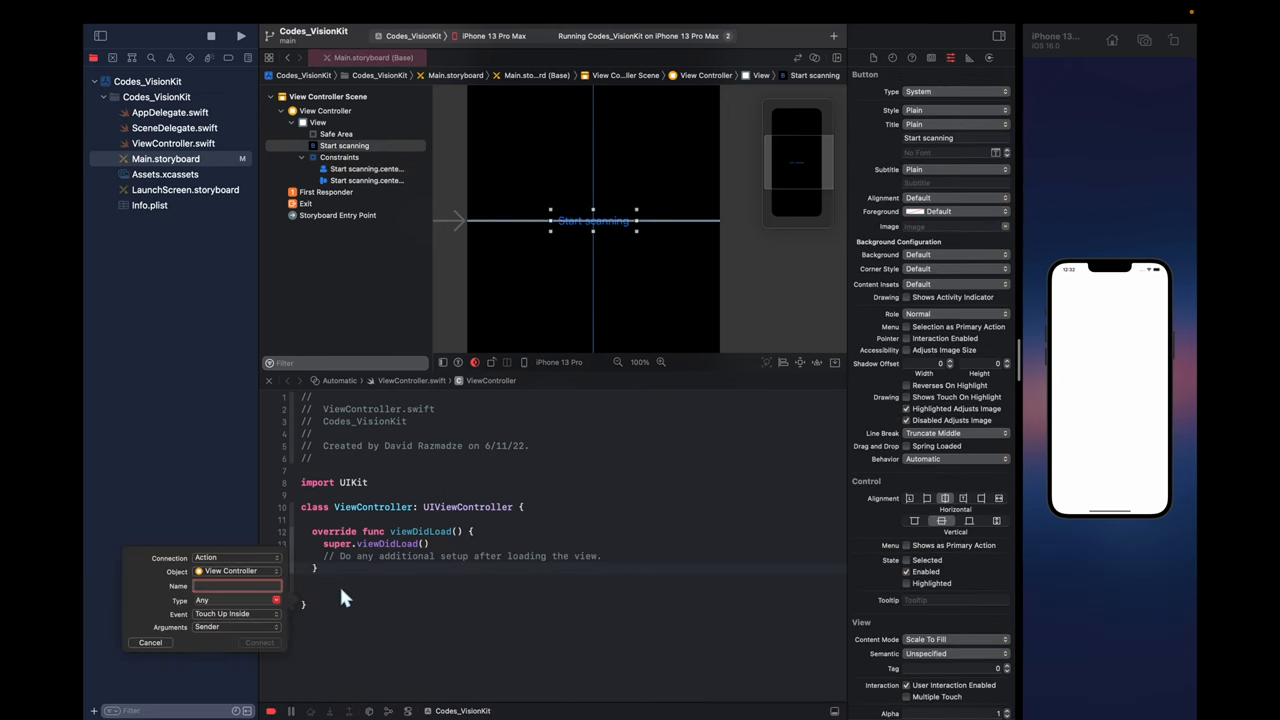
pyautogui.write('startScanningPresse')
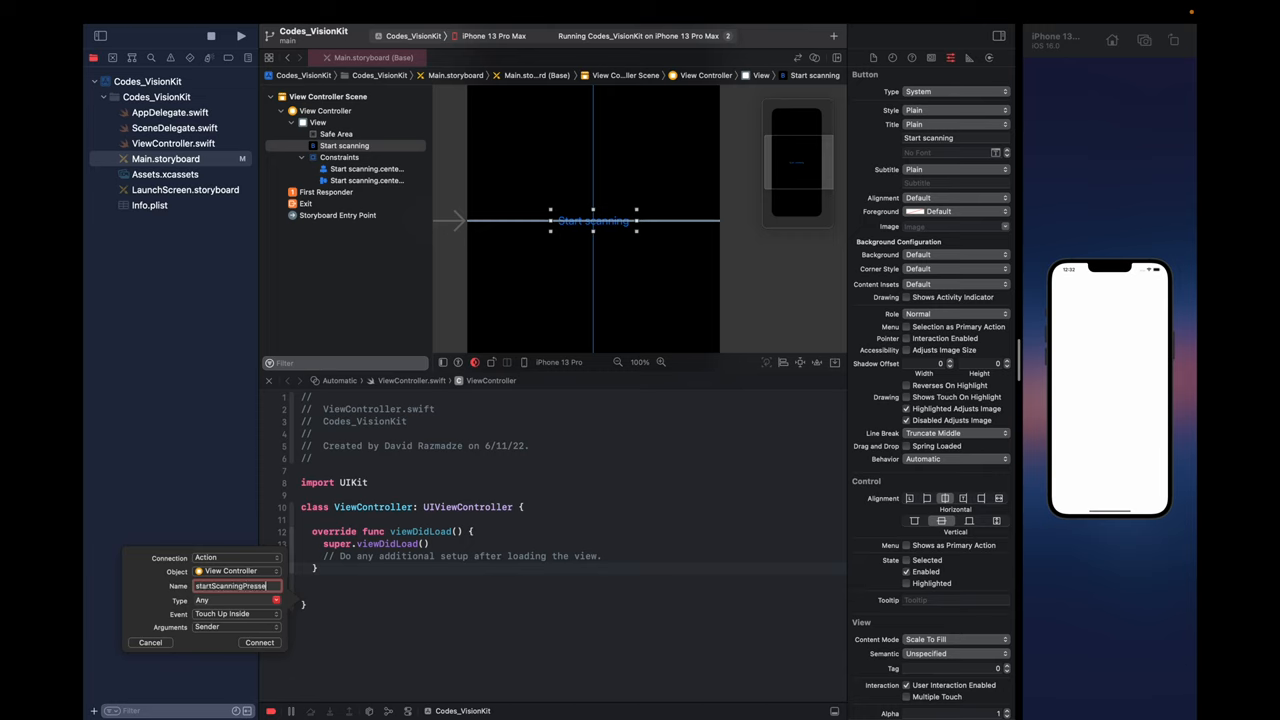
pyautogui.click(235, 557)
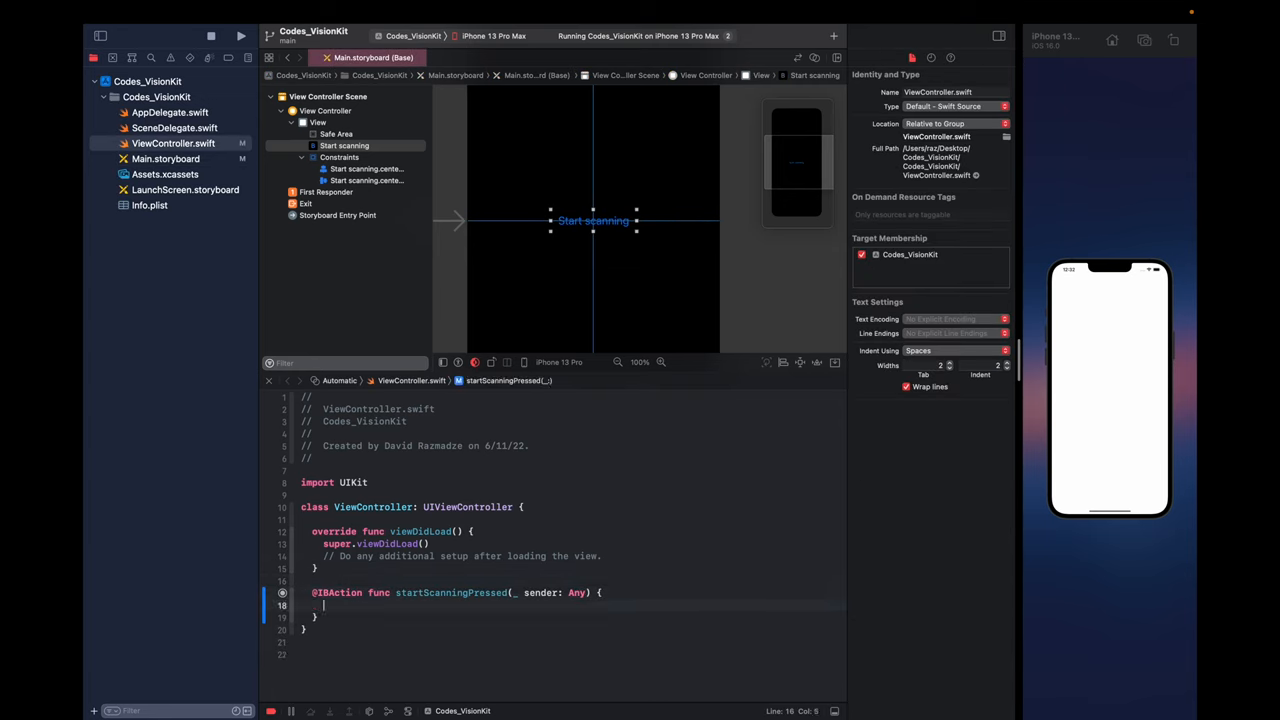
# - Make startScanningPressed print "Start scanning"
pyautogui.press('enter')
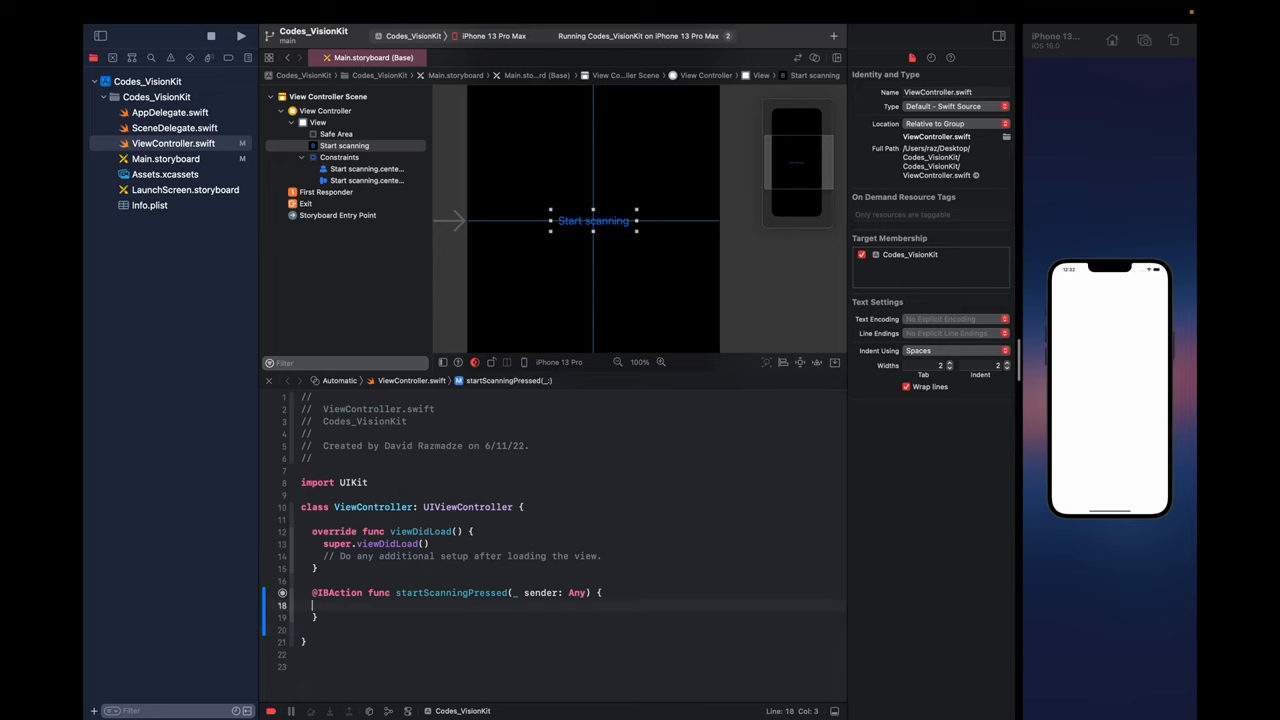
pyautogui.write('print("")')
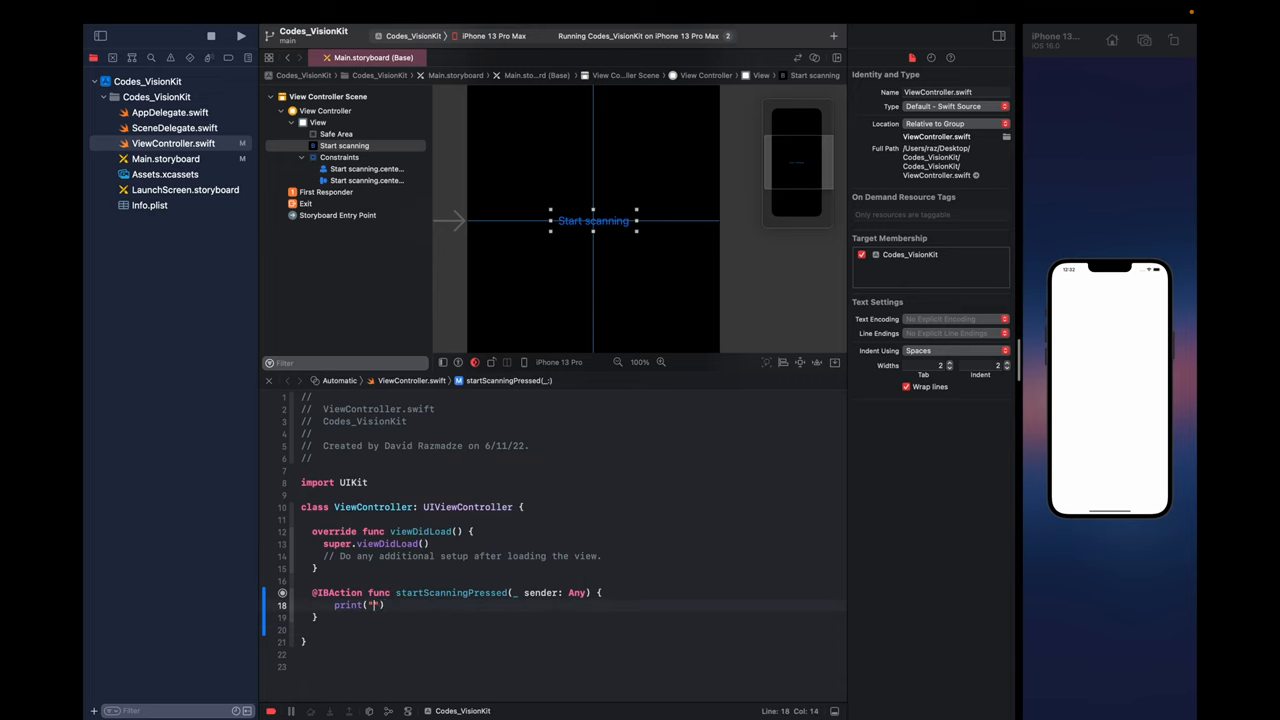
pyautogui.write('Start sc')
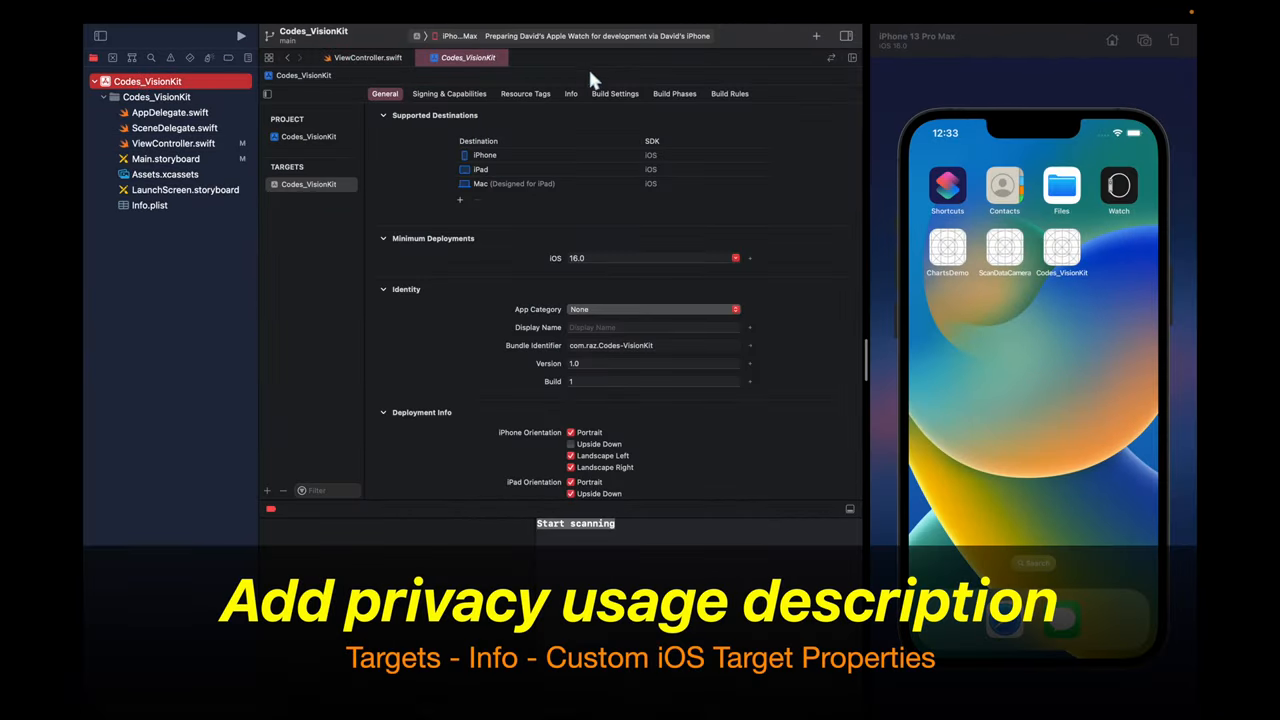
# - Add Privacy - Camera Usage Description explaining the camera scans codes and text
pyautogui.click(571, 93)
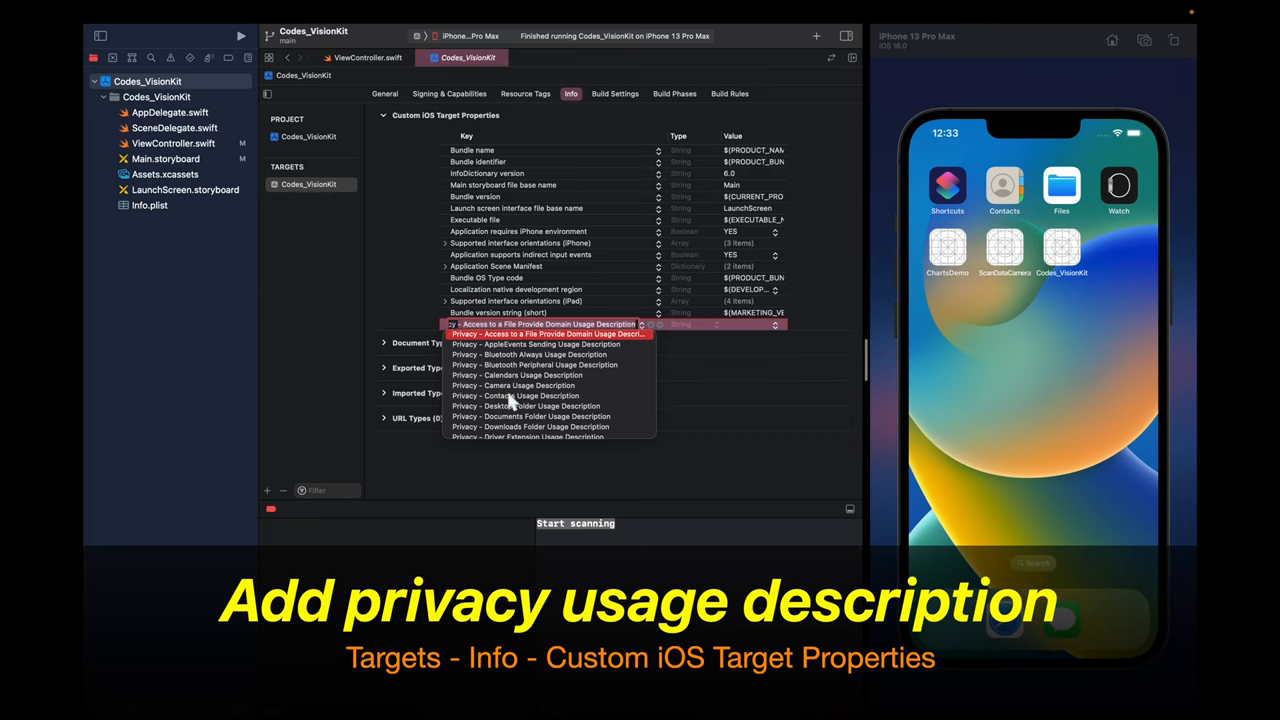
pyautogui.click(513, 385)
pyautogui.write('This app would like to use your camera to scan codes')
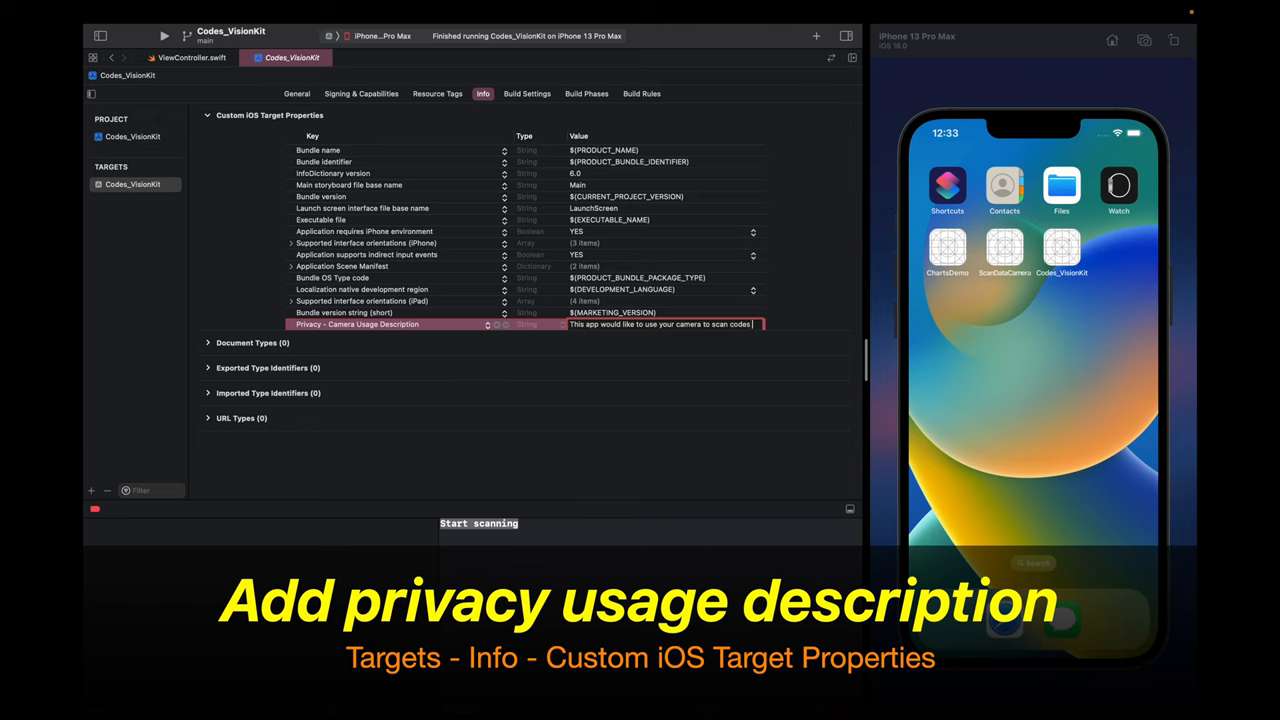
pyautogui.write('and text.')
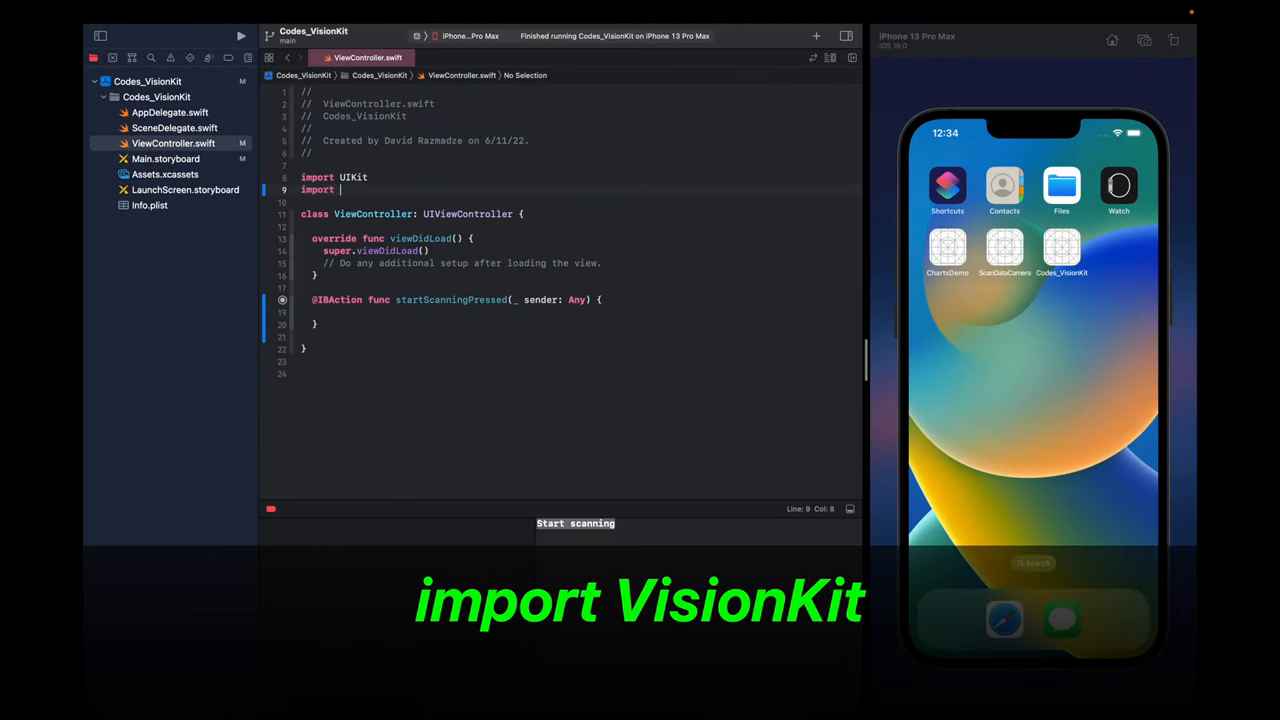
# - Import VisionKit and add a scannerAvailable Bool checking DataScannerViewController isSupported && isAvailable
pyautogui.write('VisionKit')
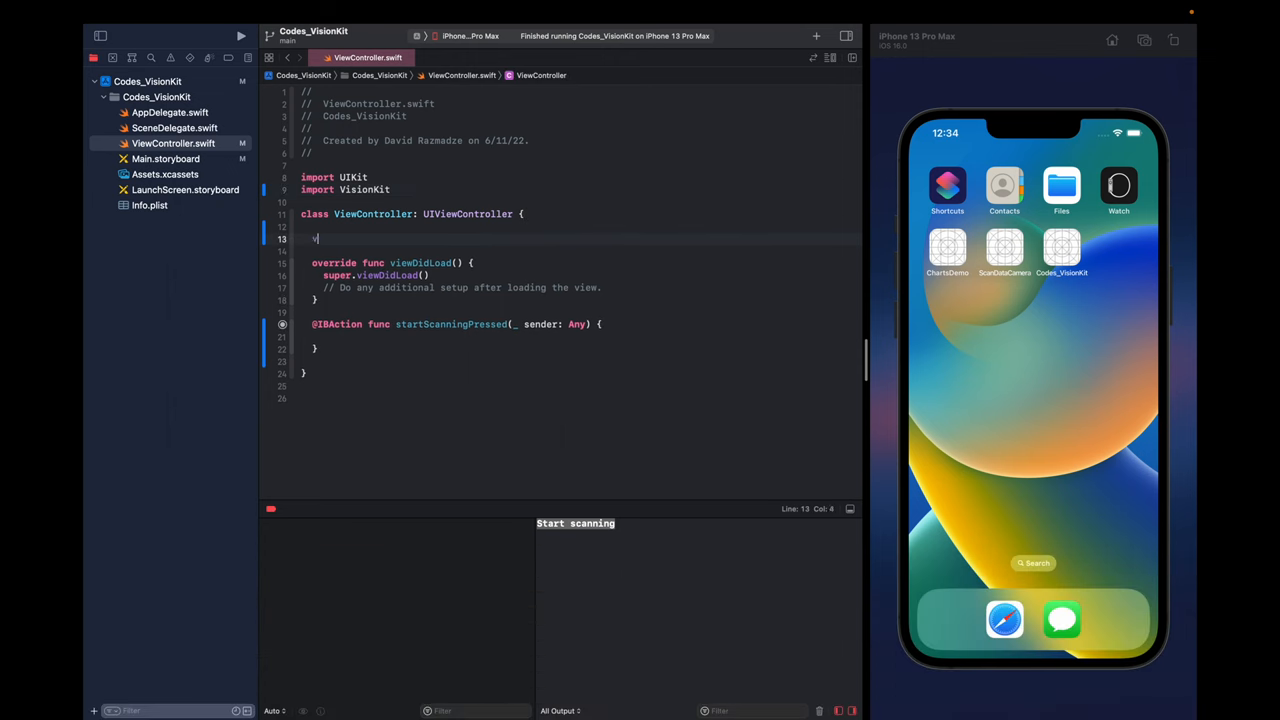
pyautogui.write('var sca')
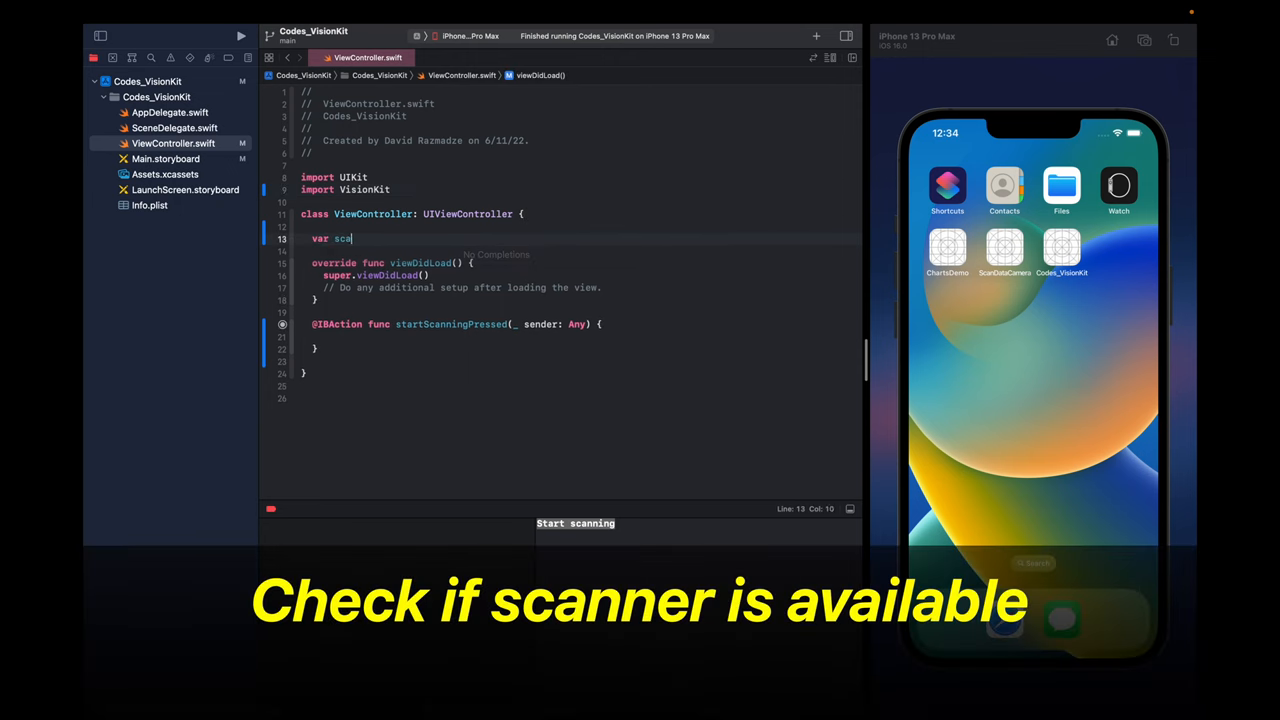
pyautogui.write('nnerAvaua')
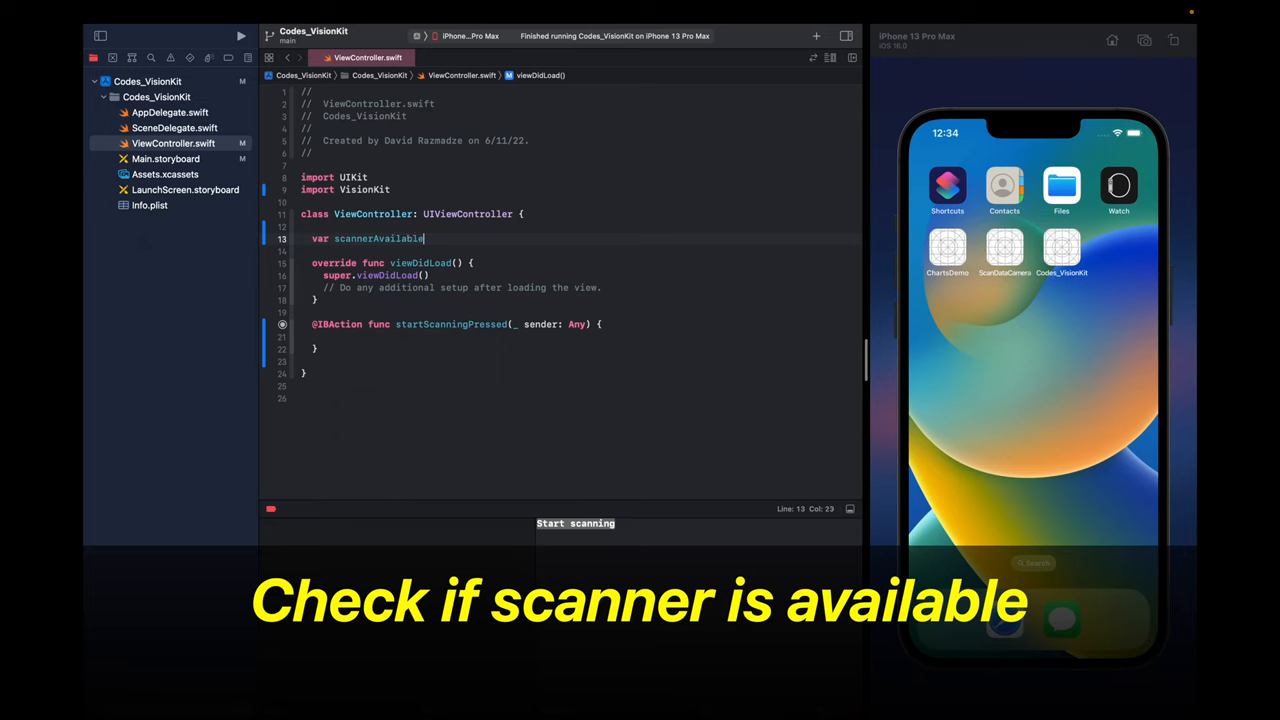
pyautogui.write(': Bool {')
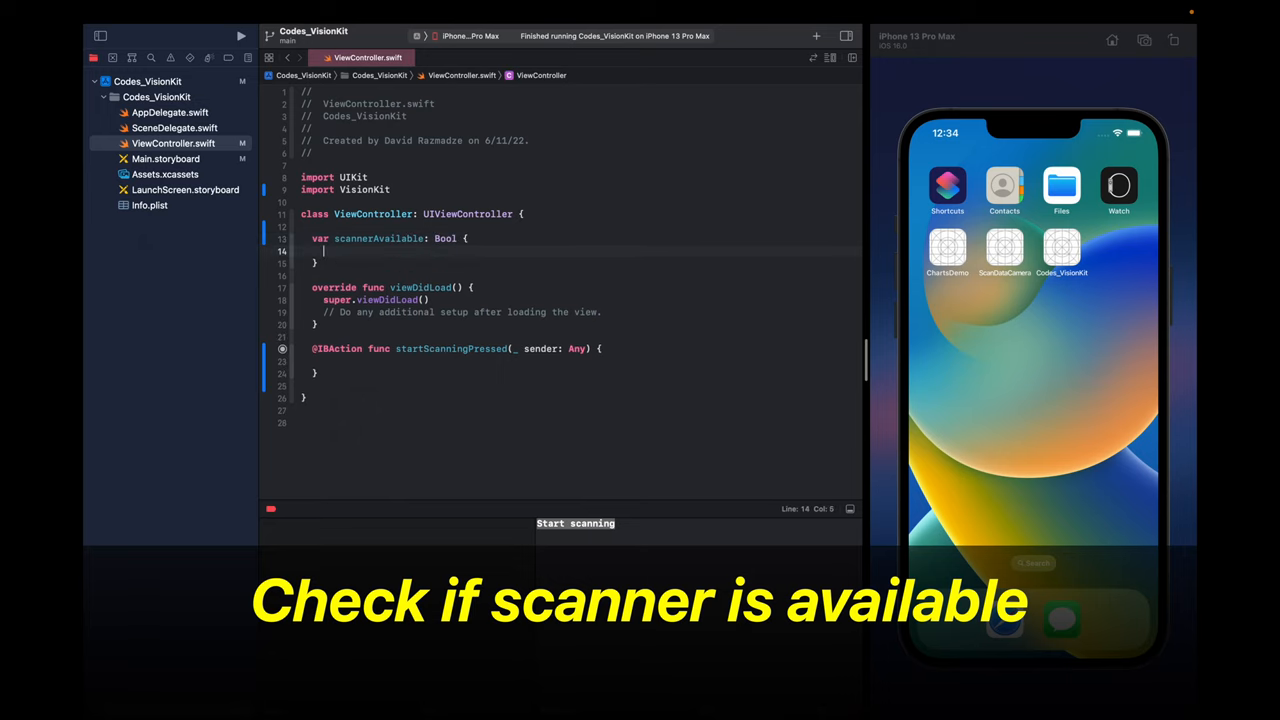
pyautogui.write('DataScannerViewController.isSupported && DataScannerViewController.isSupported')
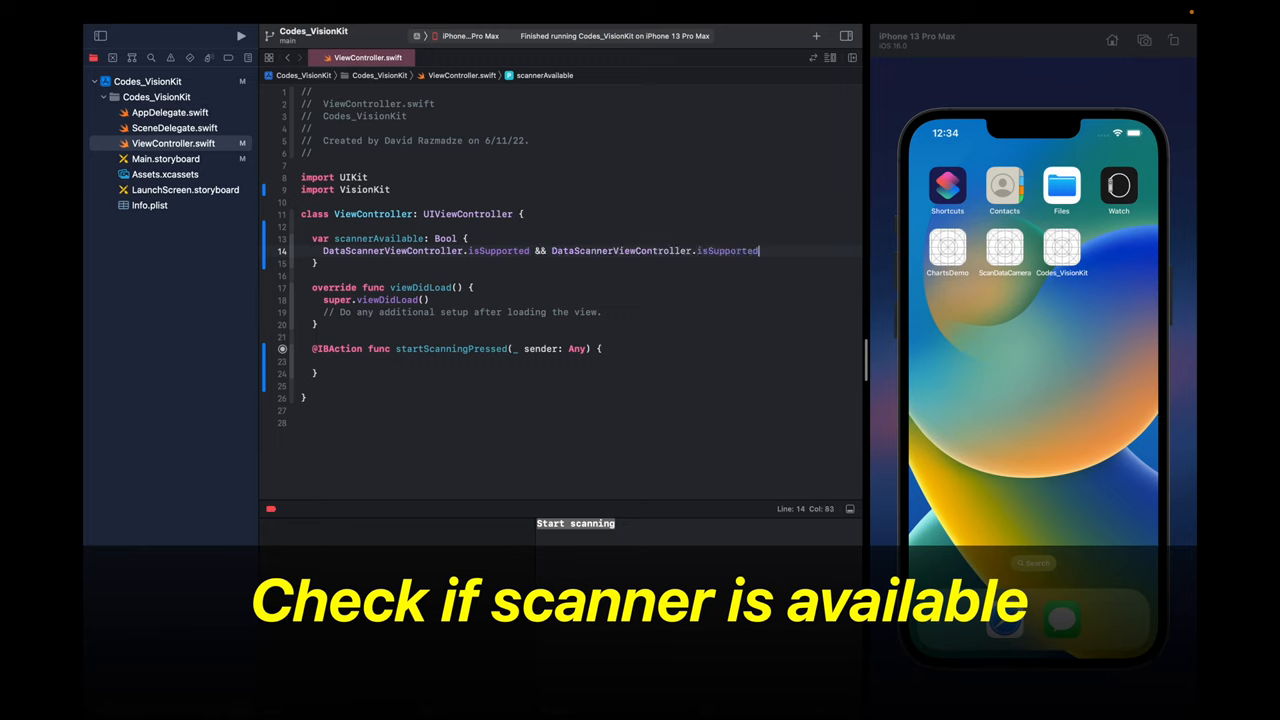
pyautogui.write('.isA')
pyautogui.click(580, 361)
pyautogui.write('g')
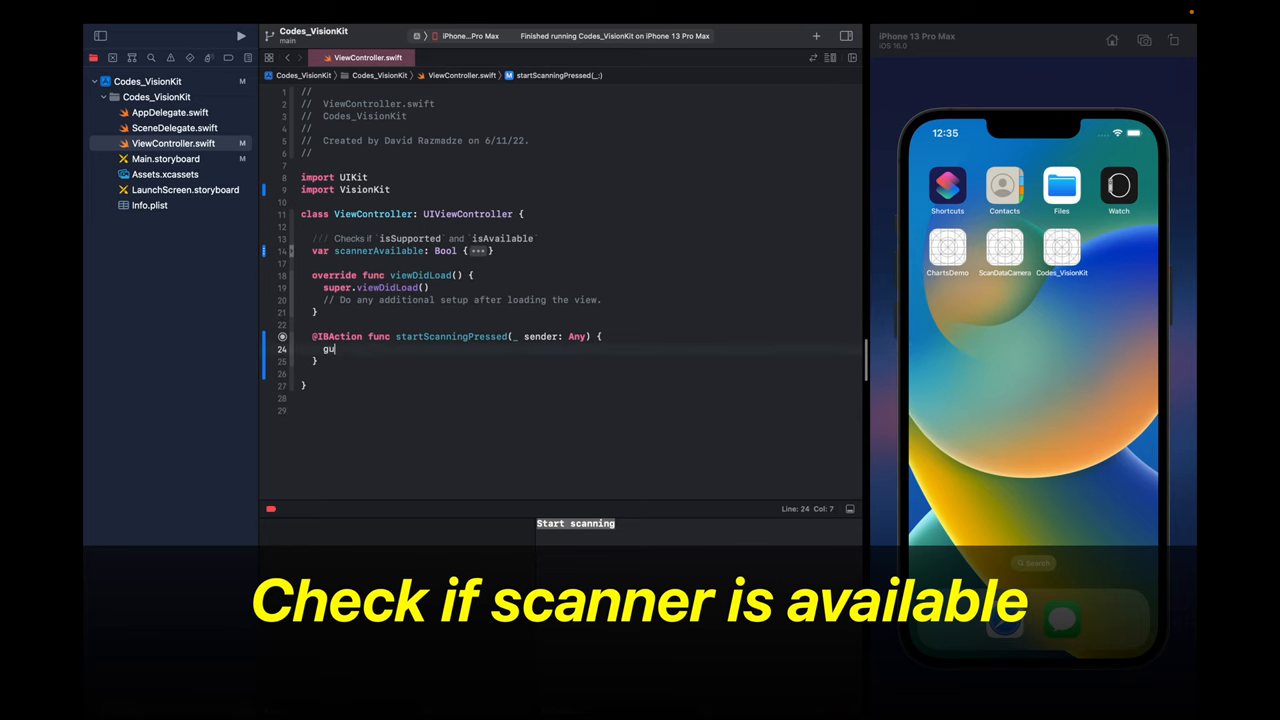
# - Guard startScanningPressed on scannerAvailable, printing an error and returning early
pyautogui.write('uard scannerAvailable == true else {')
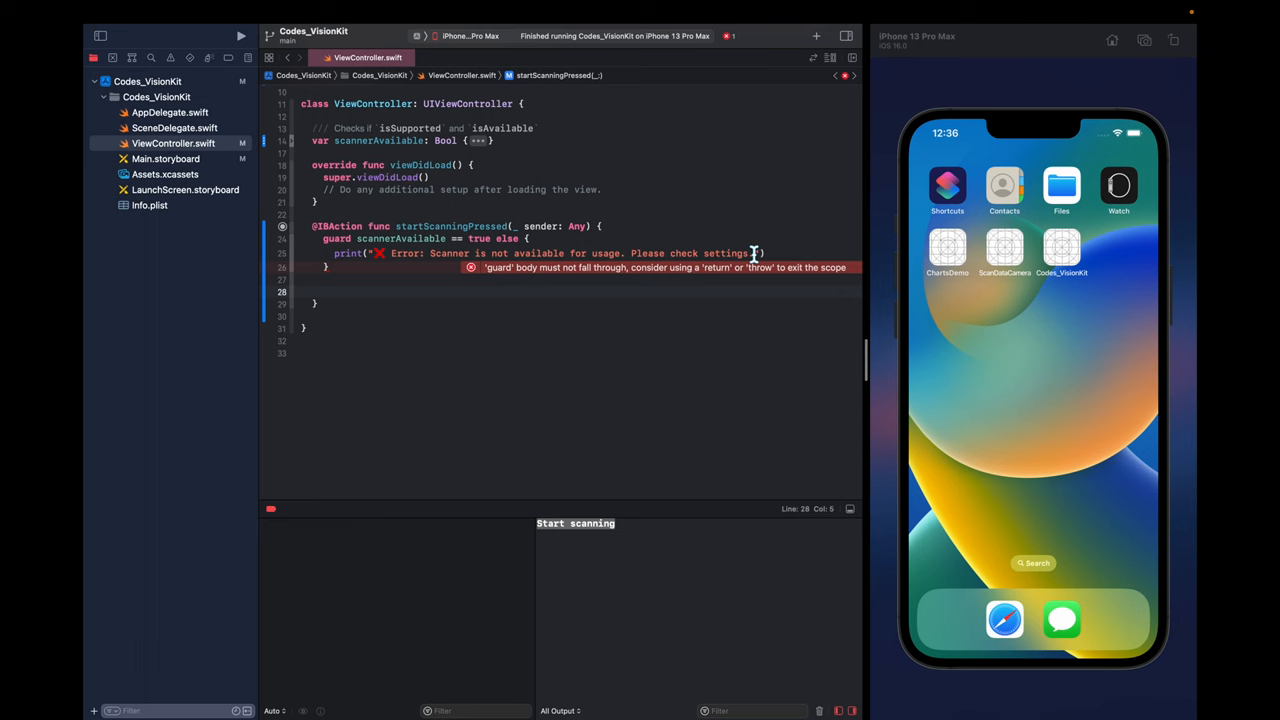
pyautogui.write('return')
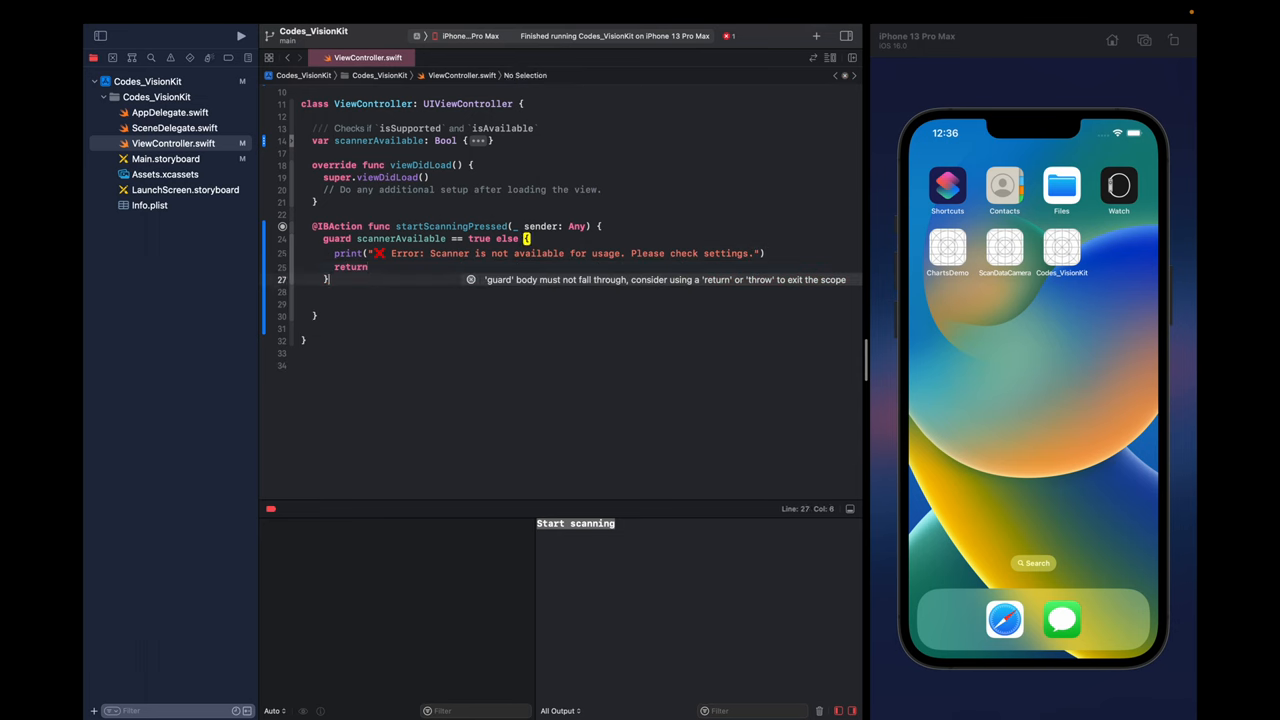
pyautogui.write('let')
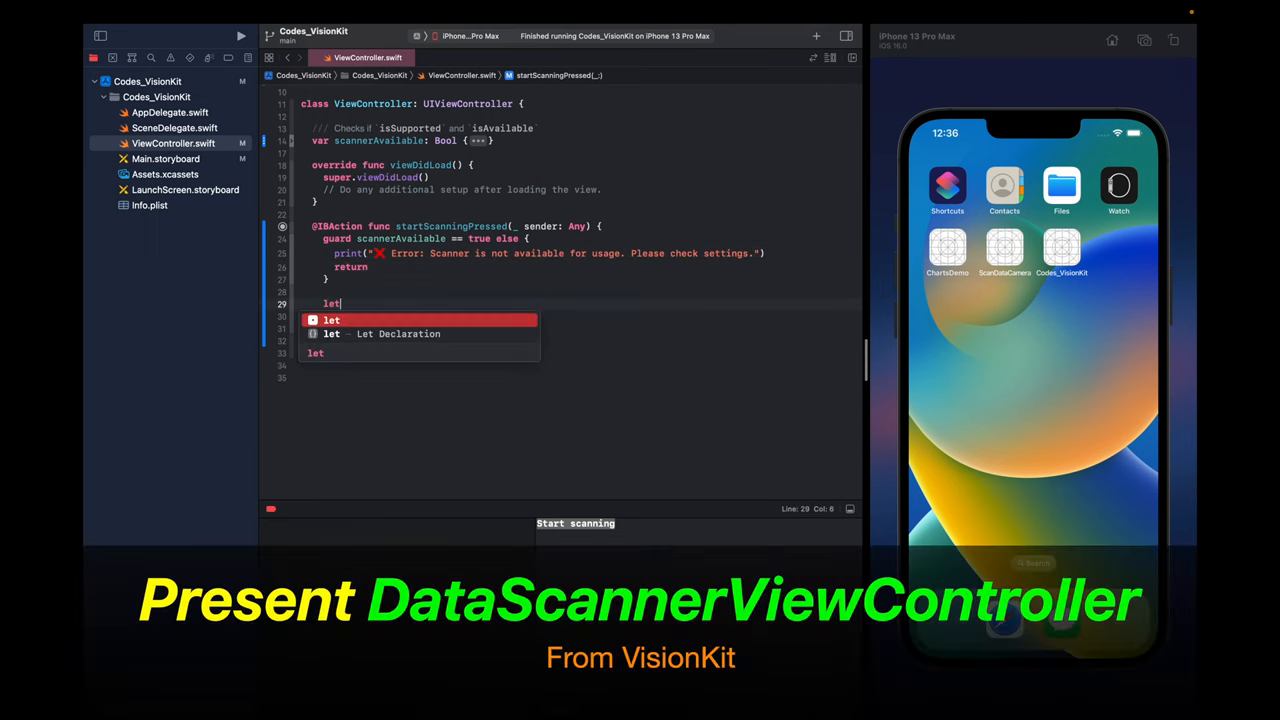
# - Create dataScanner as a DataScannerViewController for text and barcodes with isHighlightingEnabled true
pyautogui.write('data')
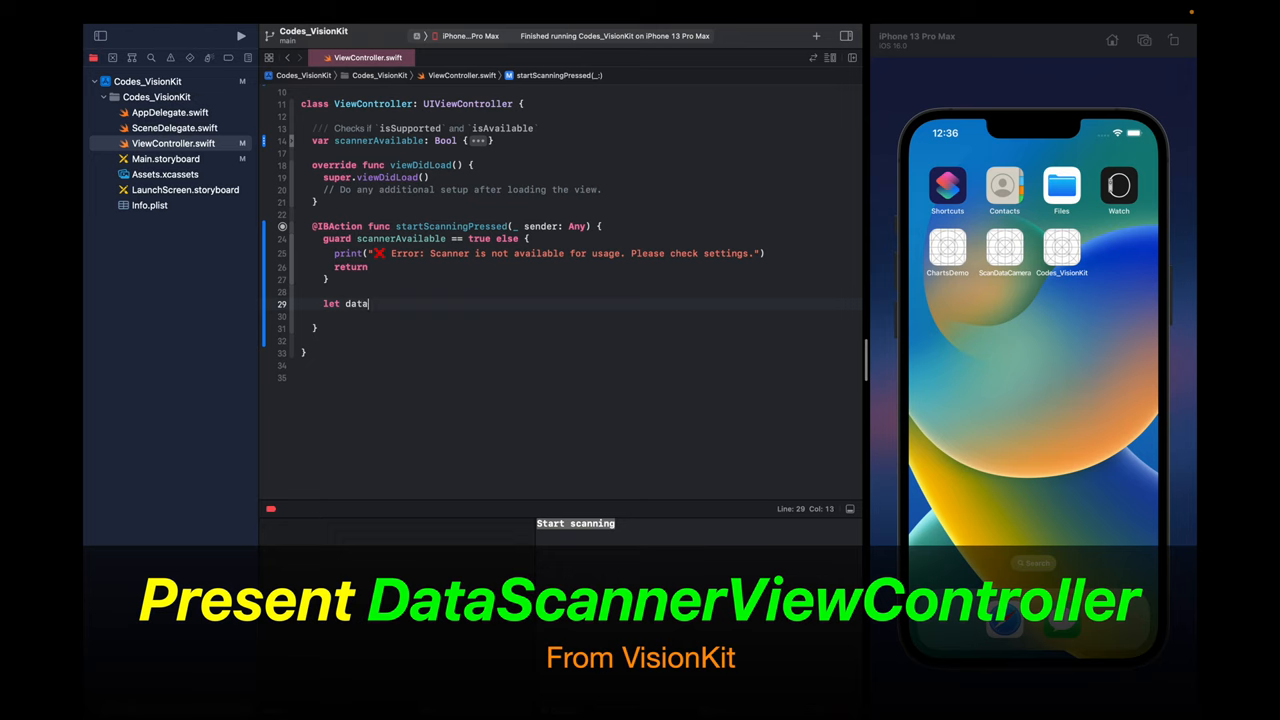
pyautogui.write('Scanner = D')
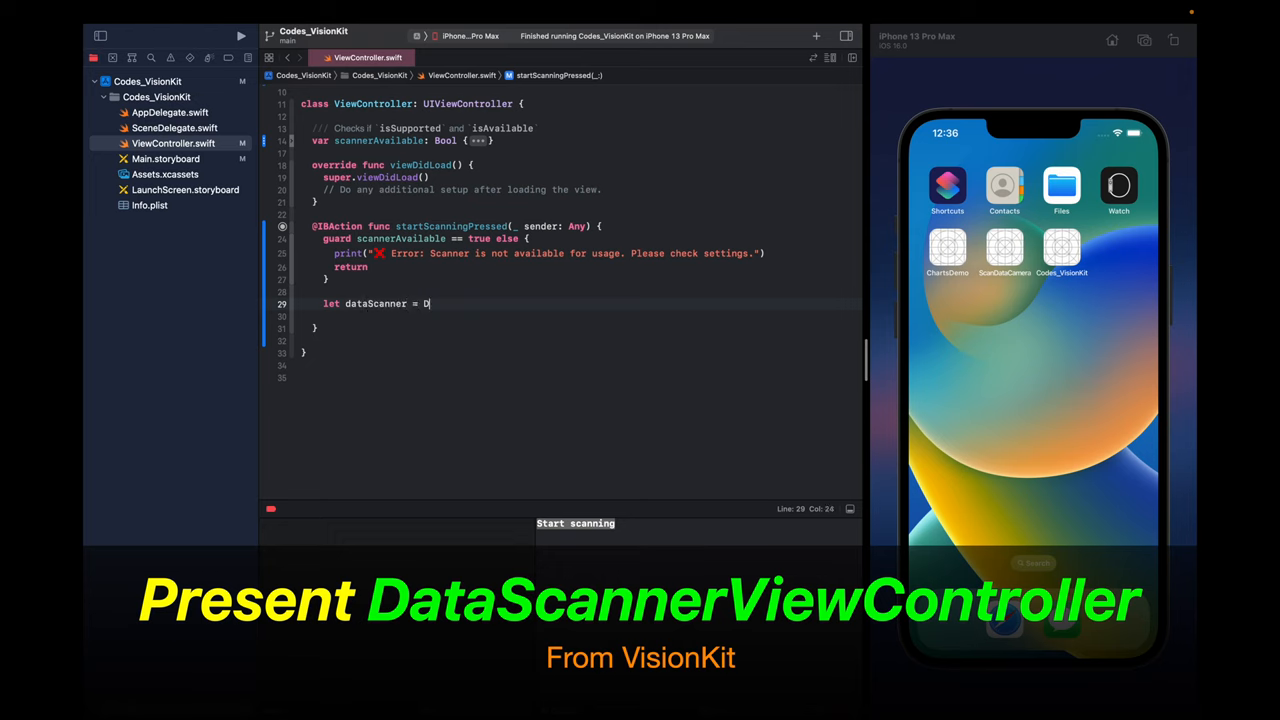
pyautogui.write('ataScannerViewController')
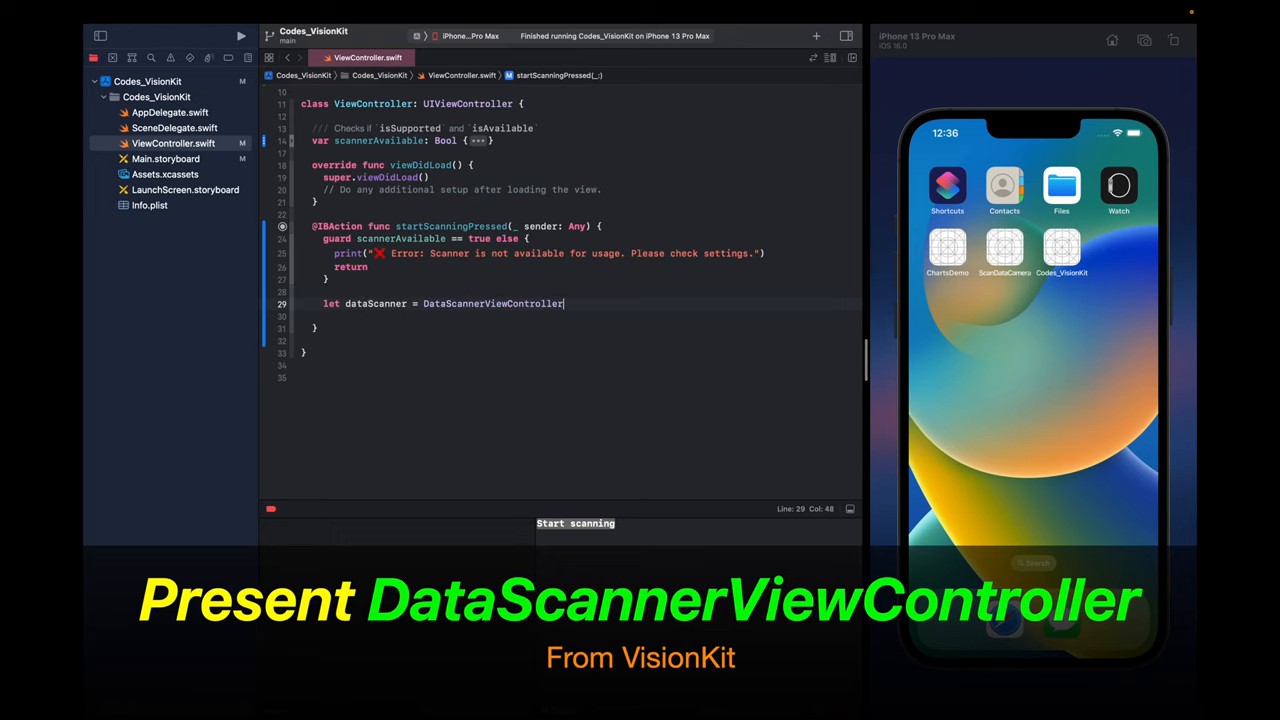
pyautogui.write('(')
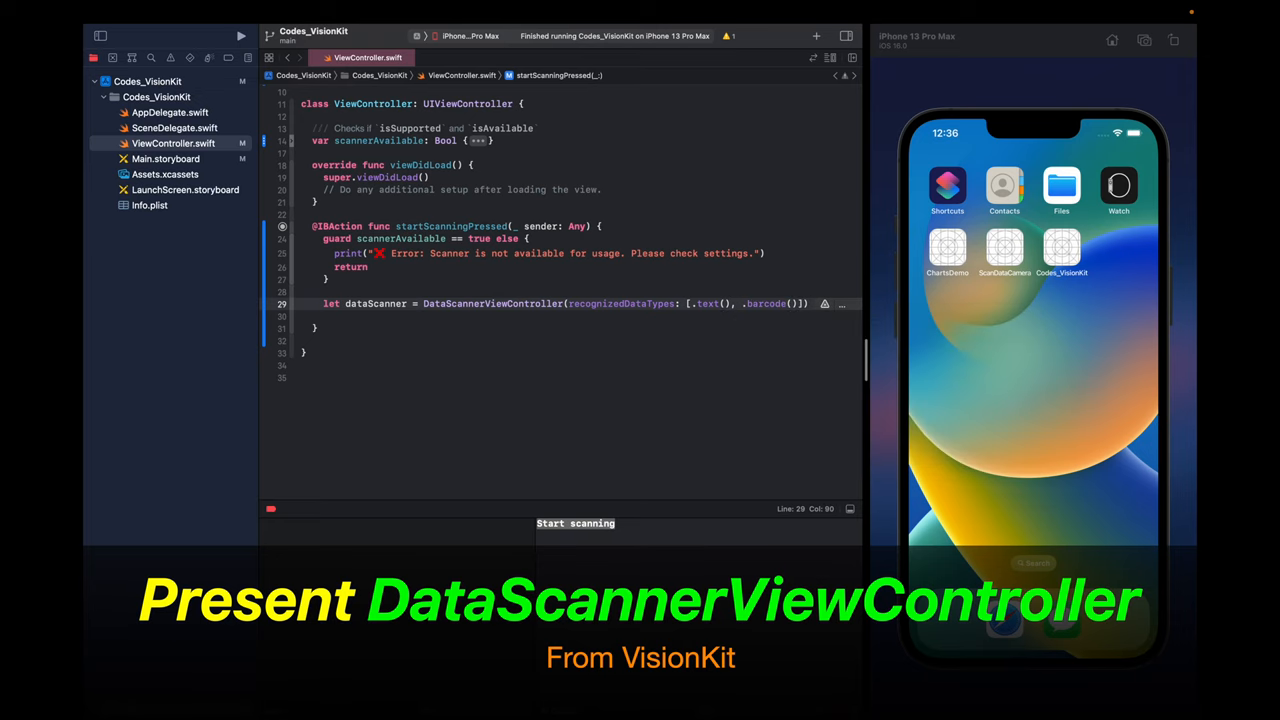
pyautogui.write('isHighlightingEnabled: Bool')
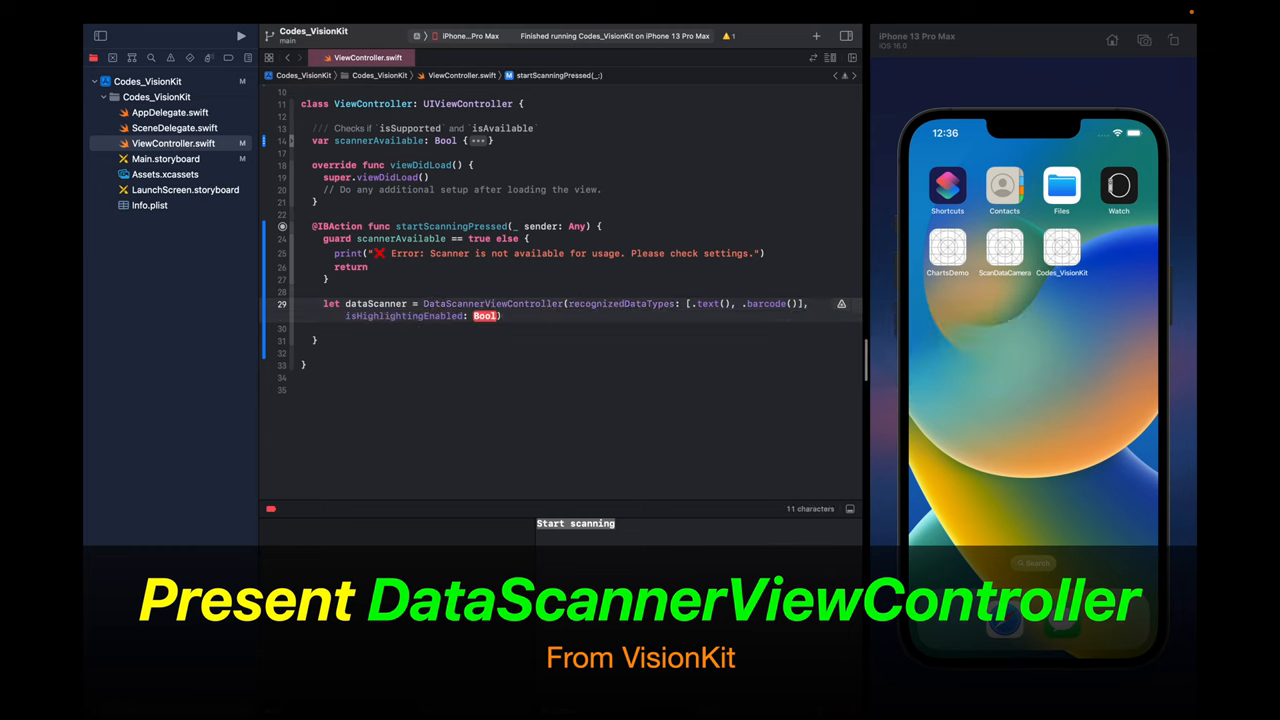
pyautogui.write('true')
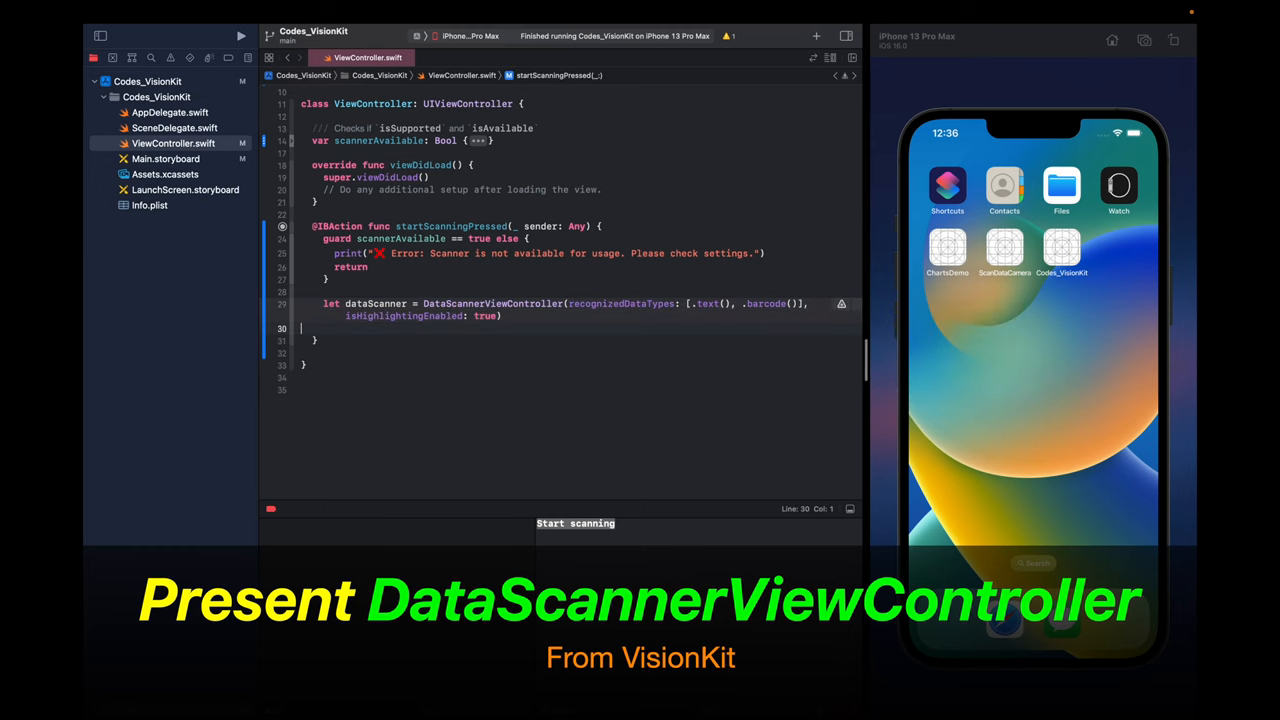
# - Present dataScanner animated and call try? dataScanner.startScanning()
pyautogui.write('present(dataScanner, animated: Bool')
pyautogui.write('// Present data scanner')
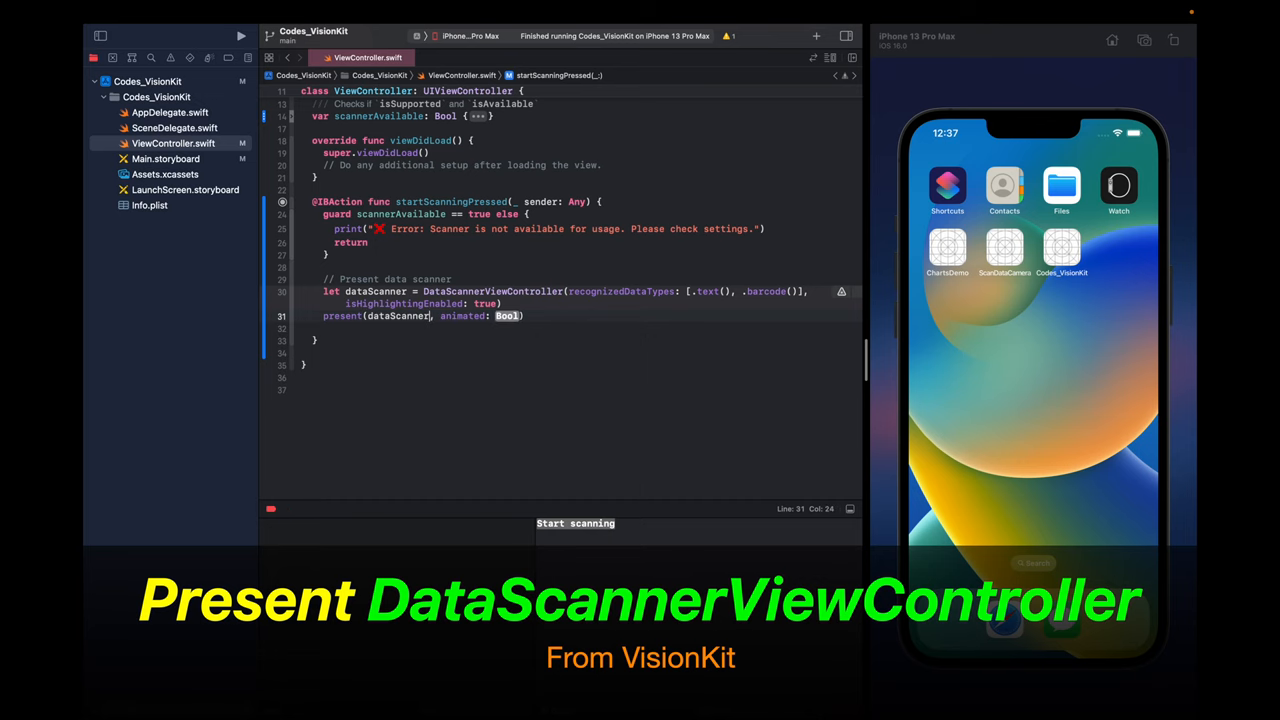
pyautogui.write('true')
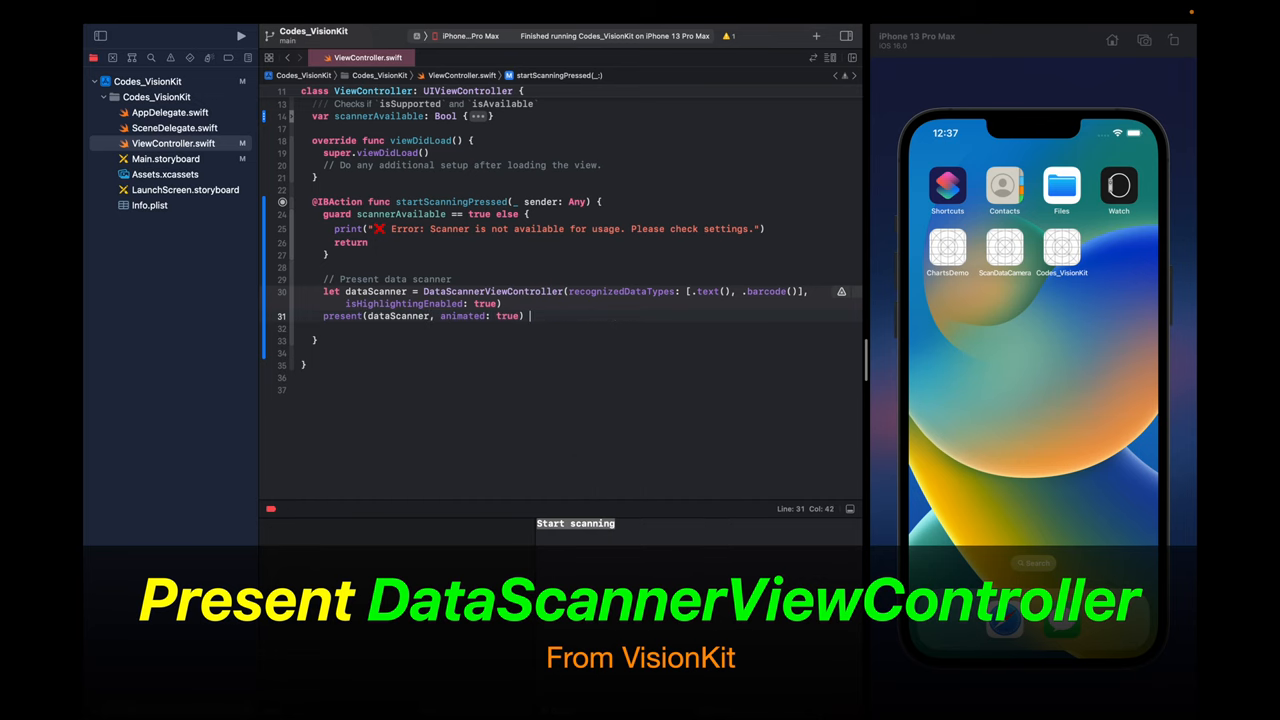
pyautogui.write('try?')
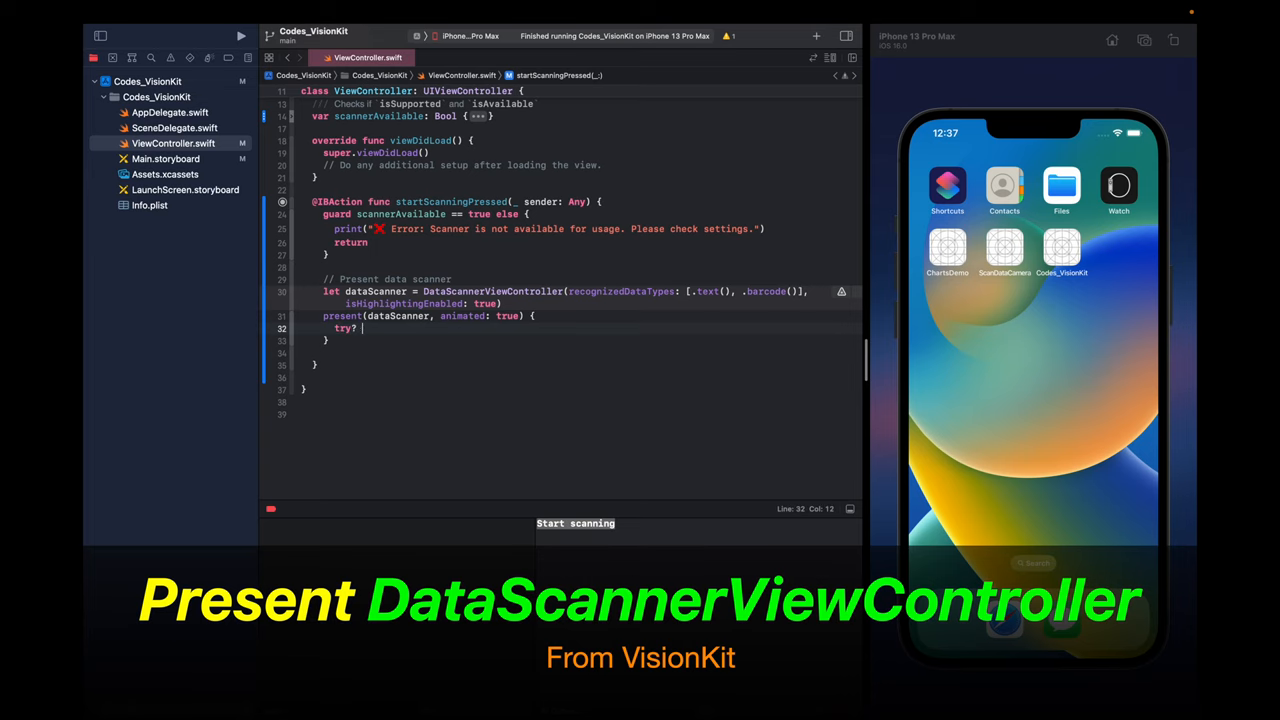
pyautogui.write('dataScanner.startScanning(')
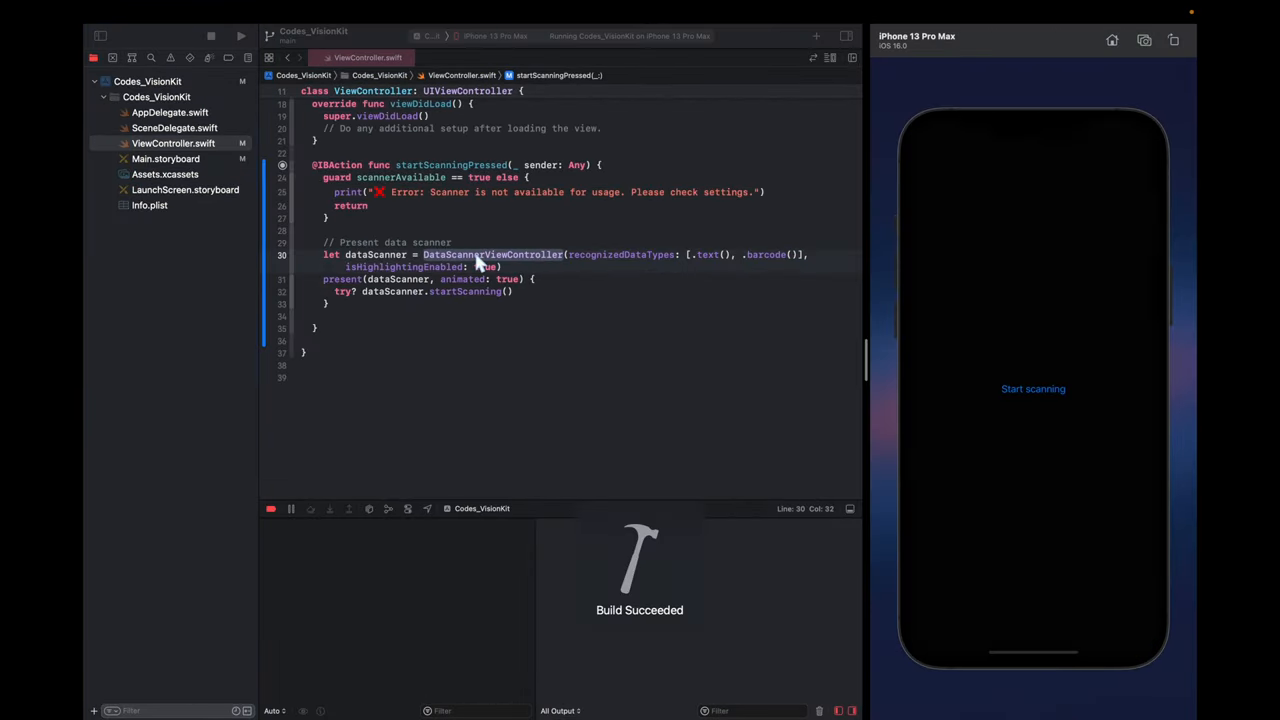
# - Tap Start scanning in the simulator, note the unavailable-scanner error, stop the app, and view run destinations
pyautogui.click(1033, 389)
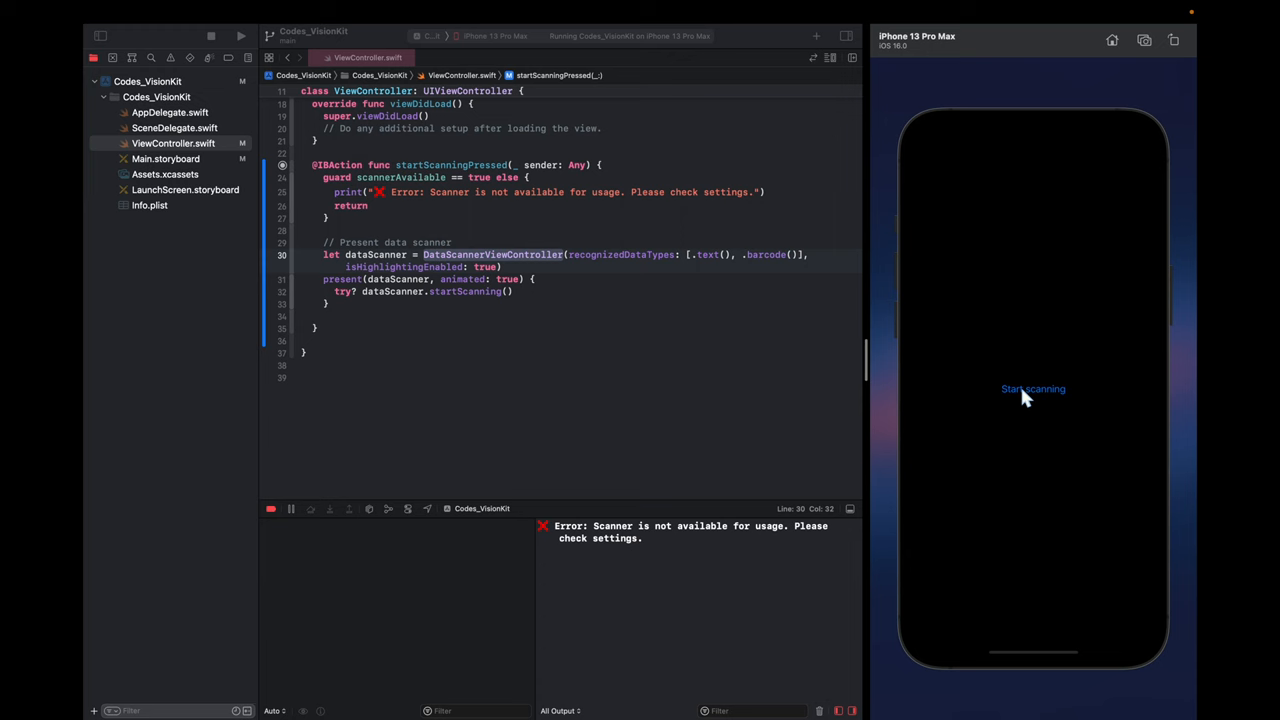
pyautogui.click(671, 457)
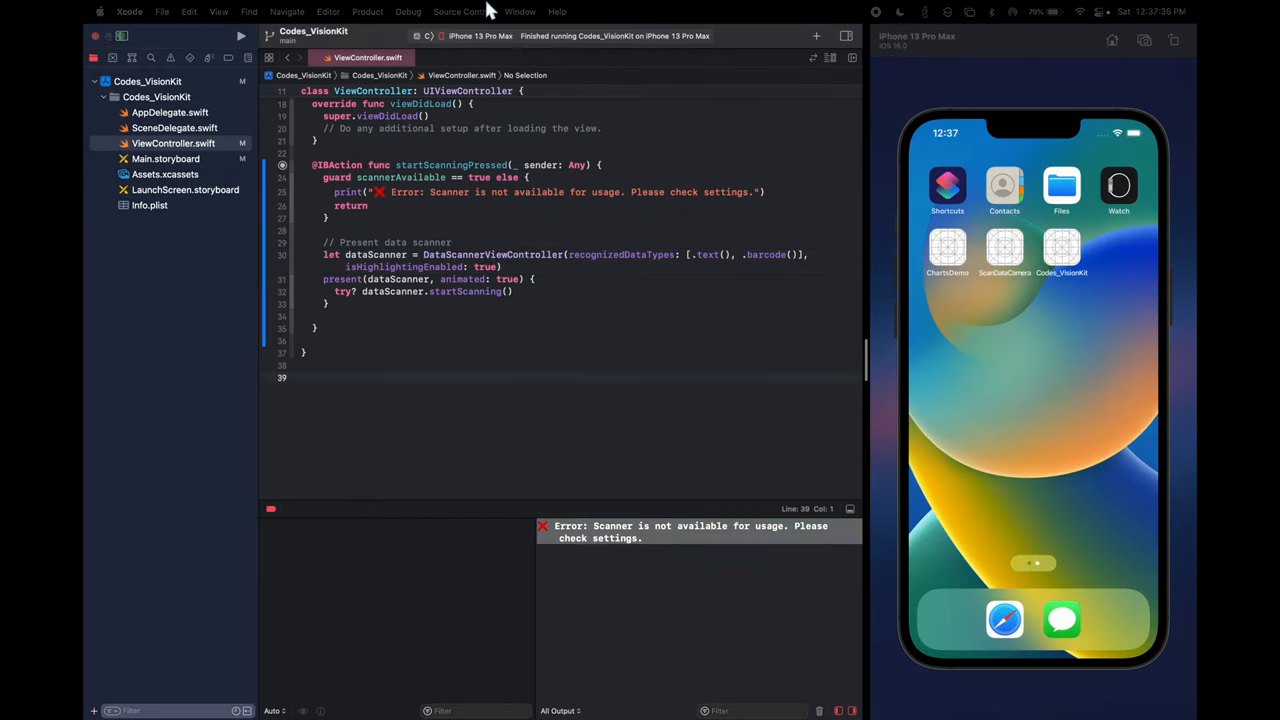
pyautogui.click(480, 36)
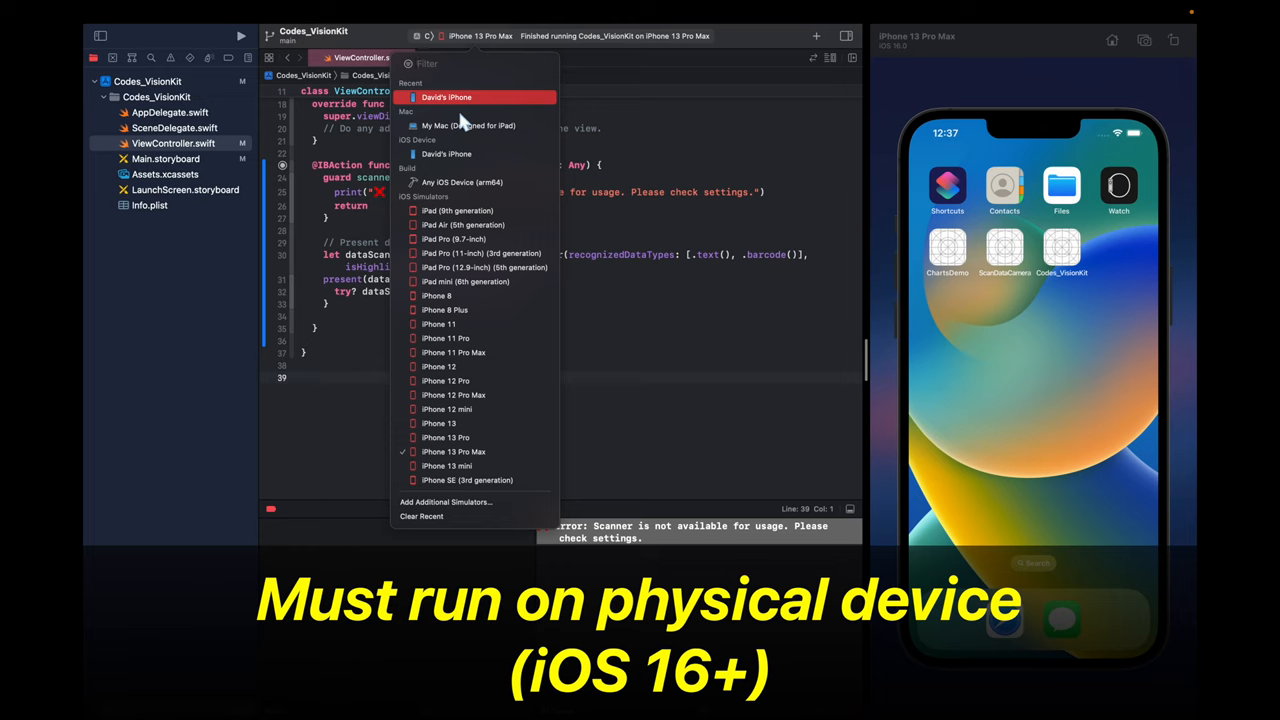
# - Run Codes_VisionKit on the physical iPhone and grant the camera permission
pyautogui.click(446, 97)
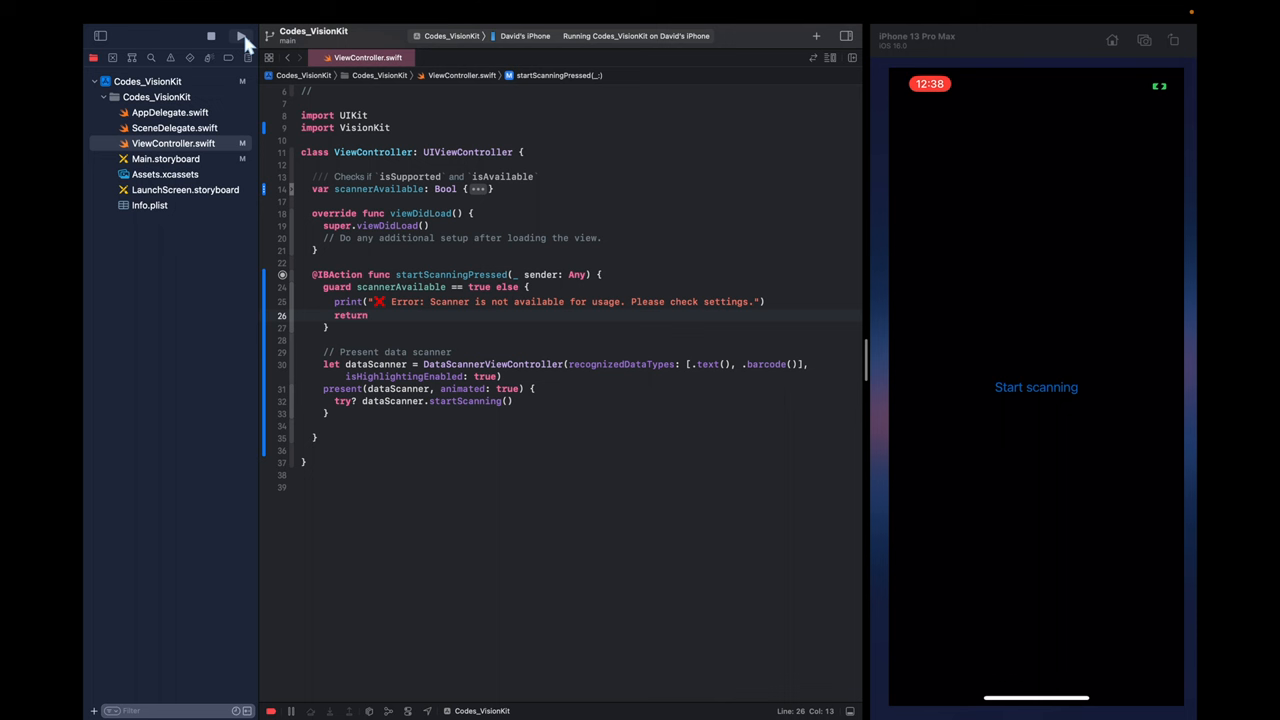
pyautogui.click(270, 36)
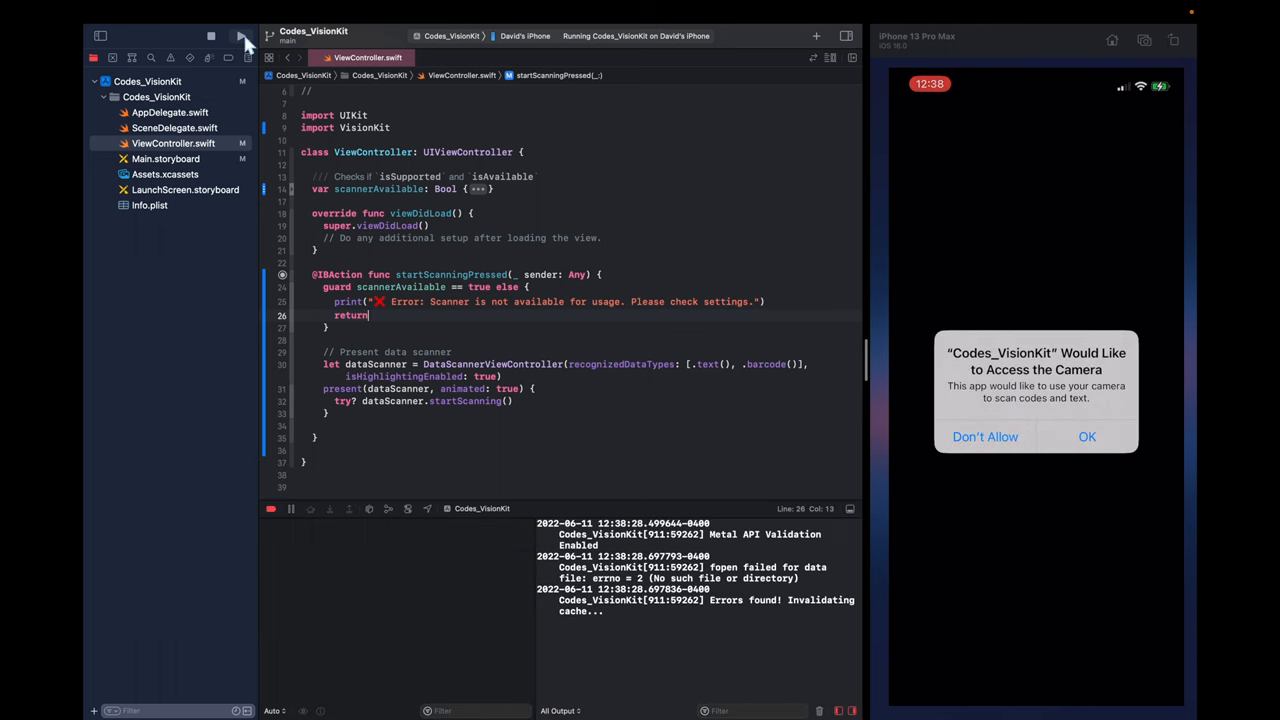
pyautogui.click(1087, 436)
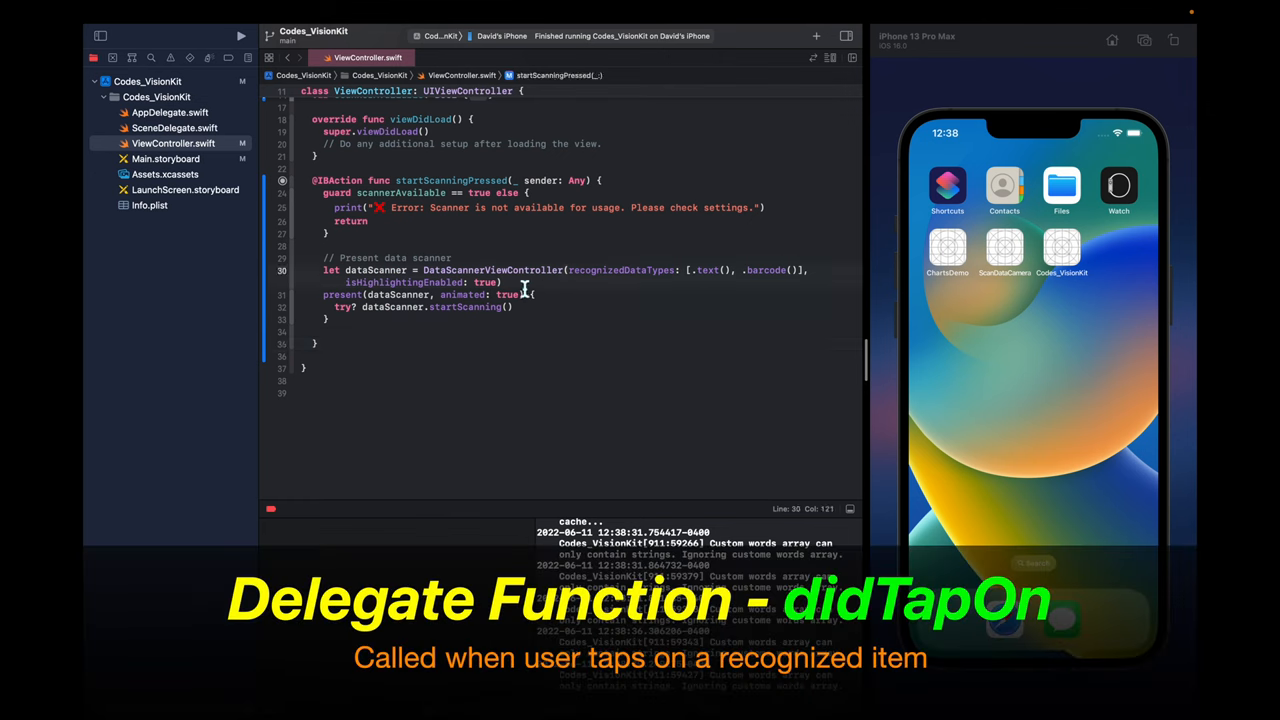
# - Set dataScanner.delegate to self and add a DataScannerViewControllerDelegate extension
pyautogui.write('dataScanner.delegate = self')
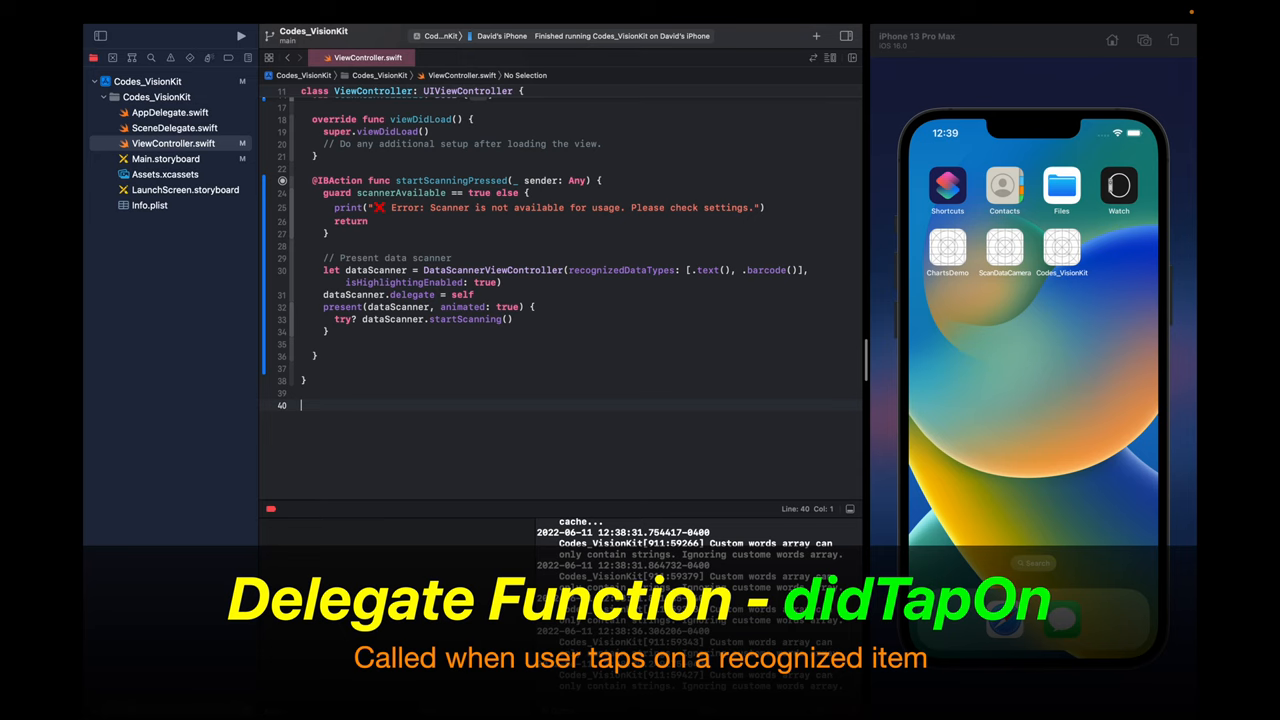
pyautogui.write('extension ViewController:')
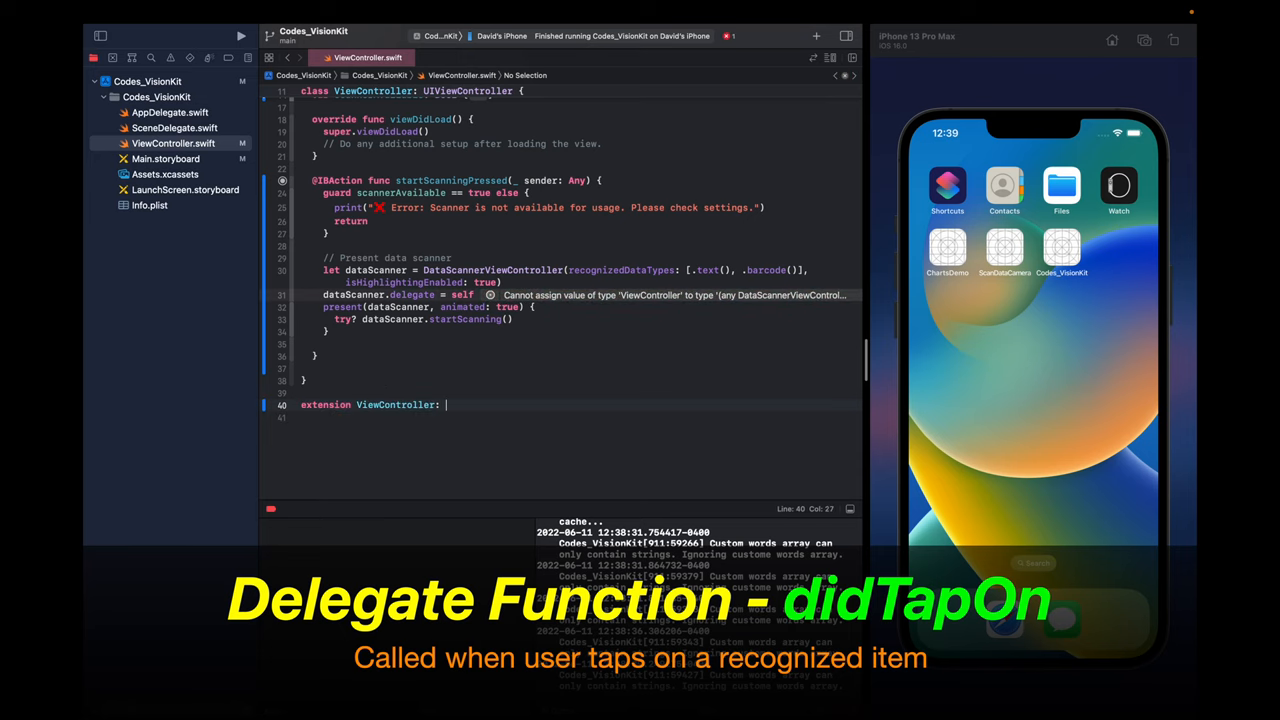
pyautogui.write('DataScannerViewControllerDelegate')
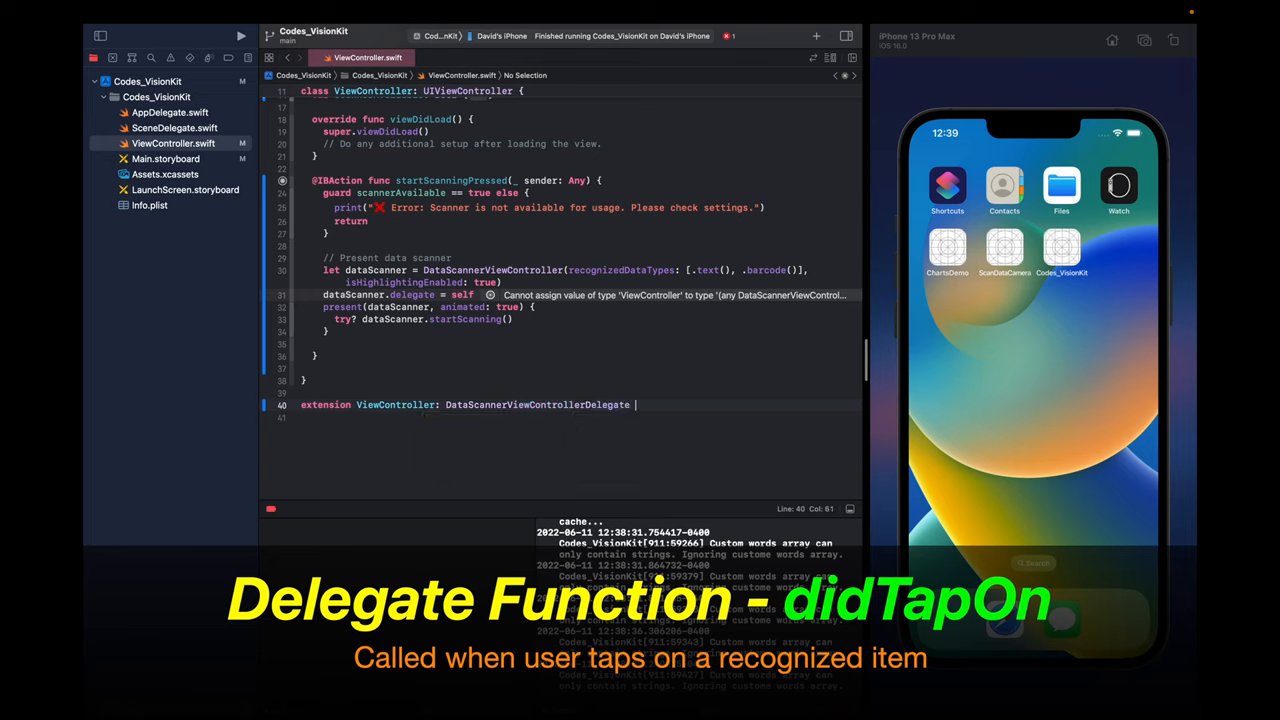
pyautogui.write('{')
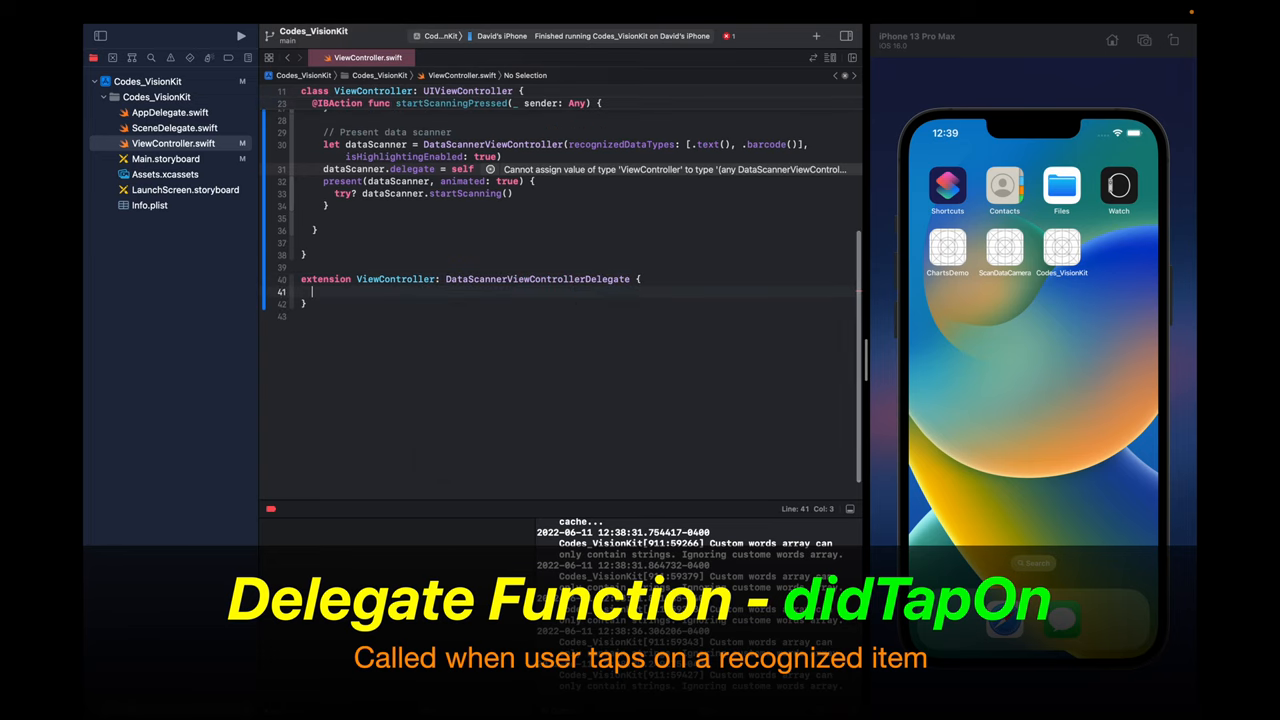
# - Add the dataScanner(_:didTapOn:) method containing a switch on item
pyautogui.write('f')
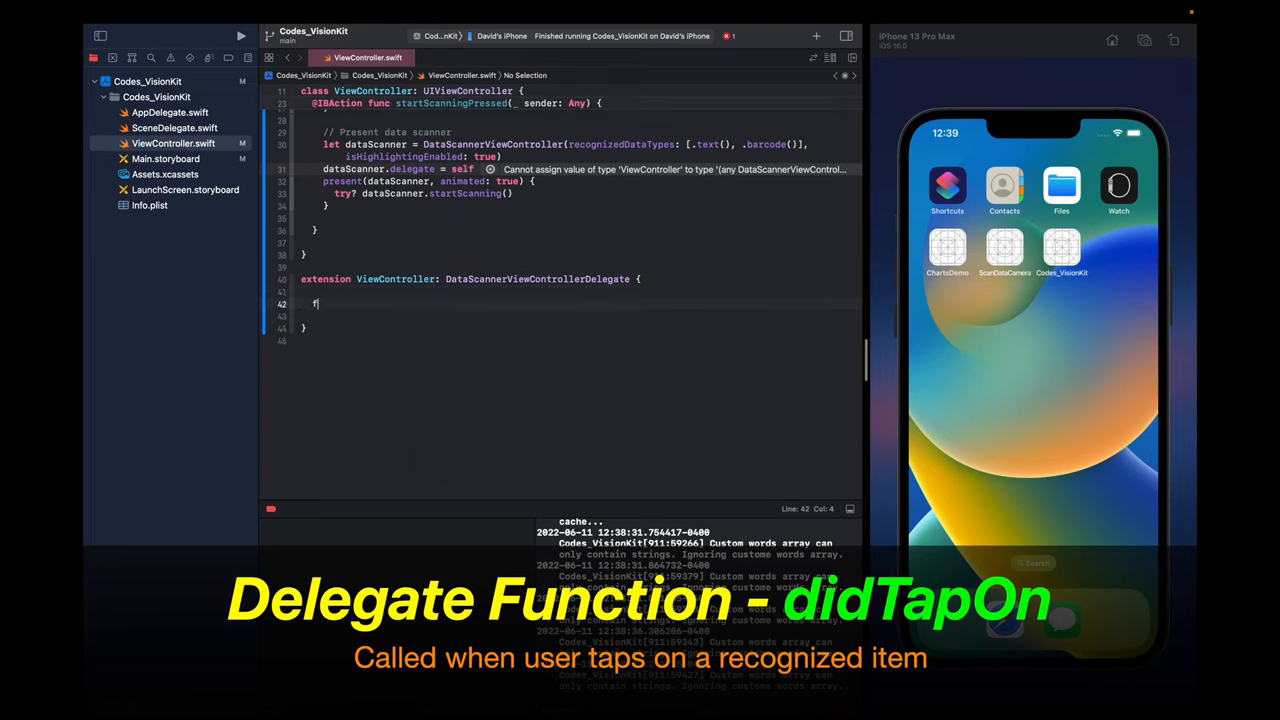
pyautogui.write('func d')
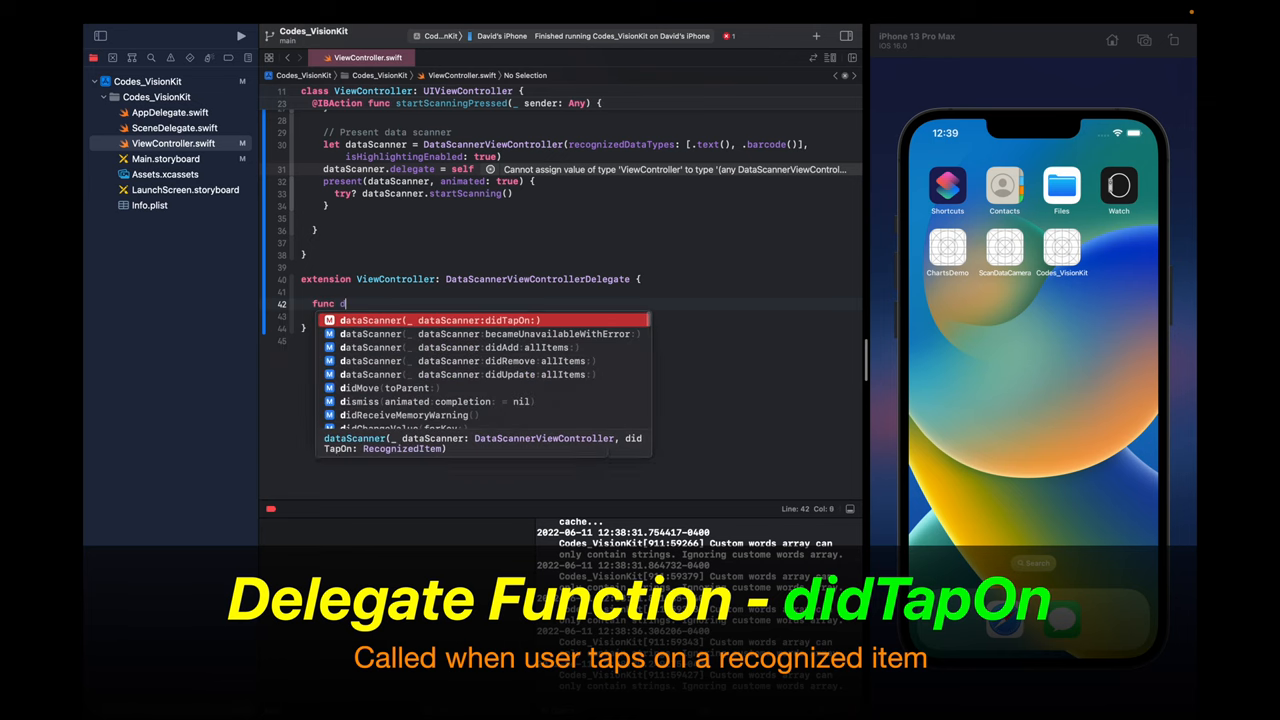
pyautogui.write('idTap')
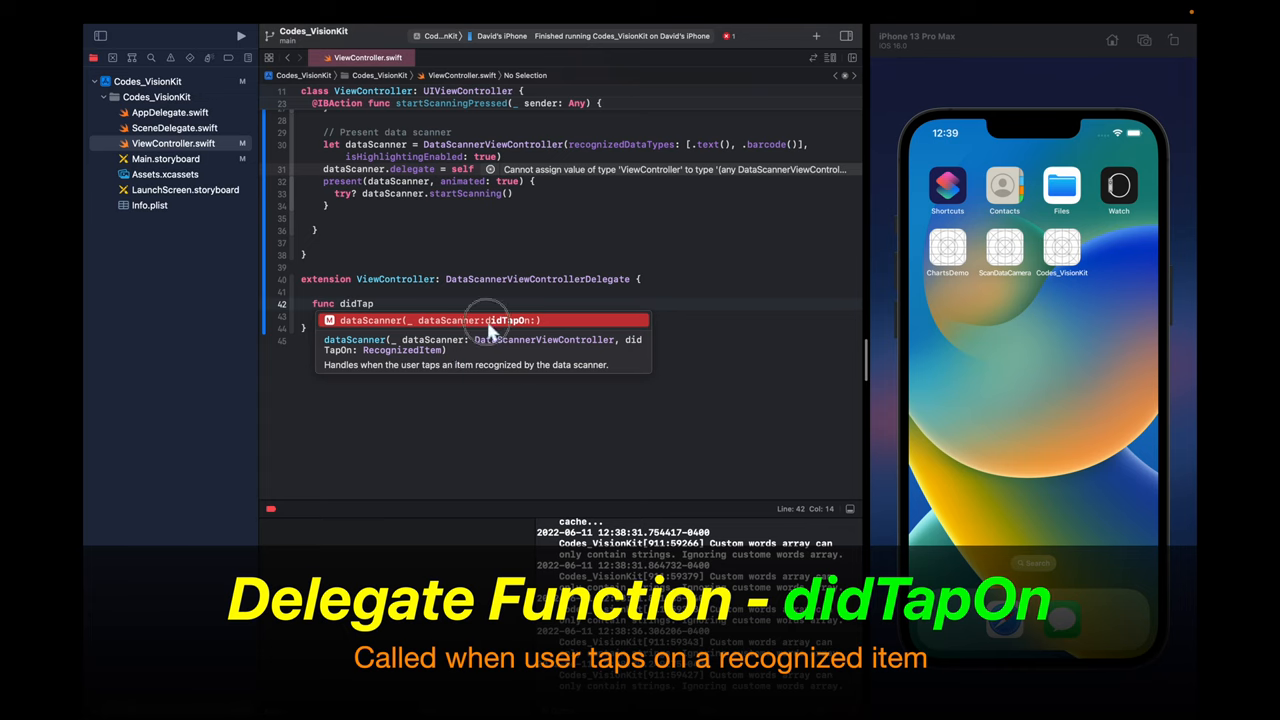
pyautogui.write('switch item {')
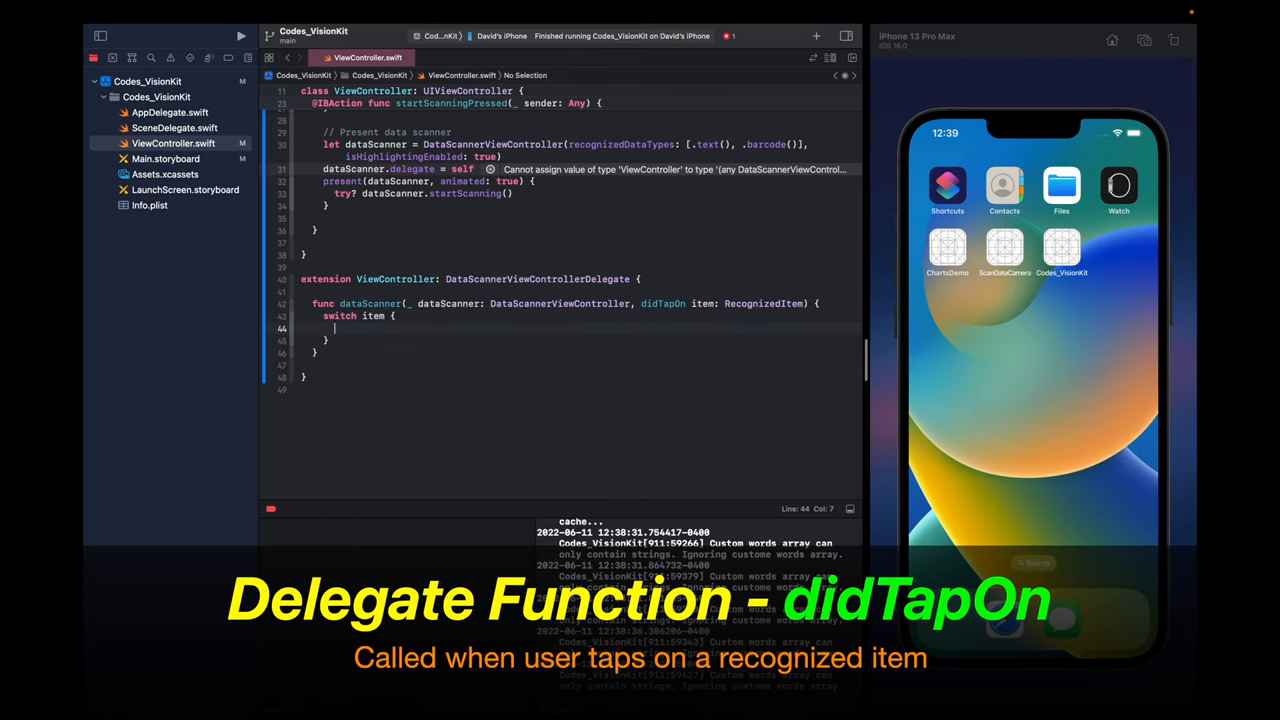
# - Add a default case printing "❌ Unexpected item." and a .text case printing the transcript
pyautogui.write('default:')
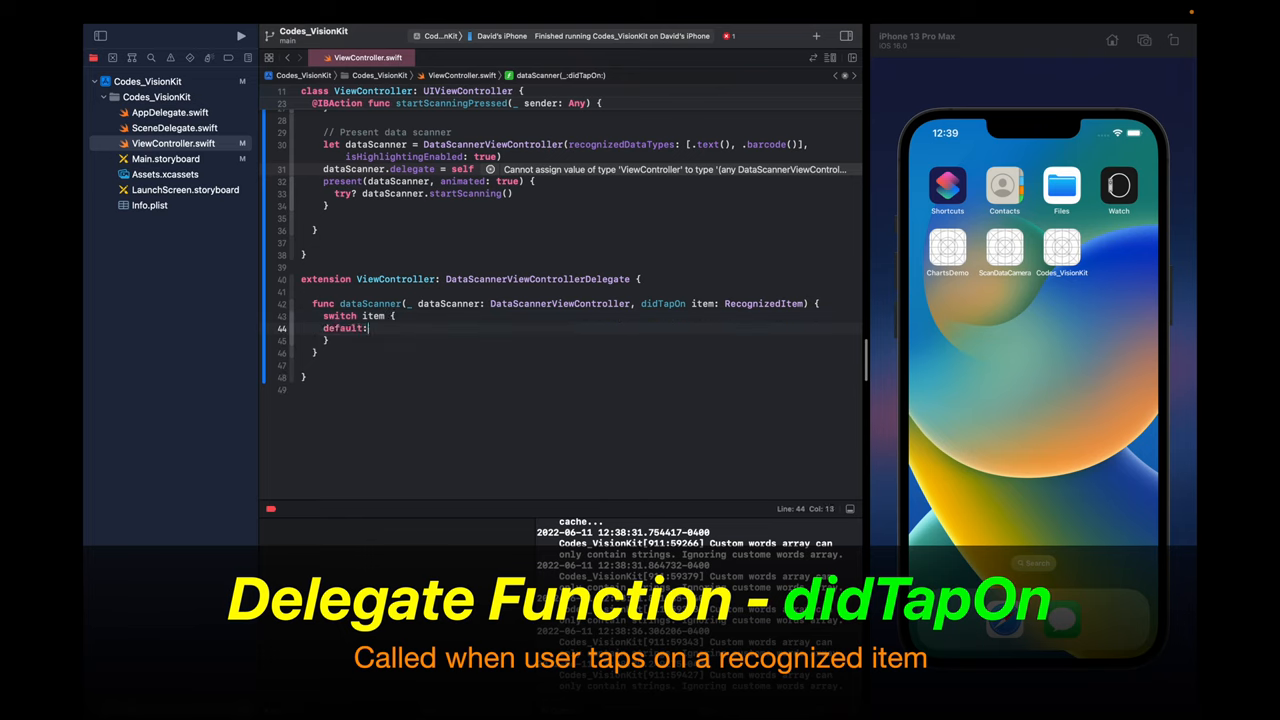
pyautogui.write('print("")')
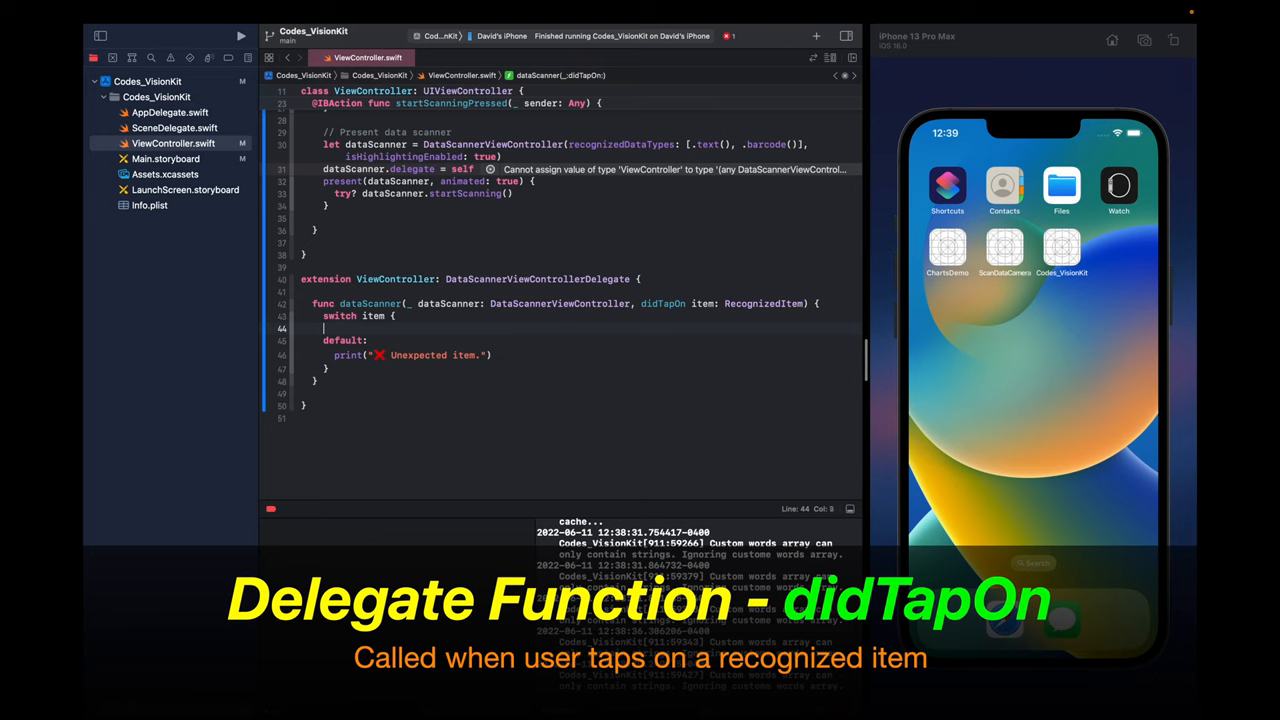
pyautogui.write('case .text(RecognizedItem.Text)')
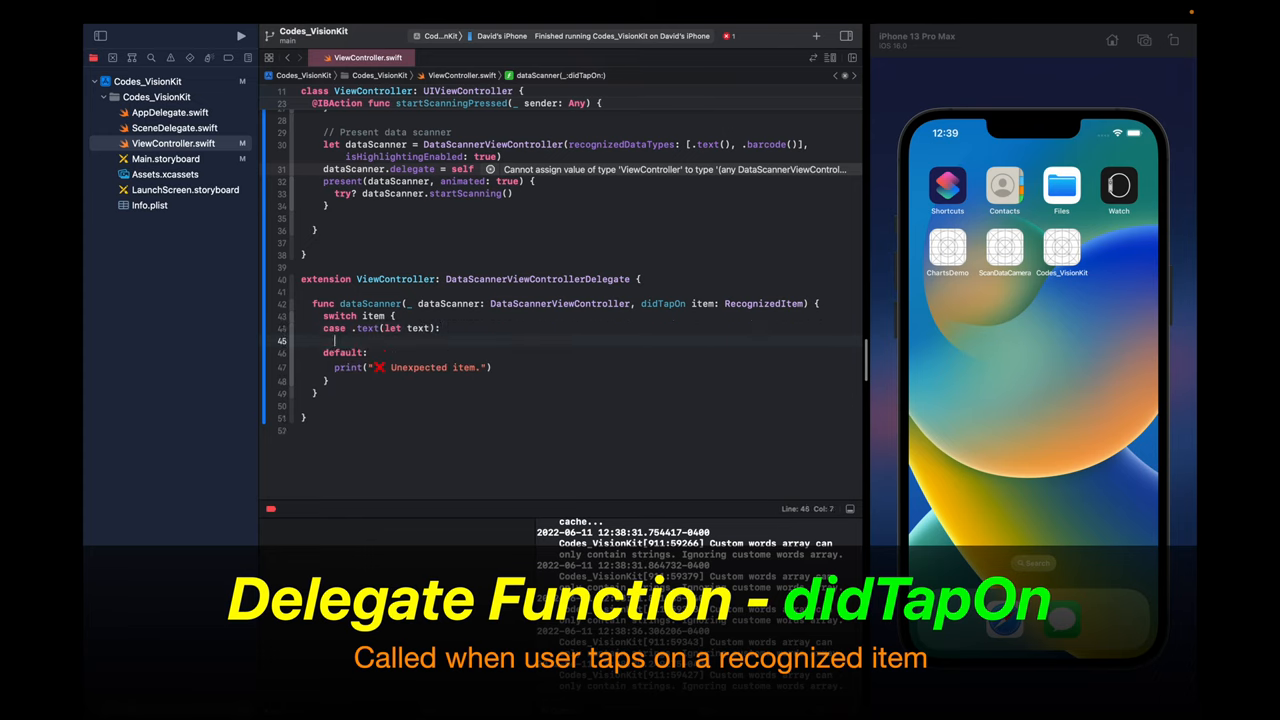
pyautogui.write('p')
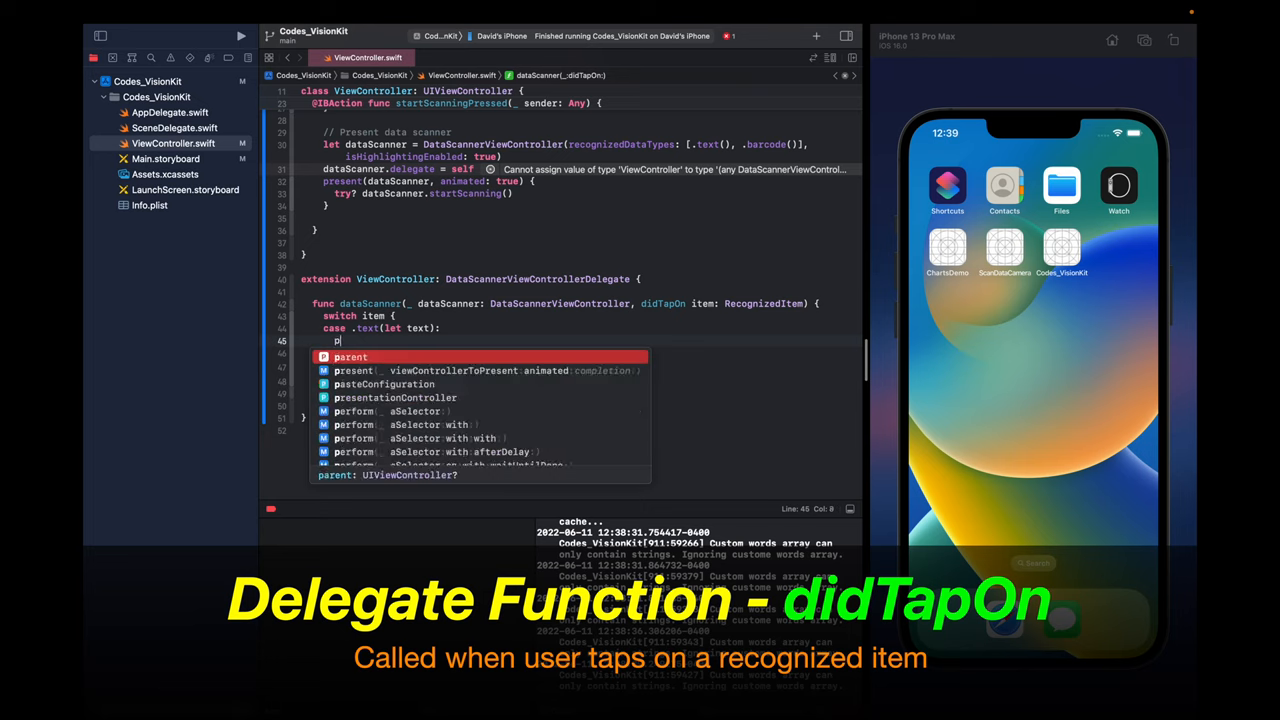
pyautogui.write('print("text")')
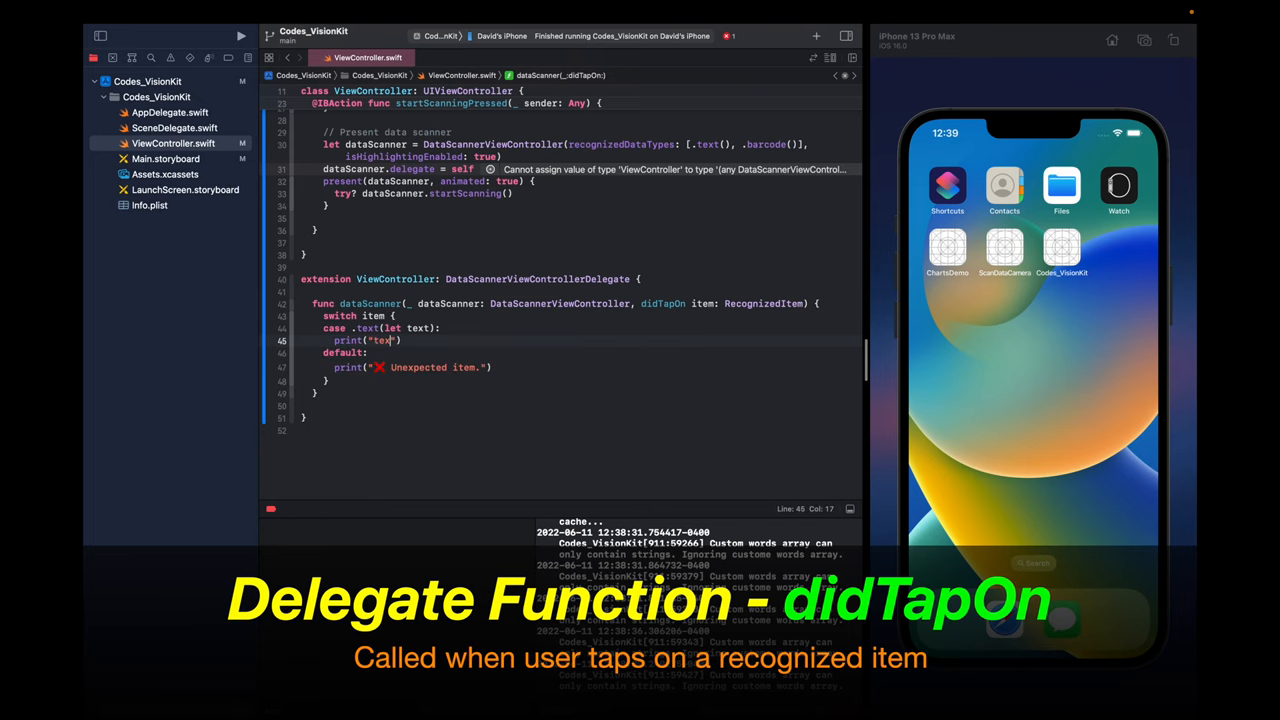
pyautogui.write('\\(text.transcript')
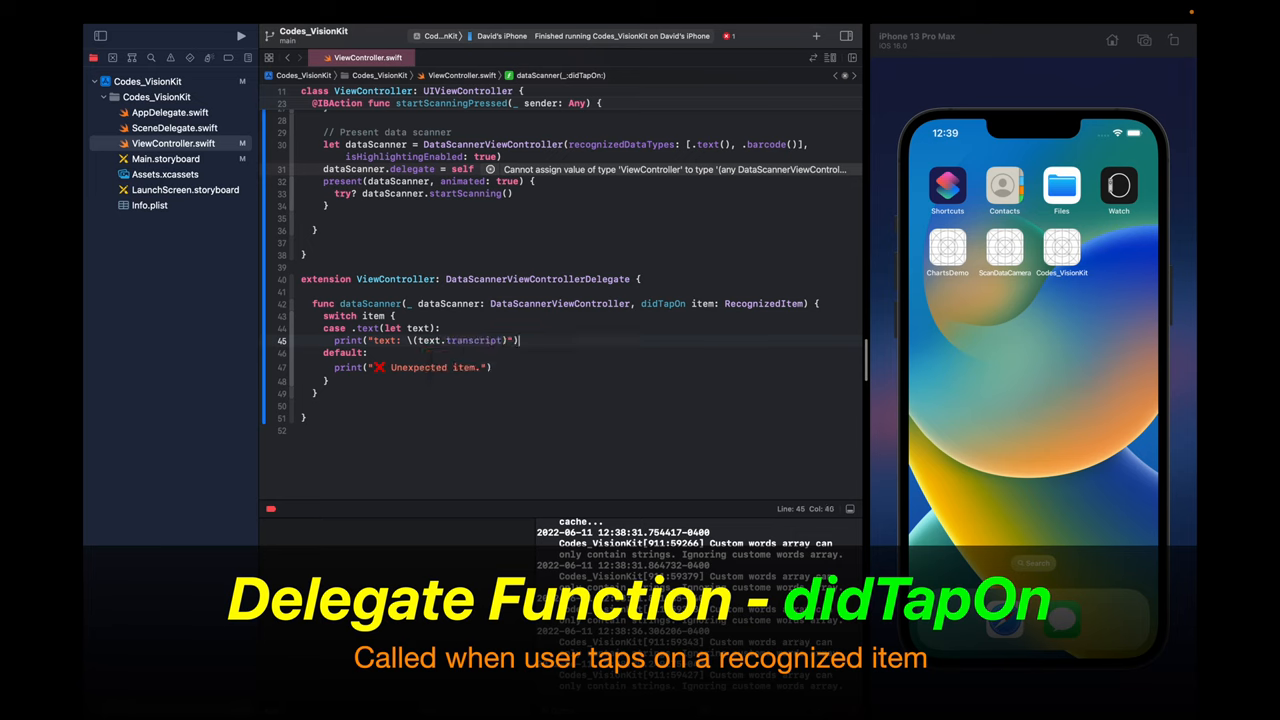
# - Copy the tapped text's transcript to UIPasteboard.general.string and begin a barcode case
pyautogui.write('UIP')
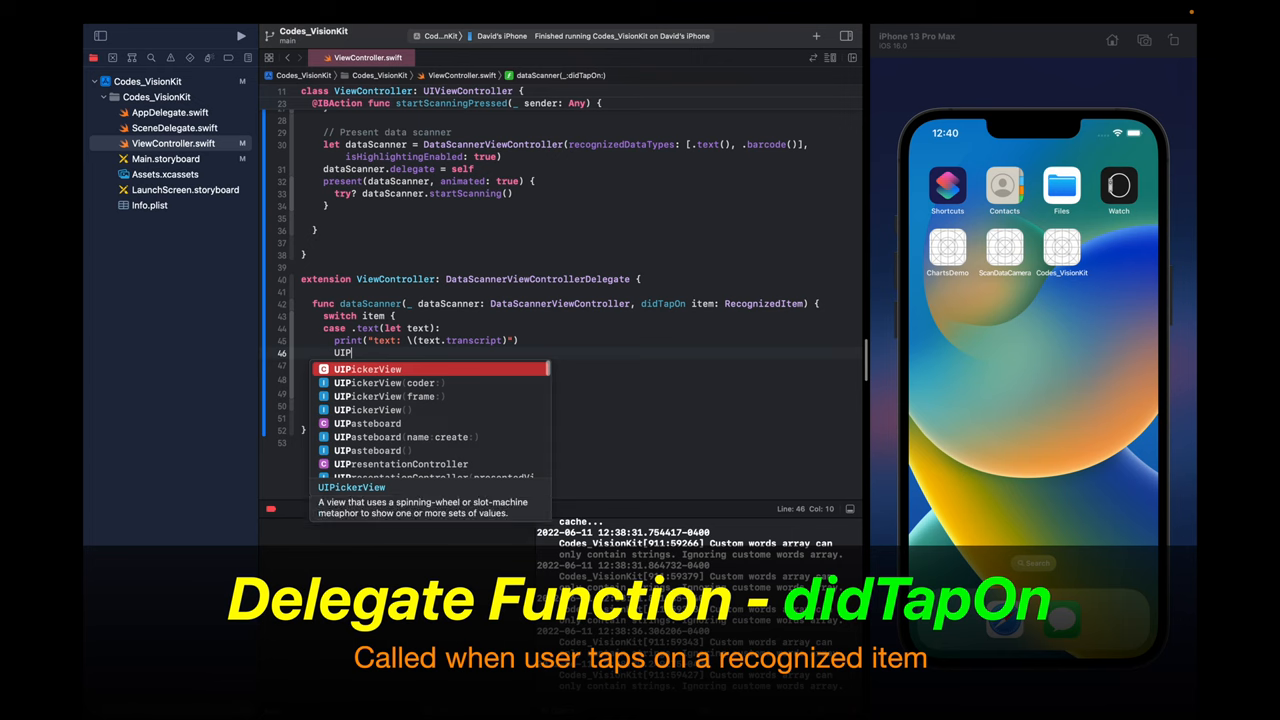
pyautogui.write('asteboard')
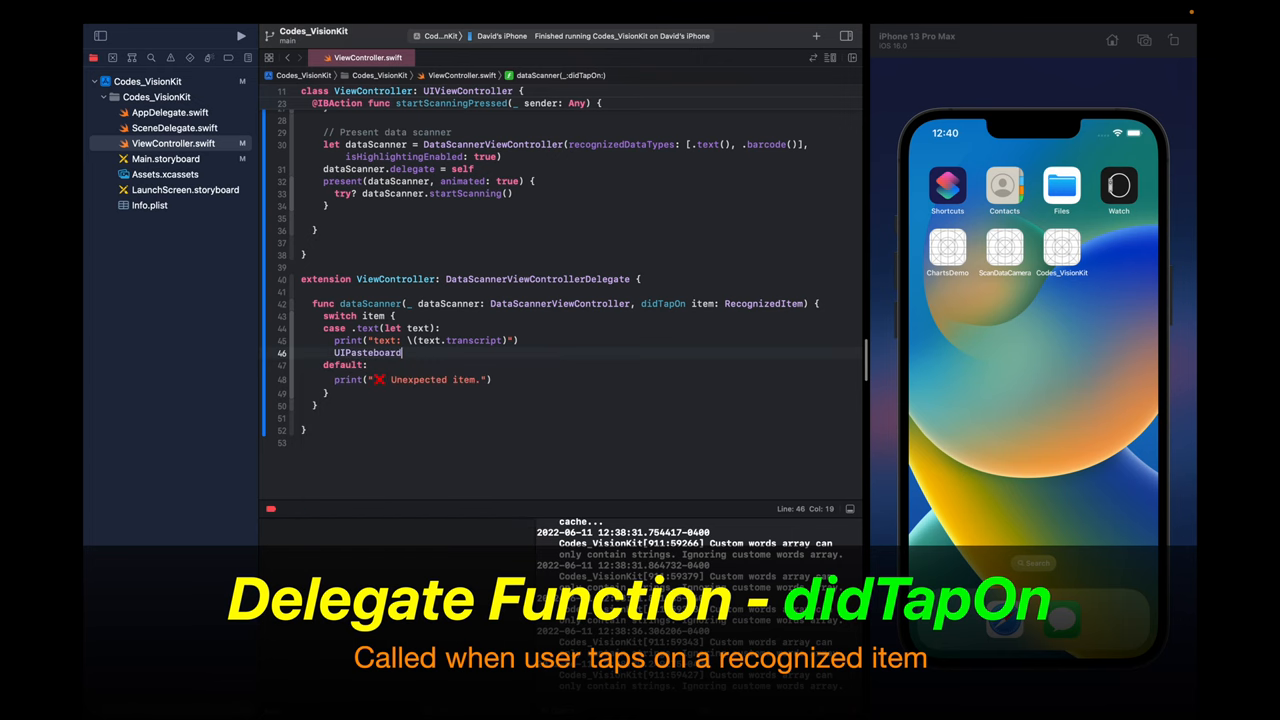
pyautogui.write('.general')
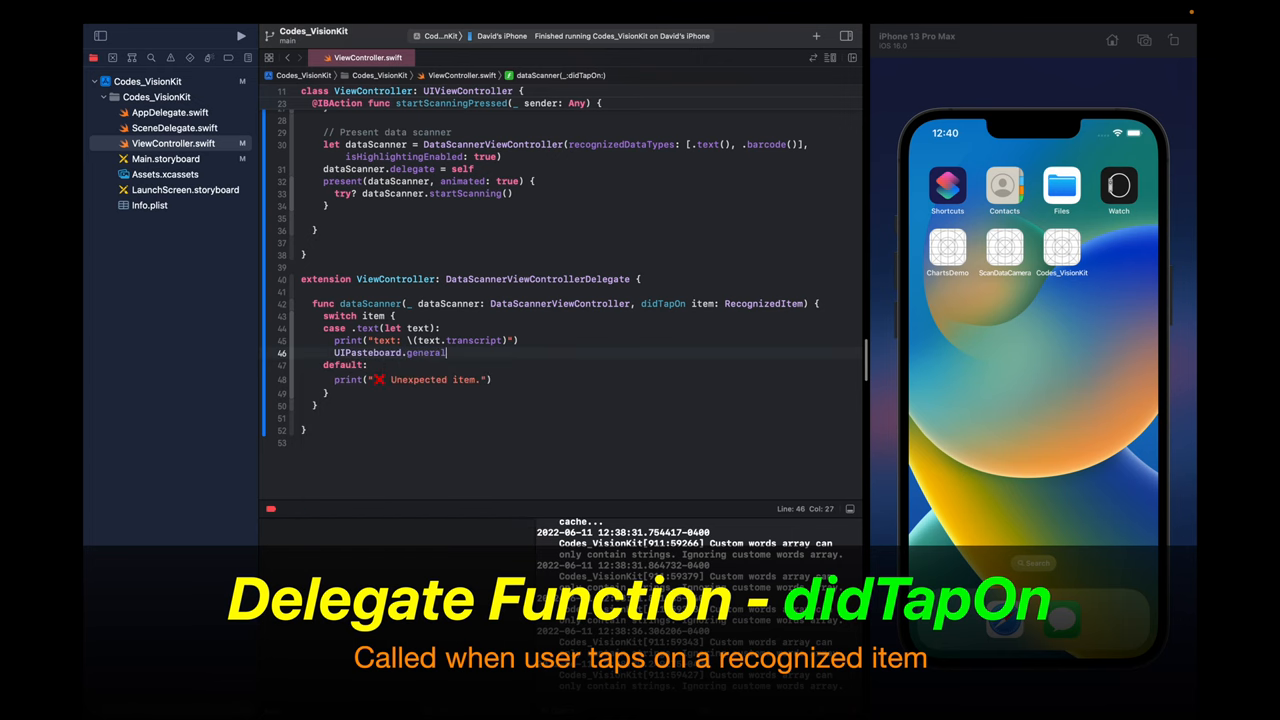
pyautogui.write('.')
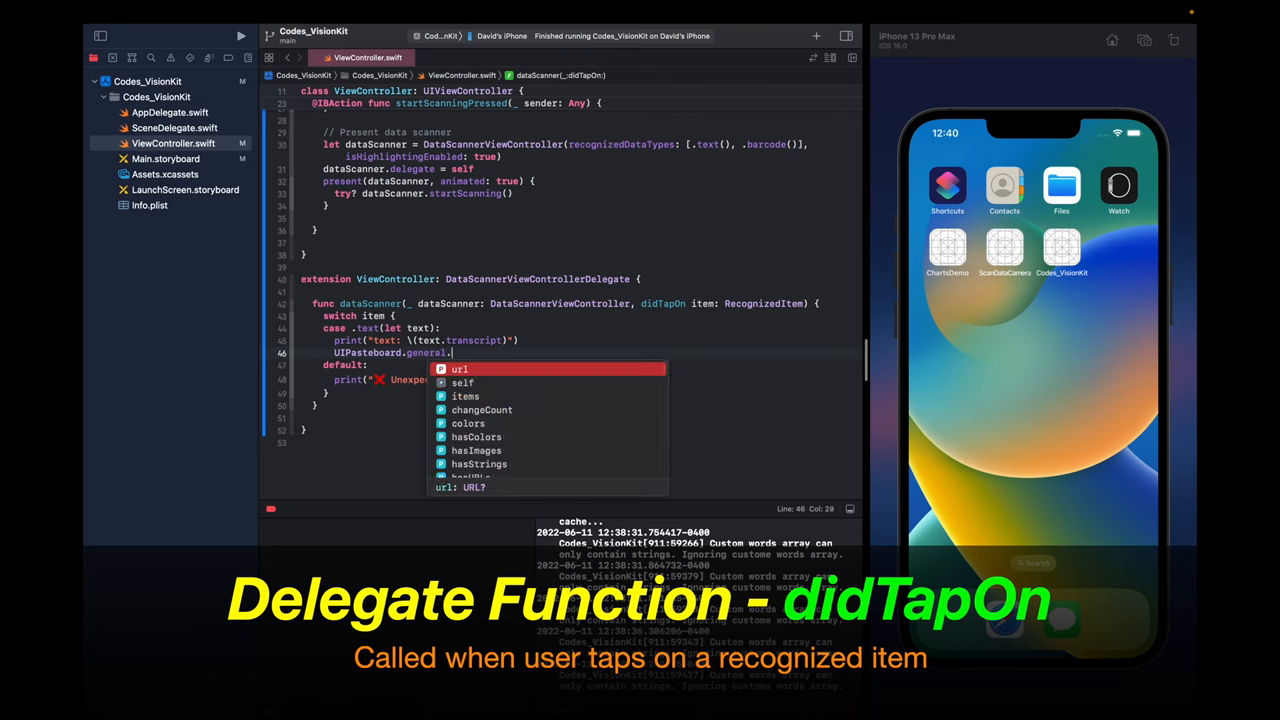
pyautogui.write('string = text.transcript')
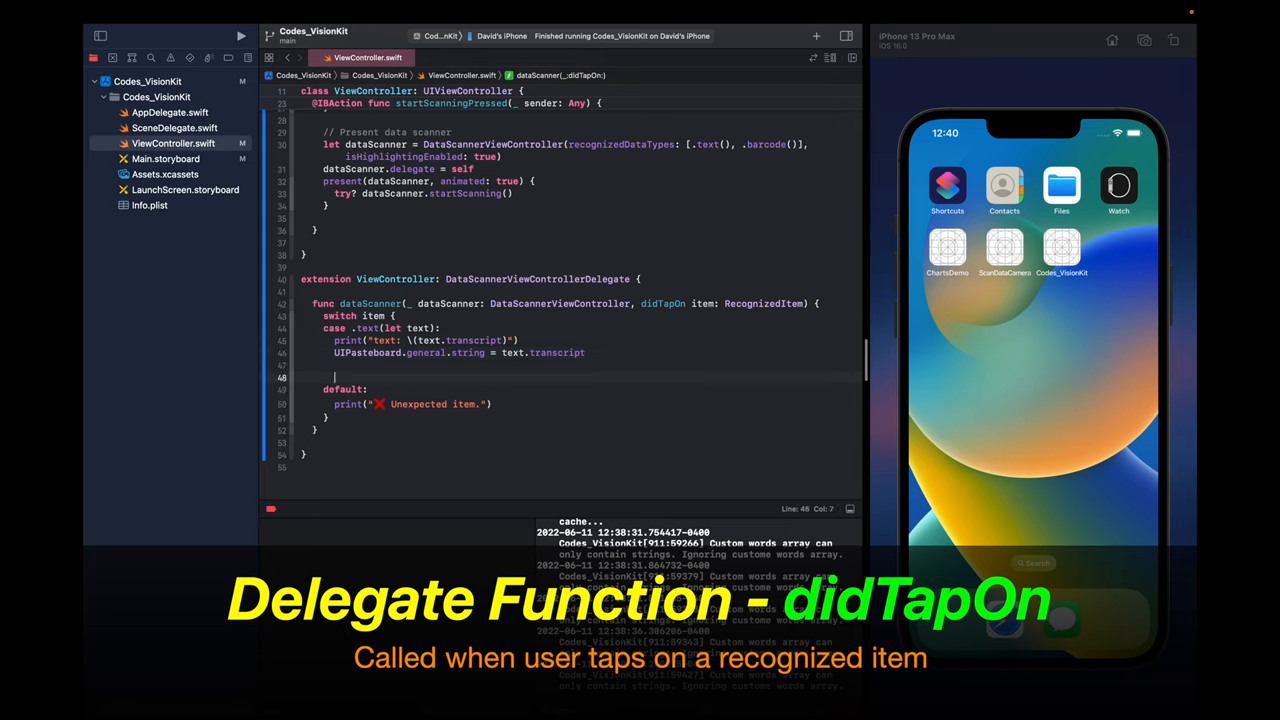
pyautogui.write('case .barcode(let code):')
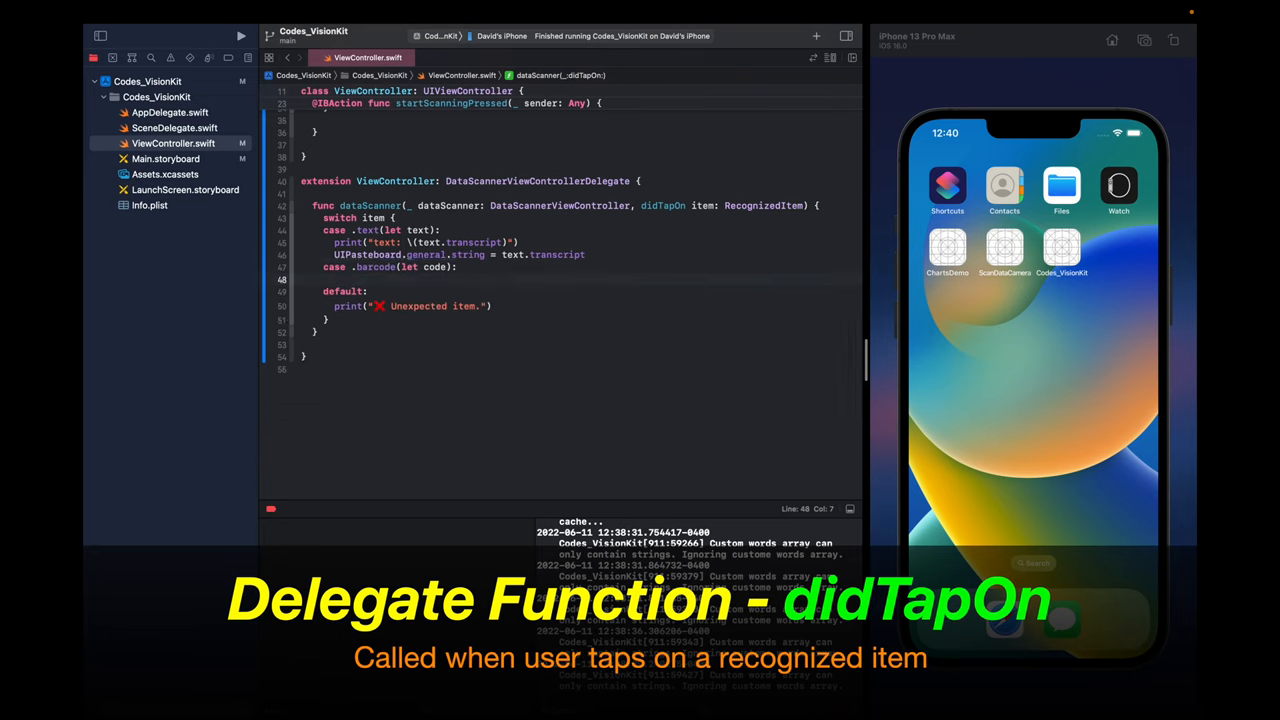
# - In the barcode case, guard the payload string and build a URL from urlString, returning on failure
pyautogui.write('guard 1')
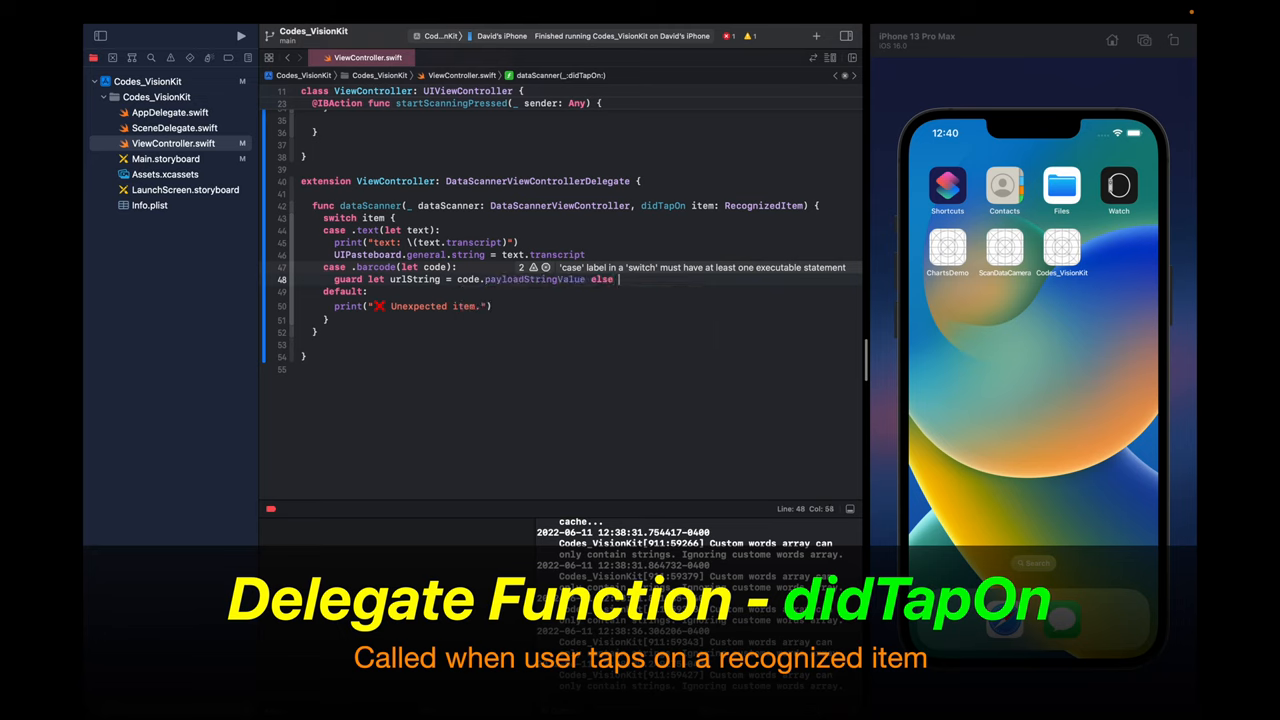
pyautogui.write('{ return }')
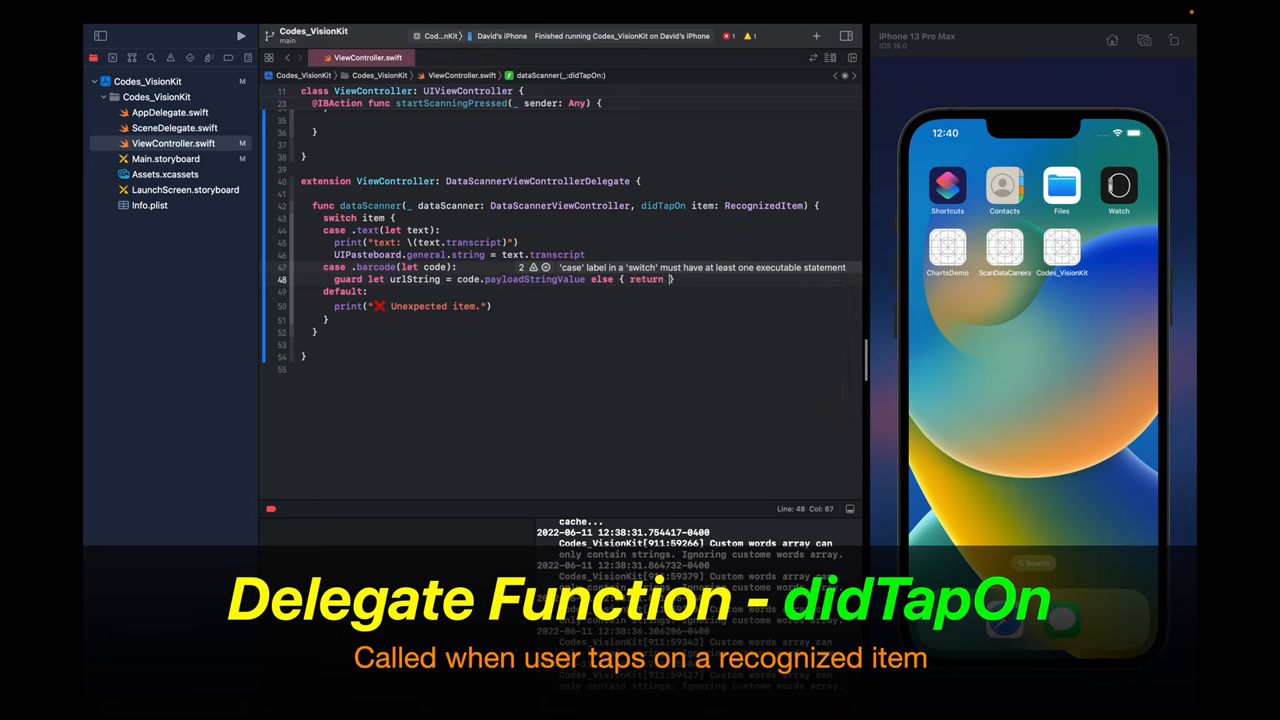
pyautogui.write('g')
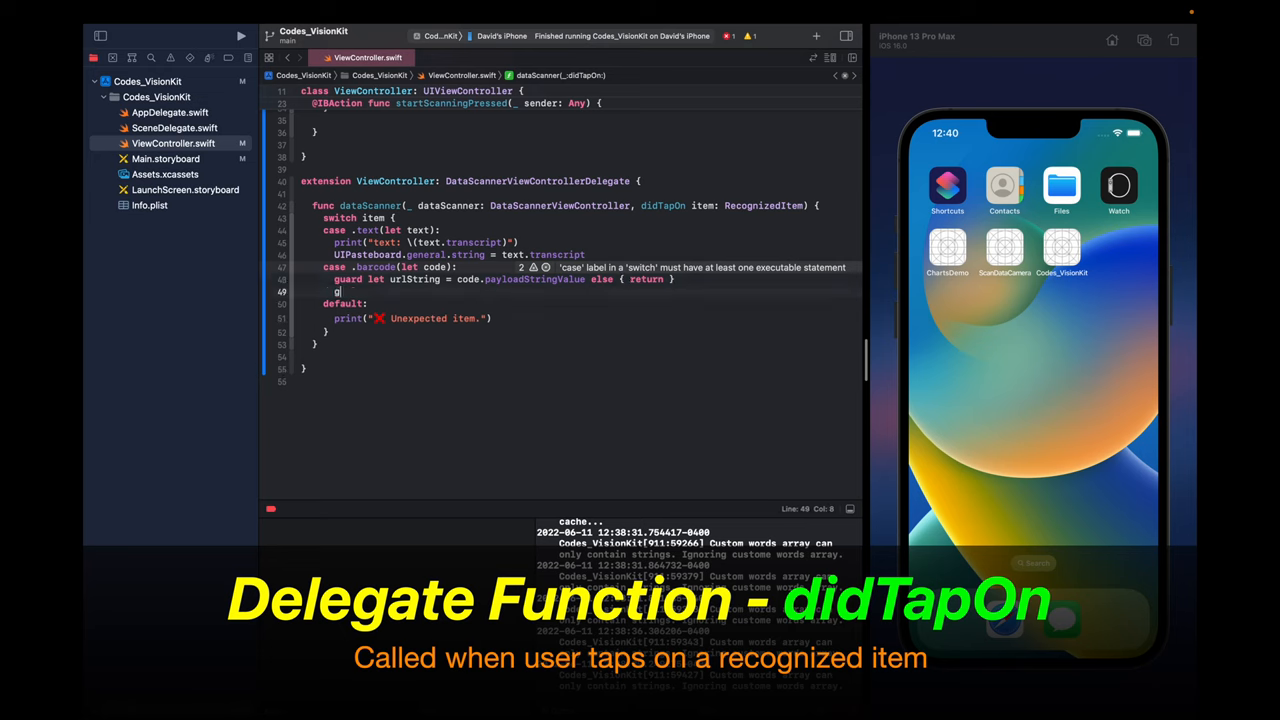
pyautogui.write('uard let url =')
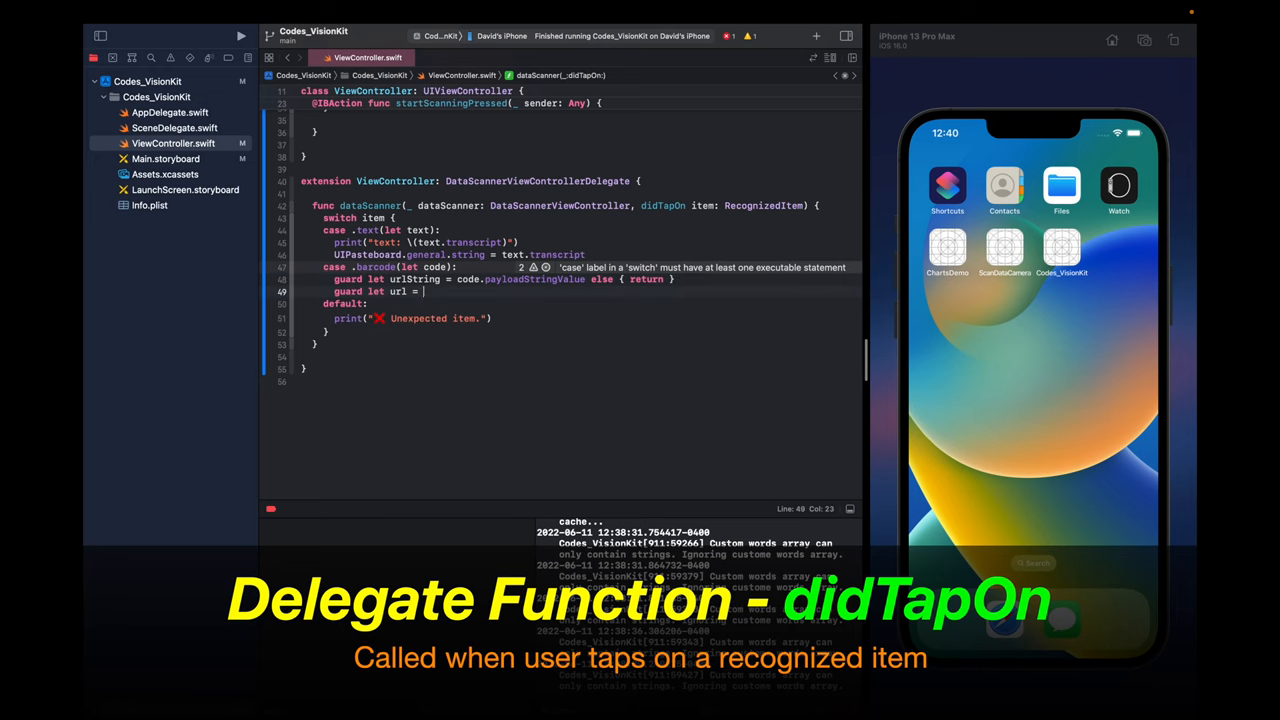
pyautogui.write('URL(string: String)')
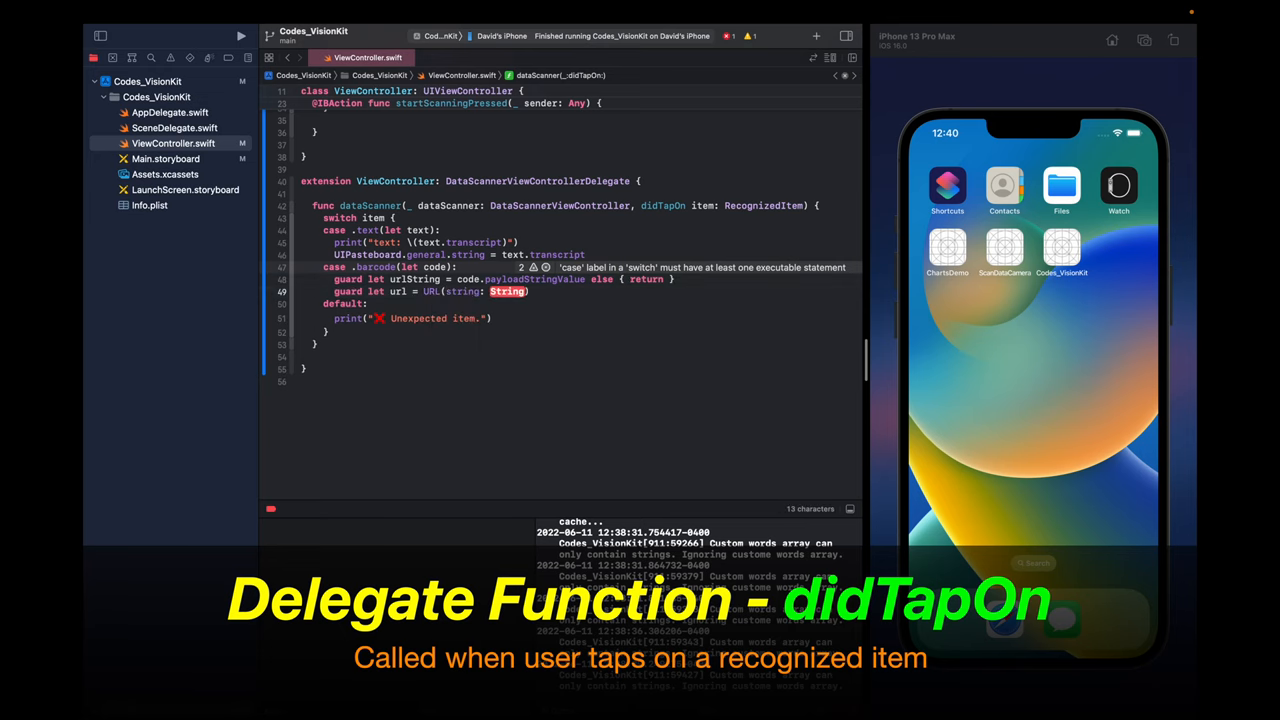
pyautogui.write('urlString')
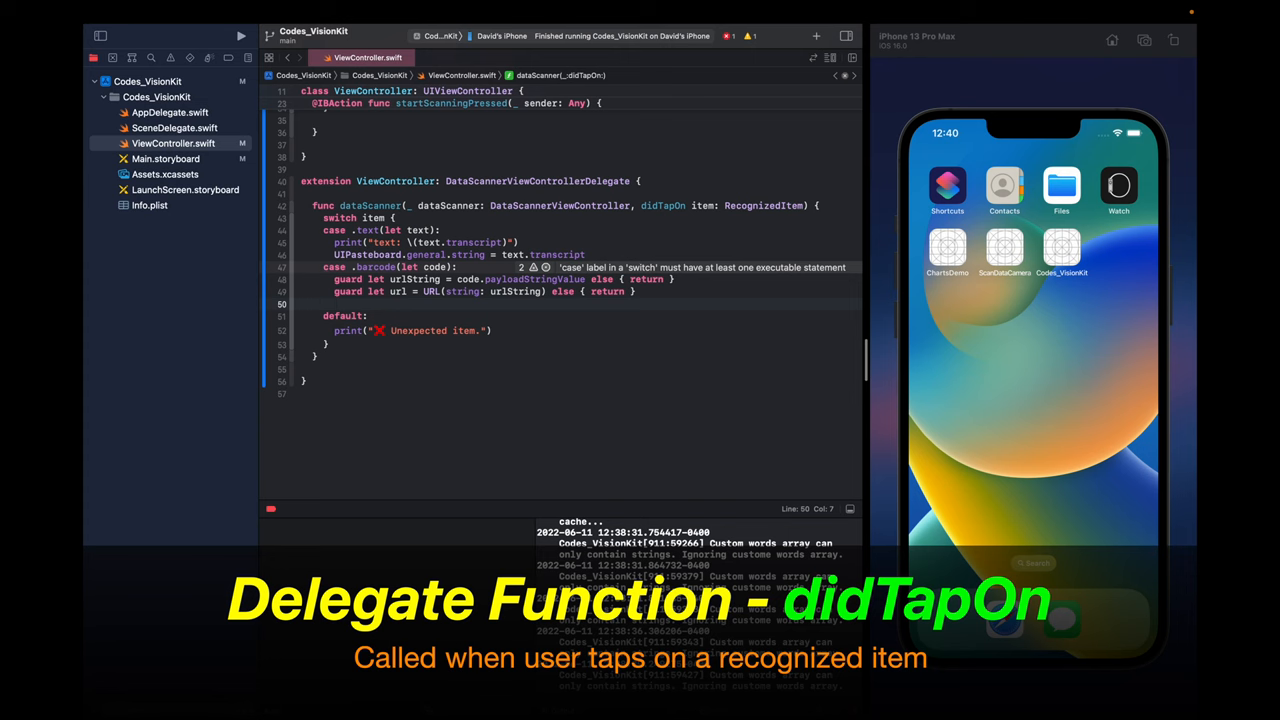
# - Open the URL with UIApplication.shared.open and rerun the app on the iPhone
pyautogui.write('UIApp')
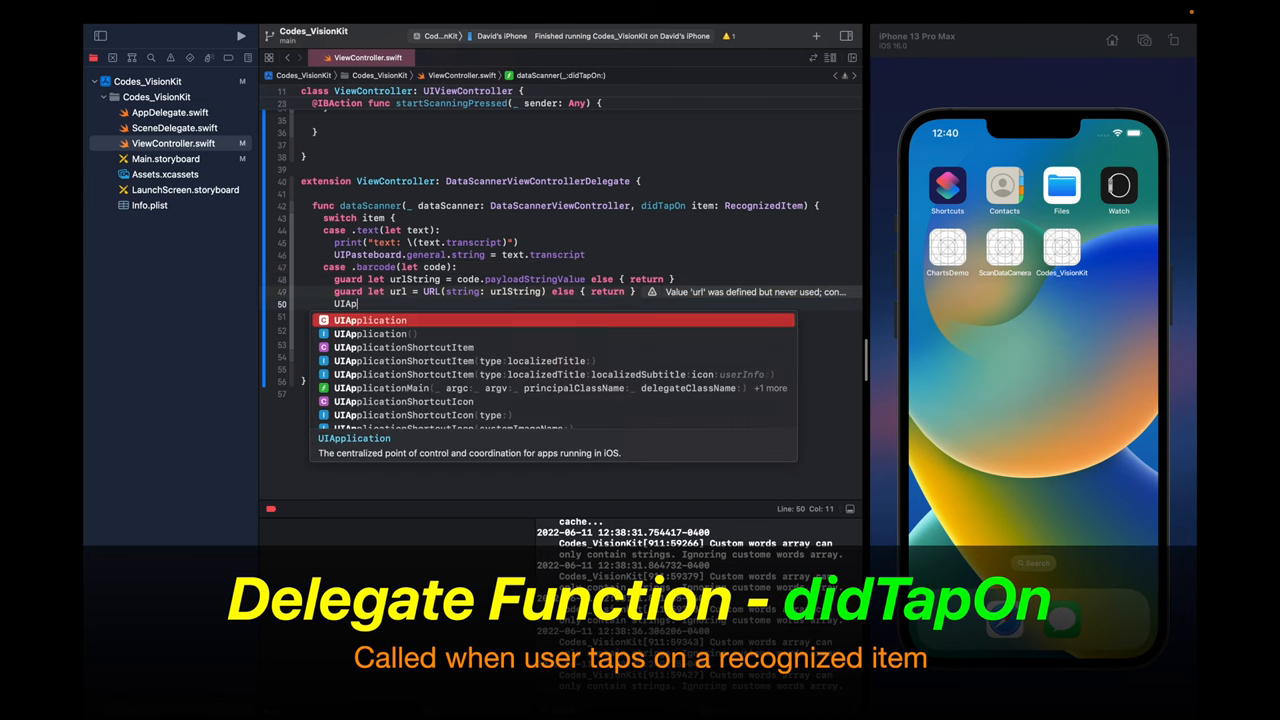
pyautogui.write('.shared.open(url')
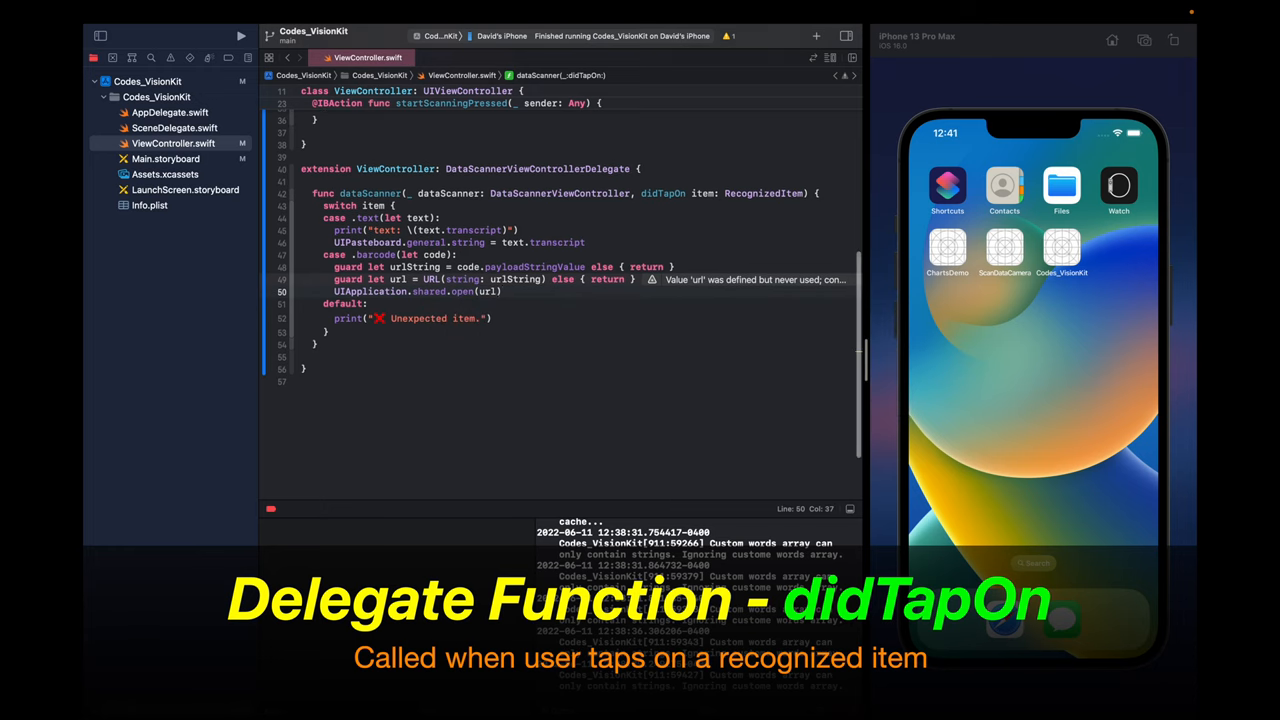
pyautogui.click(370, 304)
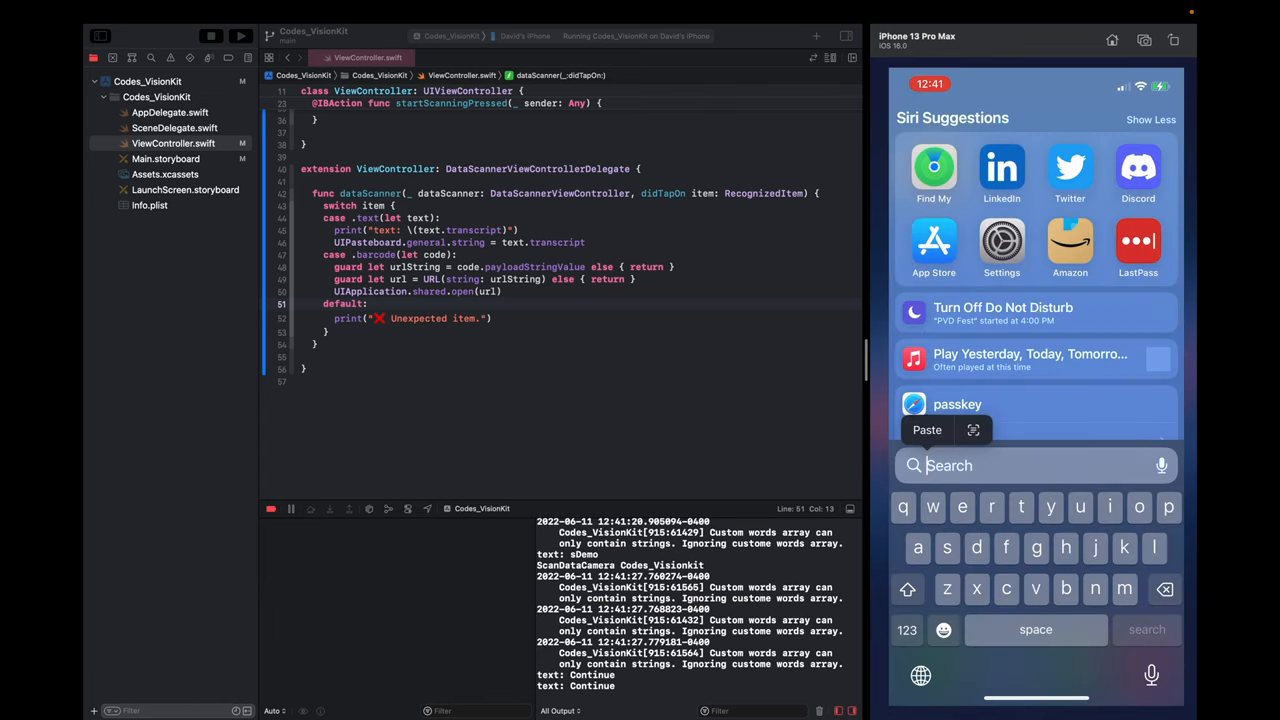
# - Paste the copied text 'Continue' into the iPhone search field, then dismiss the search results
pyautogui.write('Continue')
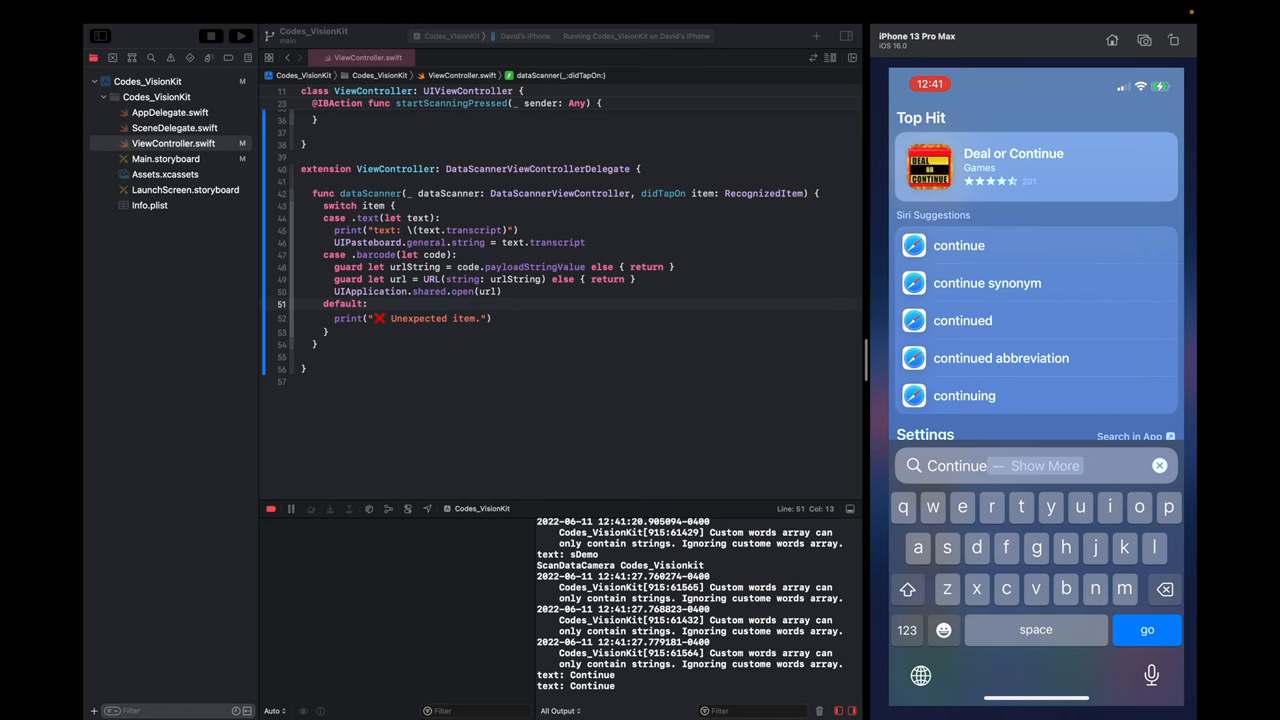
pyautogui.click(1159, 465)
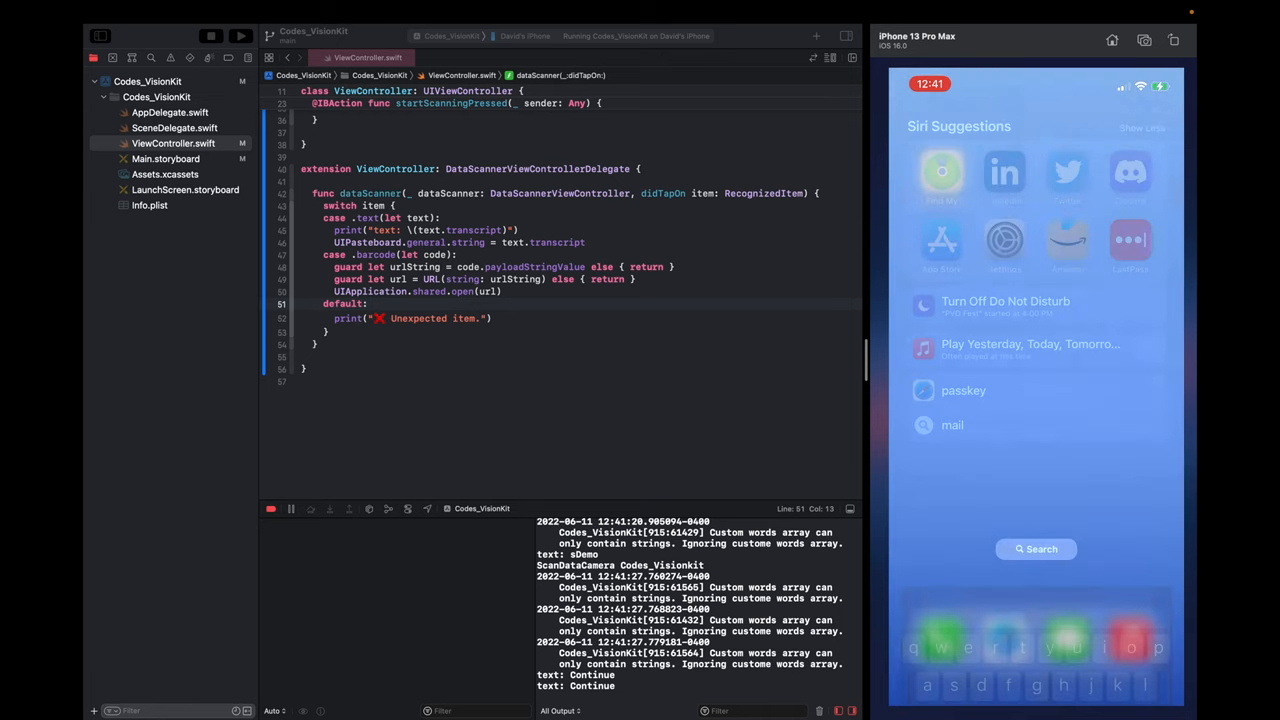